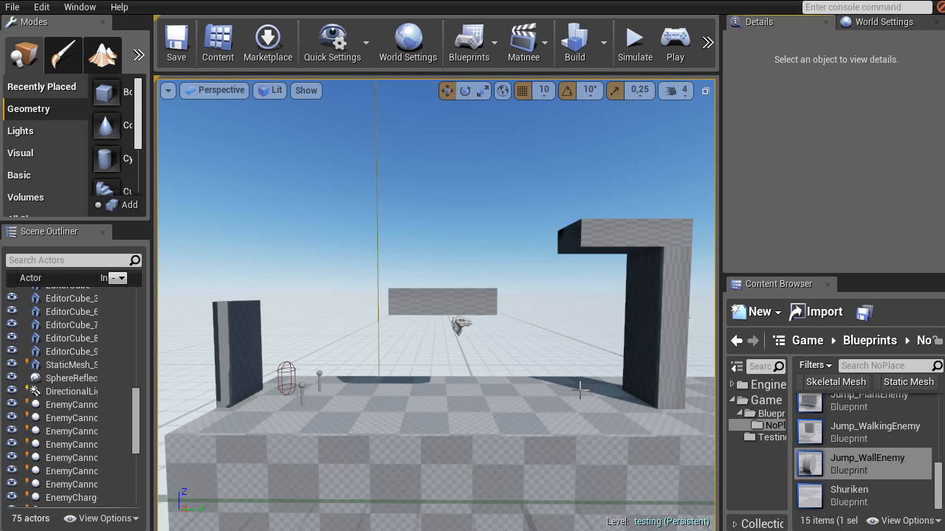
pyautogui.moveTo(420, 470)
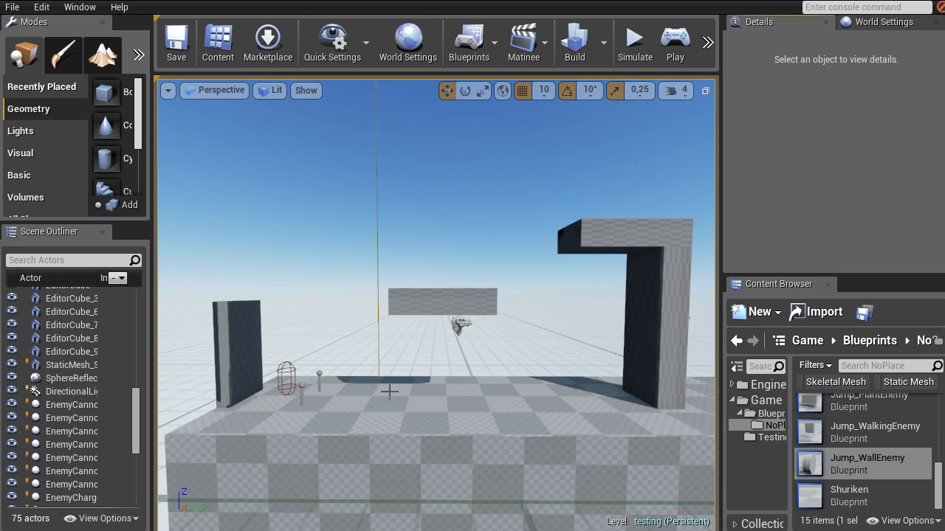
pyautogui.moveTo(573, 259)
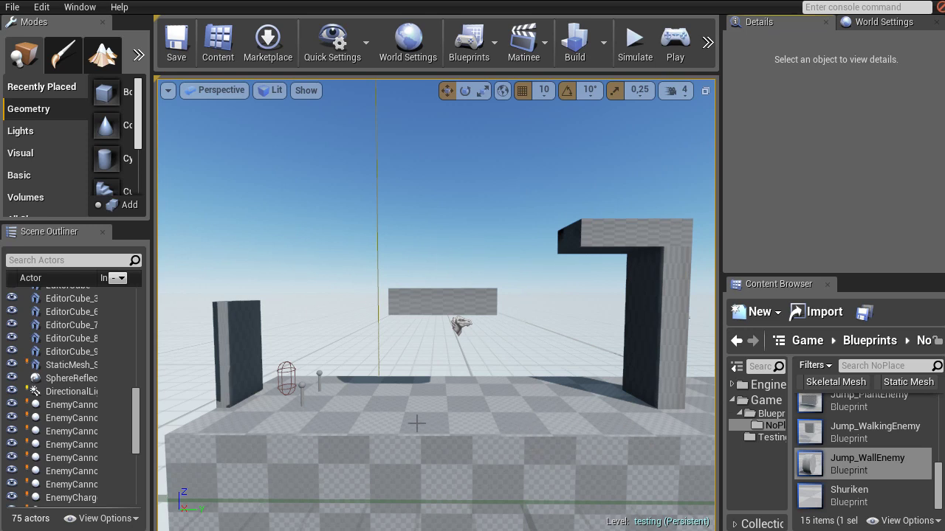
pyautogui.moveTo(748, 479)
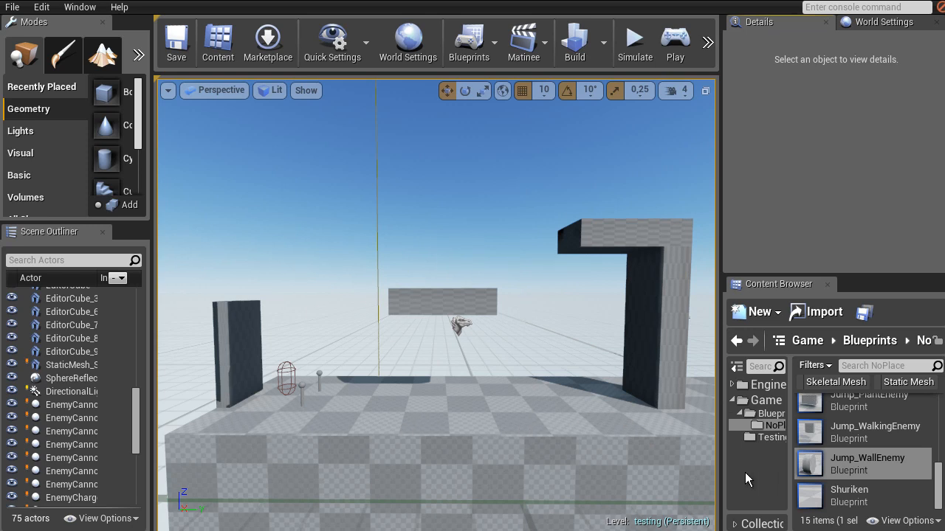
pyautogui.moveTo(527, 365)
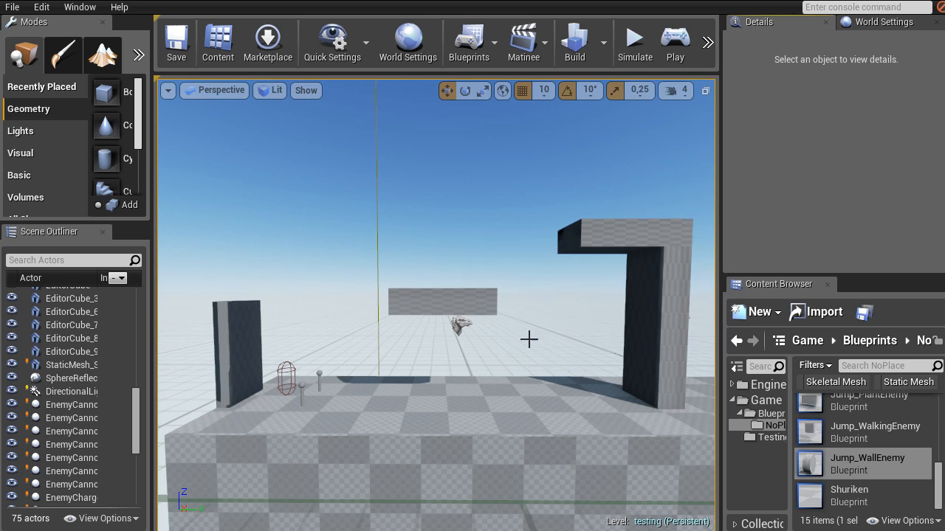
pyautogui.moveTo(586, 357)
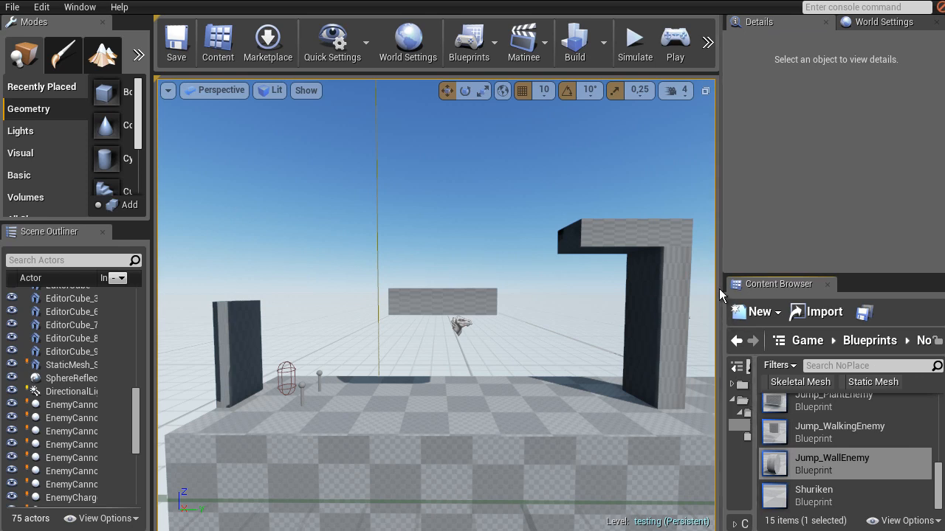
# Enlarge the level viewport by moving the panel divider to the right.
pyautogui.moveTo(730, 296); pyautogui.dragTo(786, 281)
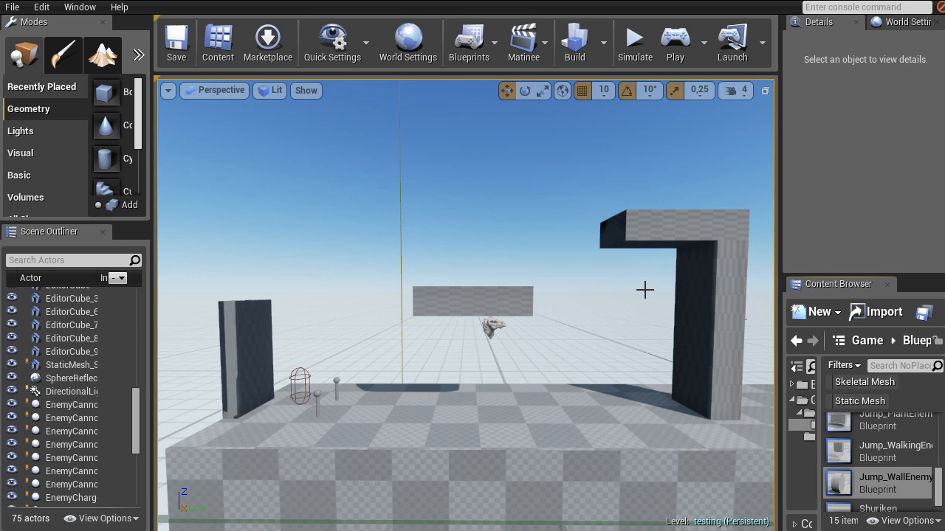
pyautogui.moveTo(536, 341)
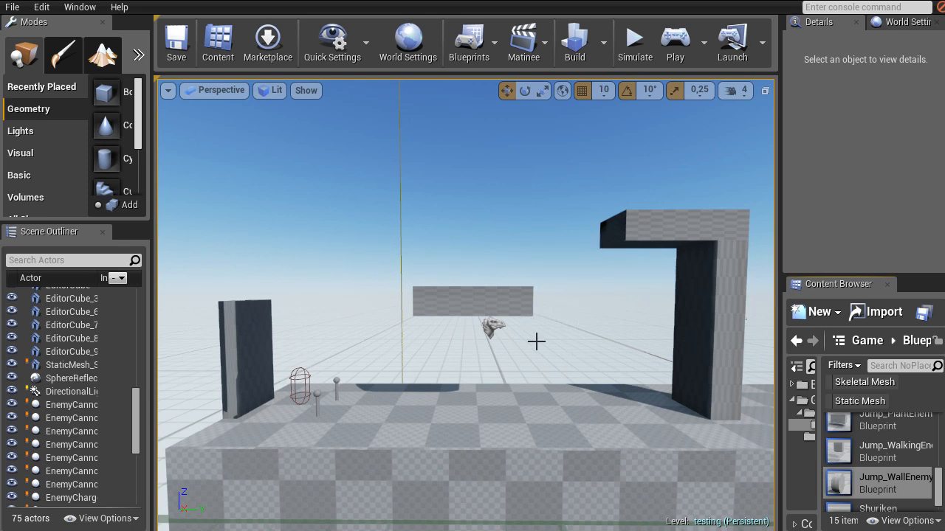
pyautogui.moveTo(561, 312)
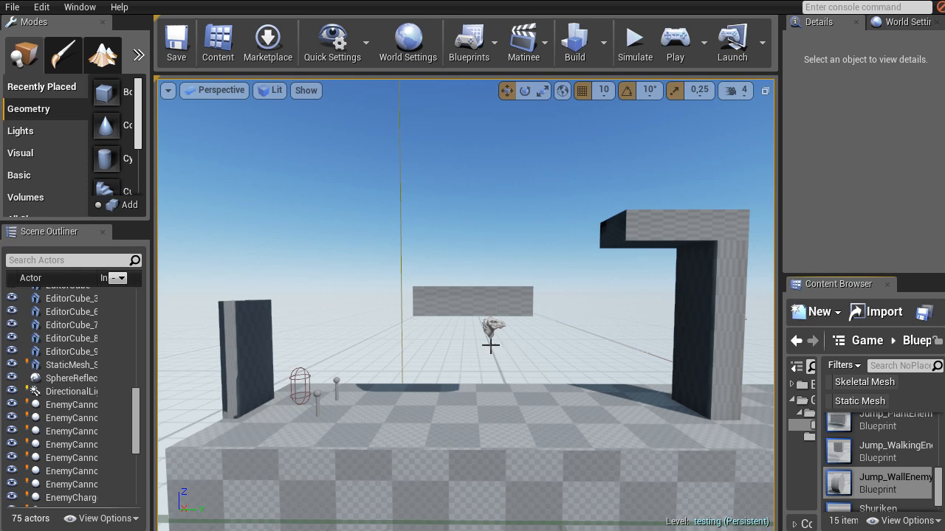
pyautogui.moveTo(496, 202)
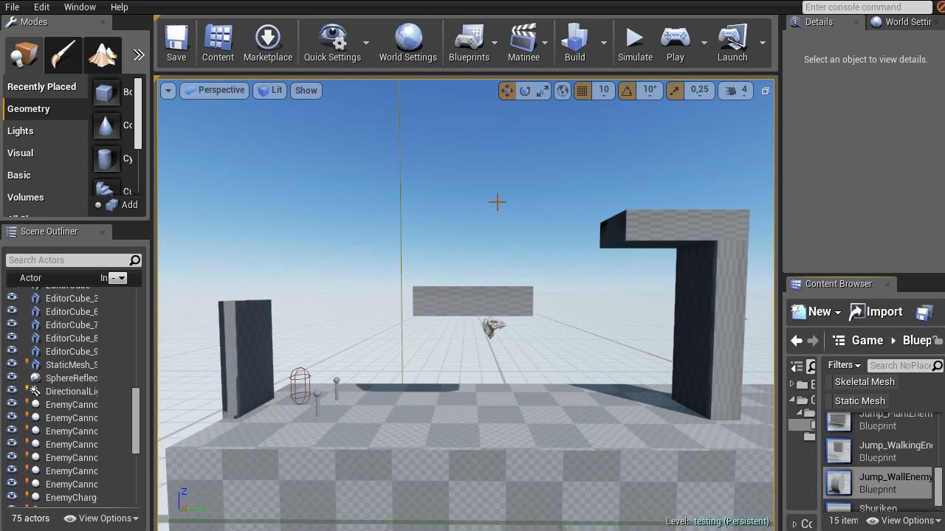
pyautogui.moveTo(369, 394)
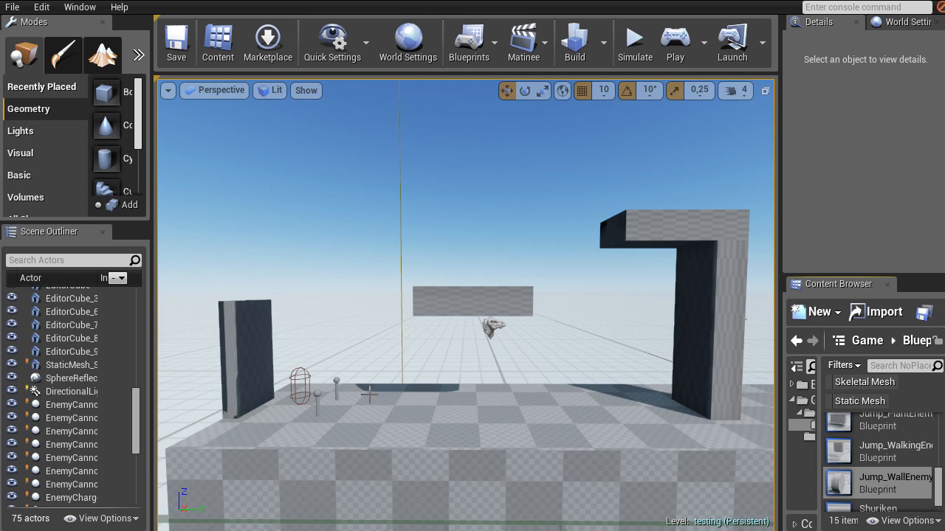
pyautogui.moveTo(493, 219)
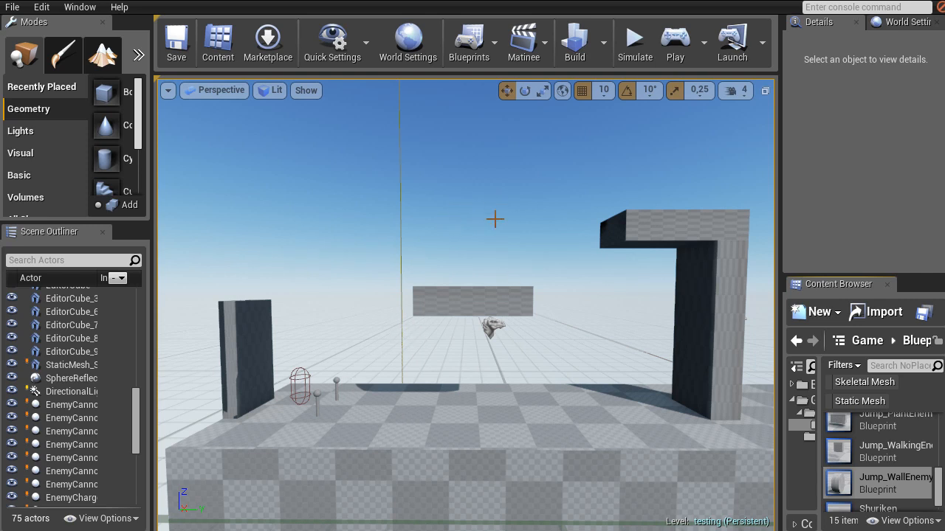
pyautogui.moveTo(445, 137)
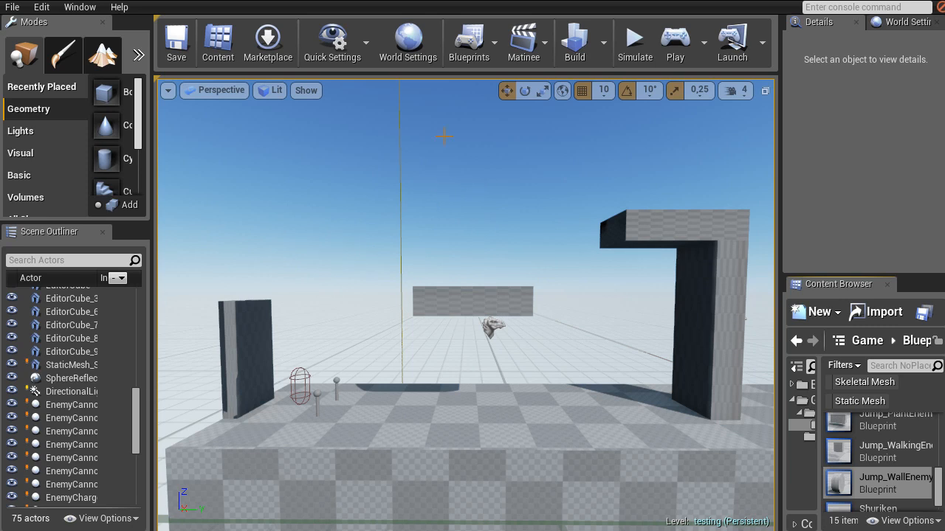
pyautogui.moveTo(478, 42)
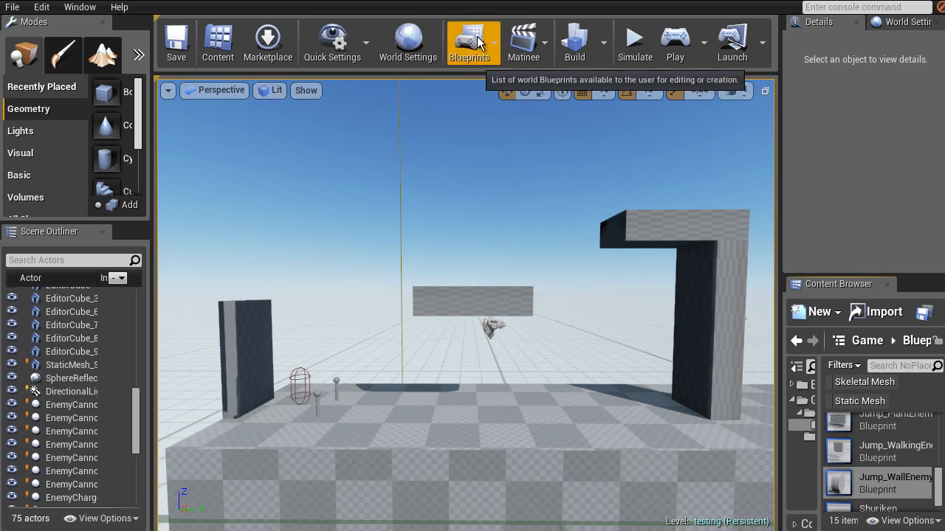
pyautogui.click(468, 39)
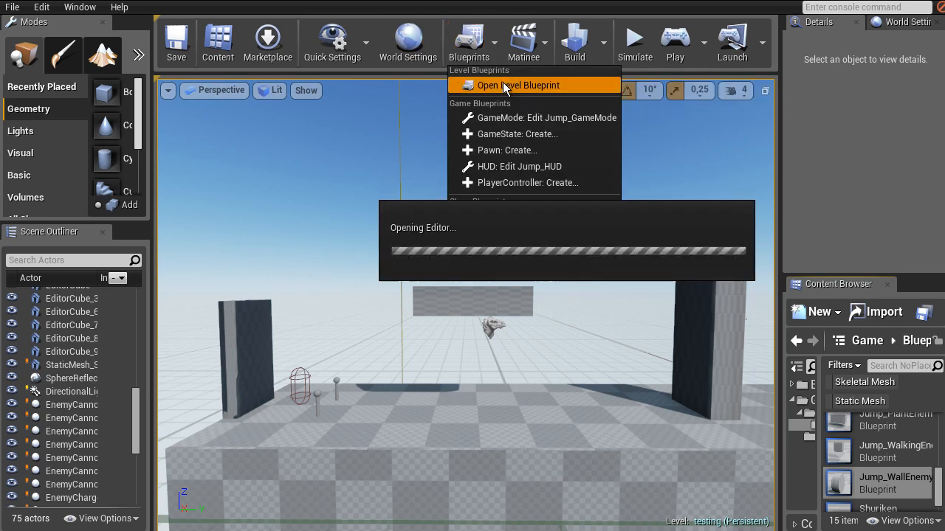
pyautogui.click(516, 85)
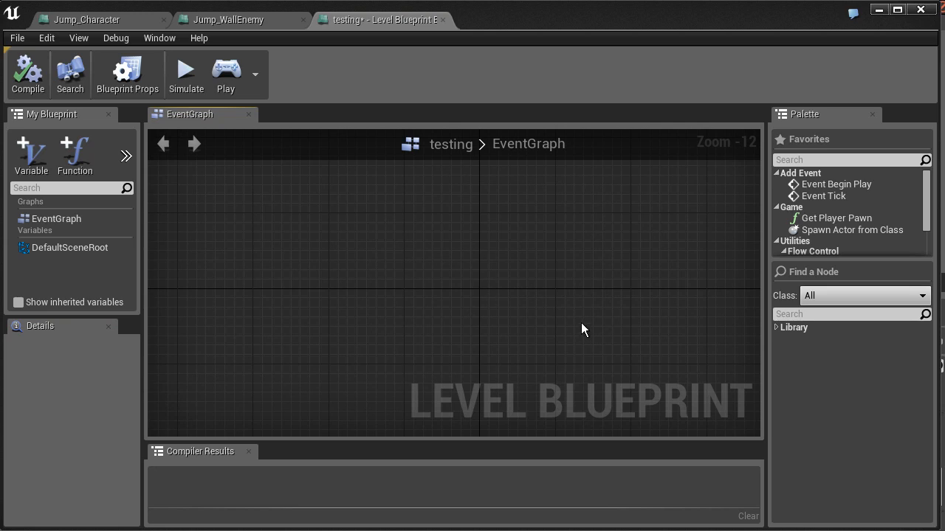
pyautogui.moveTo(384, 189)
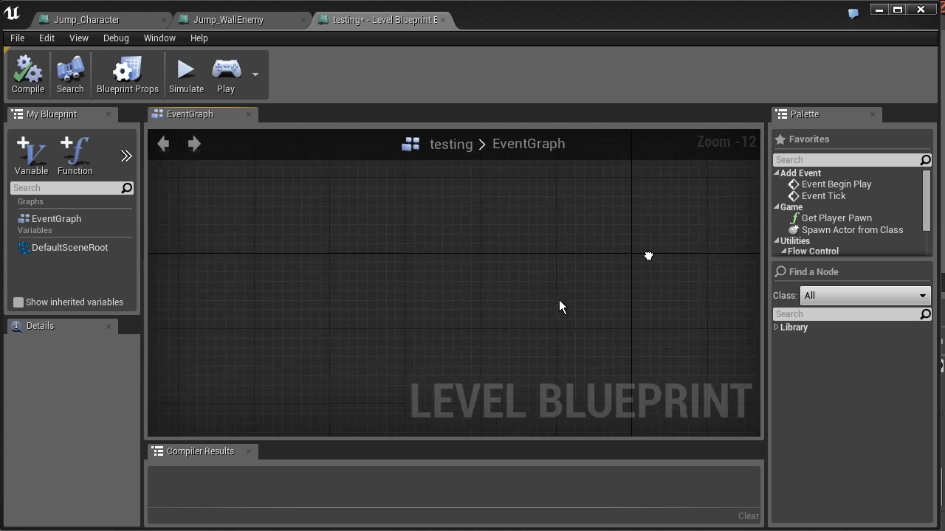
pyautogui.click(229, 17)
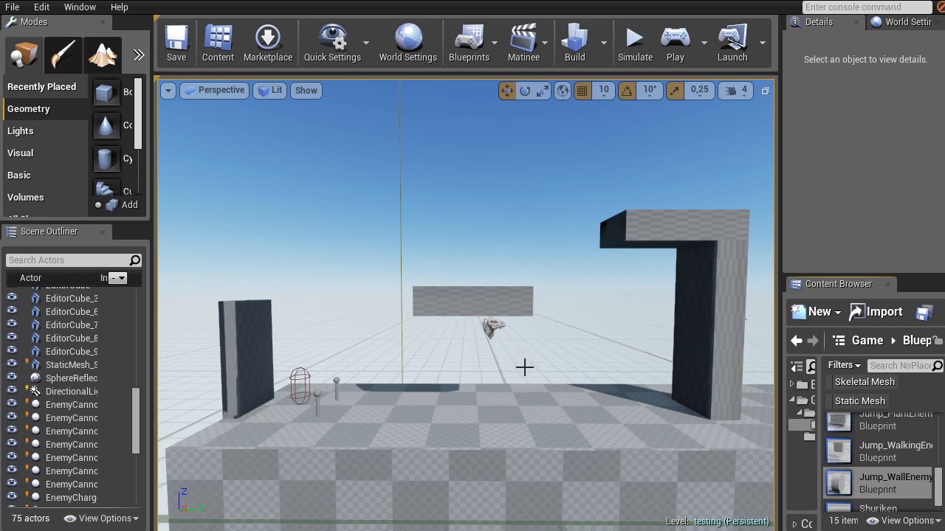
pyautogui.moveTo(365, 306)
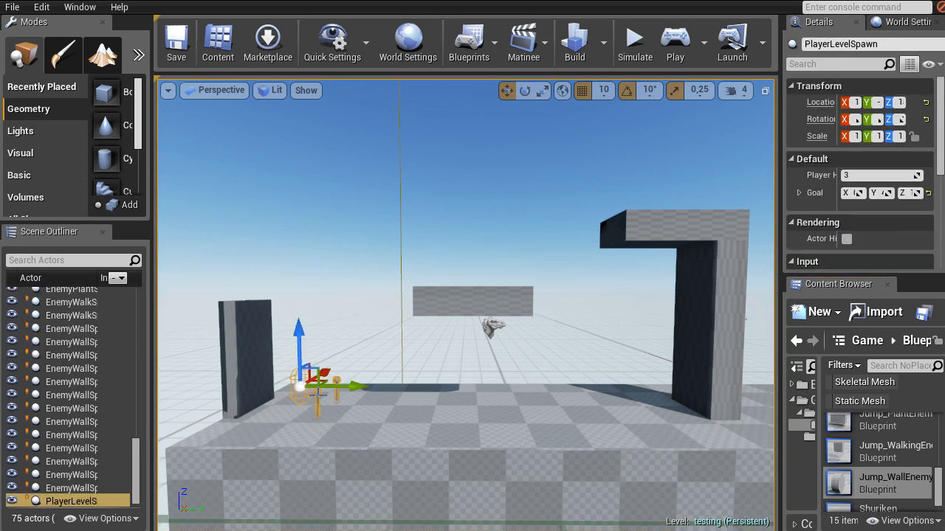
pyautogui.moveTo(431, 344)
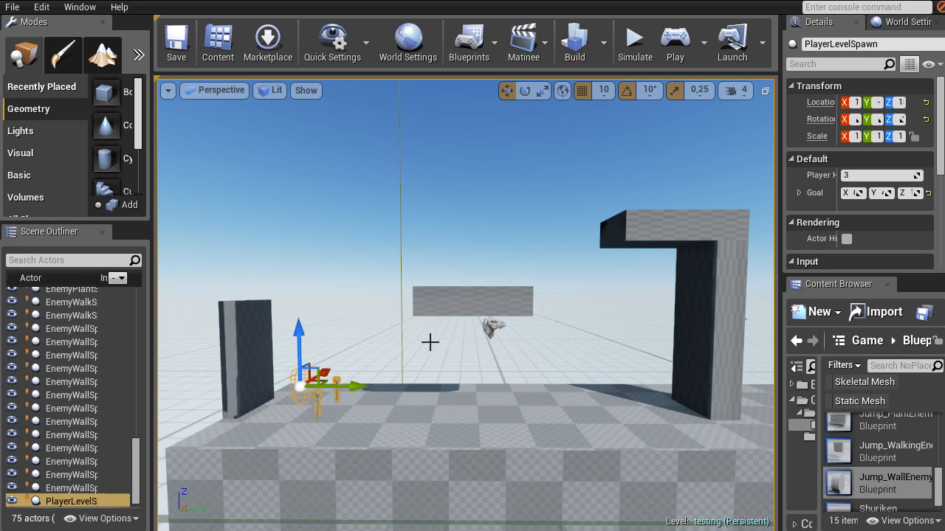
# Move EnemyWallSpawnpoint_4 through several trial positions, ending beneath the floating platform.
pyautogui.click(72, 460)
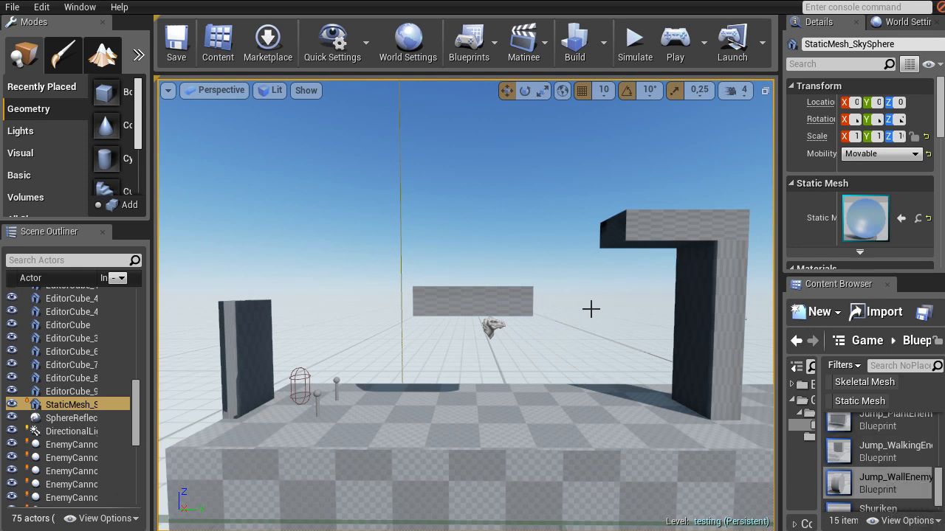
pyautogui.moveTo(460, 254)
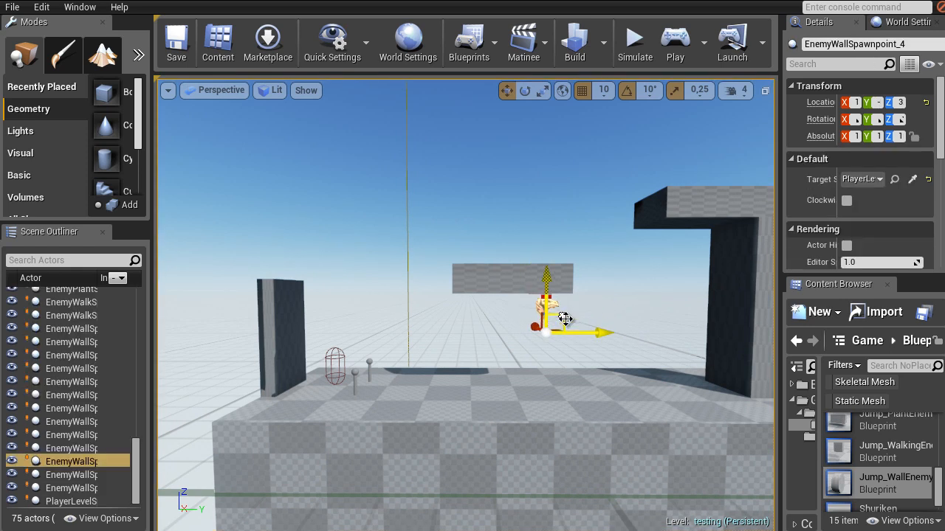
pyautogui.moveTo(565, 318); pyautogui.dragTo(640, 335)
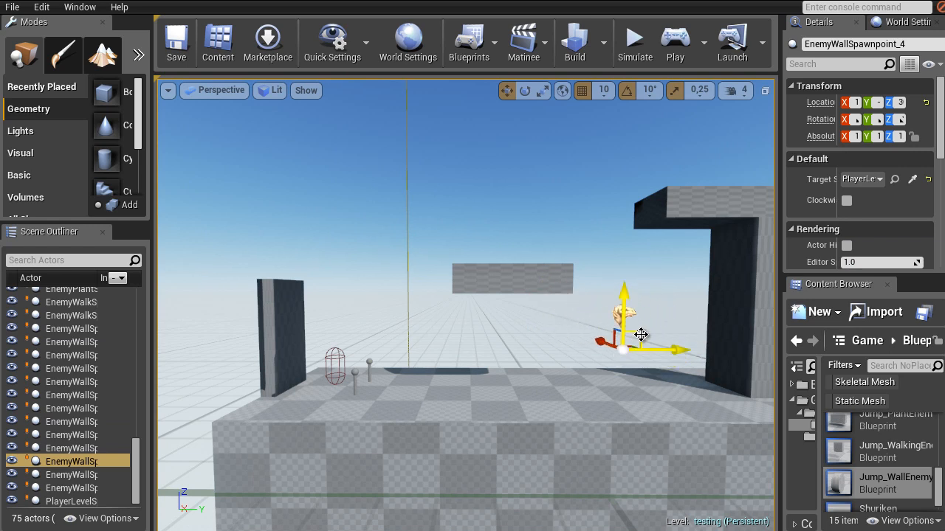
pyautogui.moveTo(640, 334); pyautogui.dragTo(550, 346)
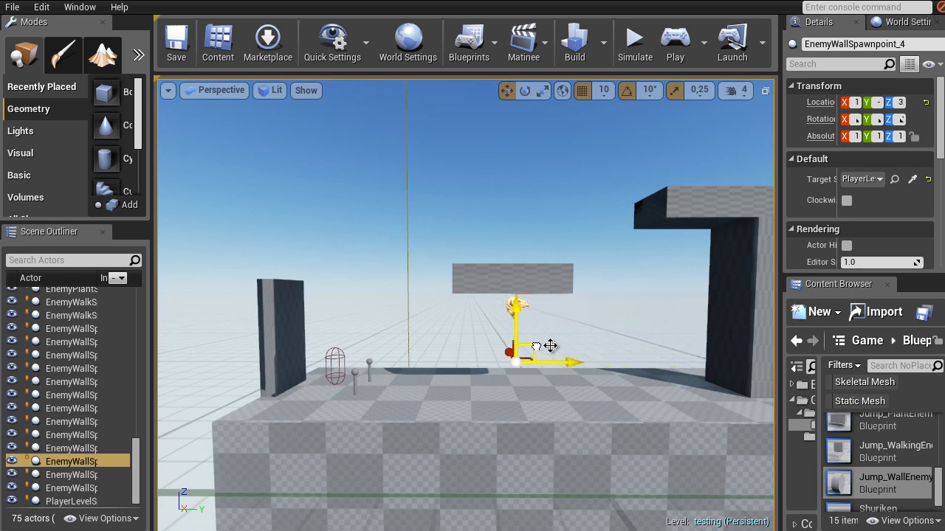
pyautogui.moveTo(550, 345); pyautogui.dragTo(633, 323)
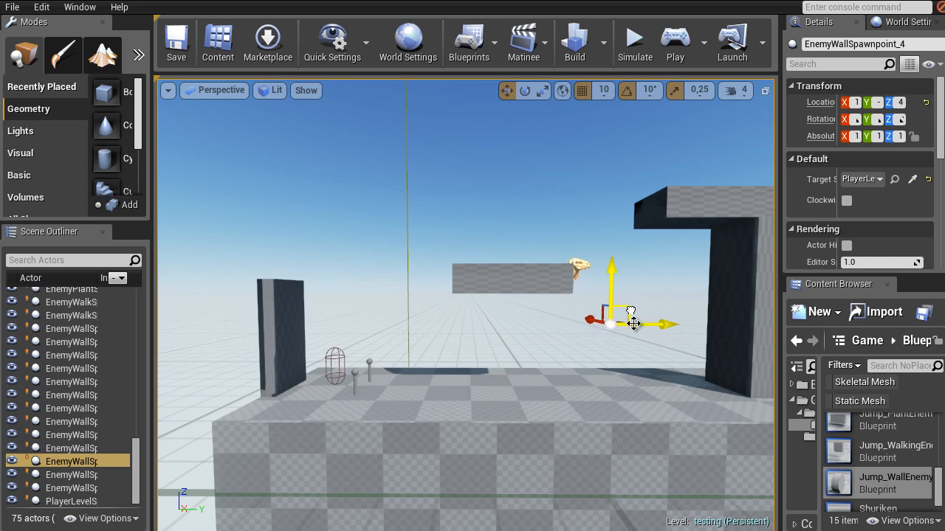
pyautogui.moveTo(631, 324); pyautogui.dragTo(587, 353)
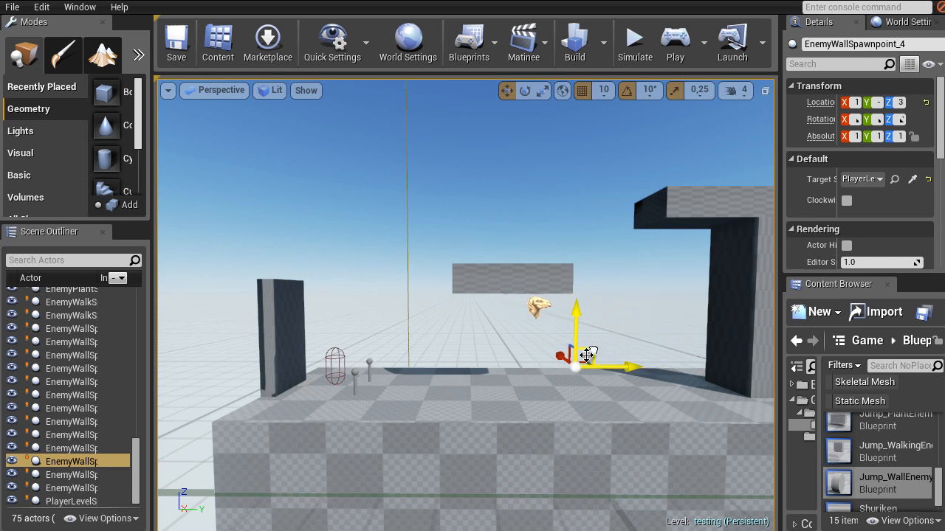
pyautogui.moveTo(587, 354); pyautogui.dragTo(590, 310)
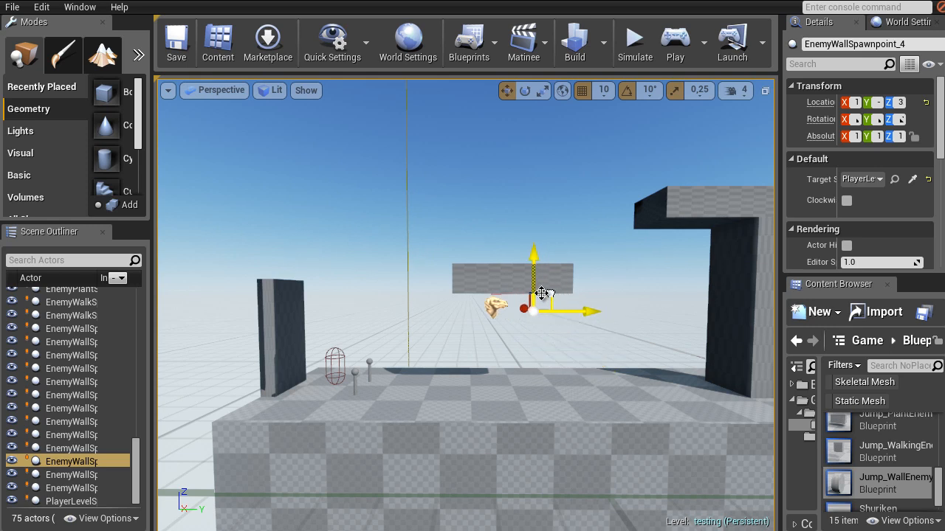
pyautogui.moveTo(533, 294); pyautogui.dragTo(376, 188)
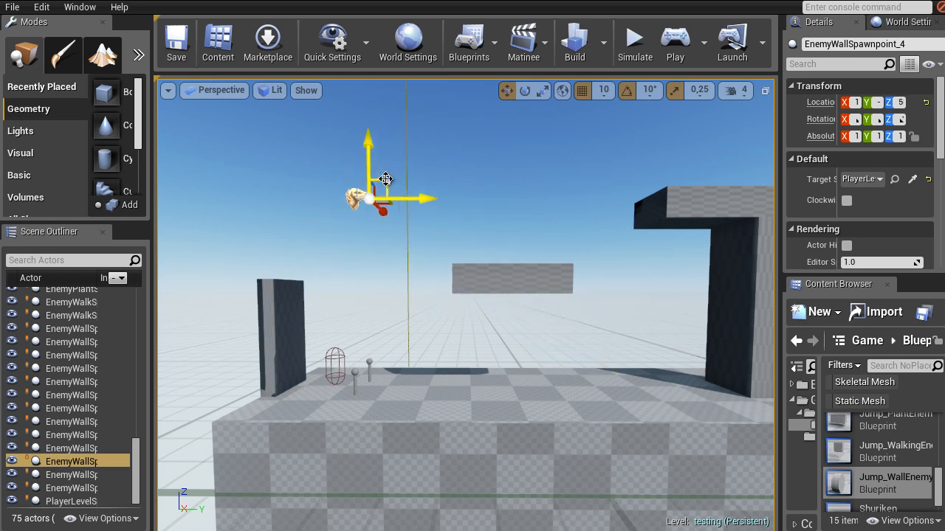
pyautogui.moveTo(384, 177); pyautogui.dragTo(536, 292)
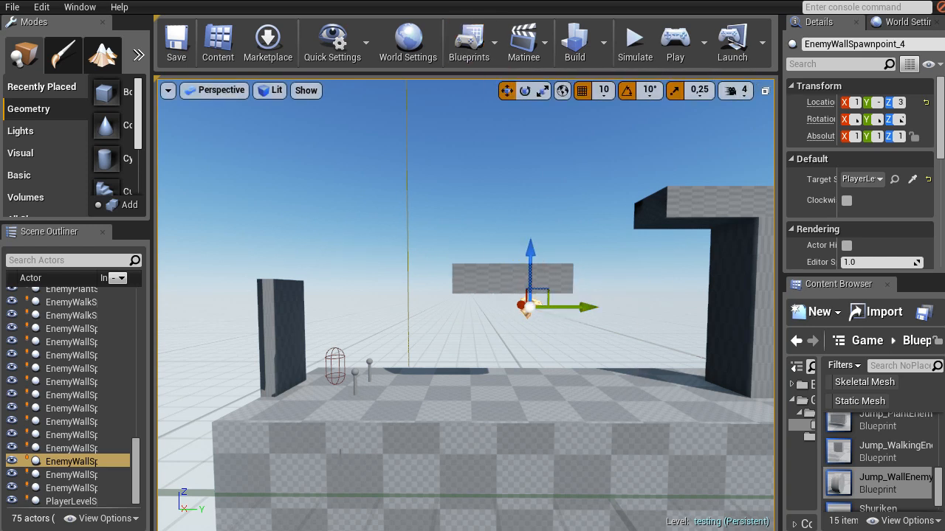
pyautogui.moveTo(628, 312)
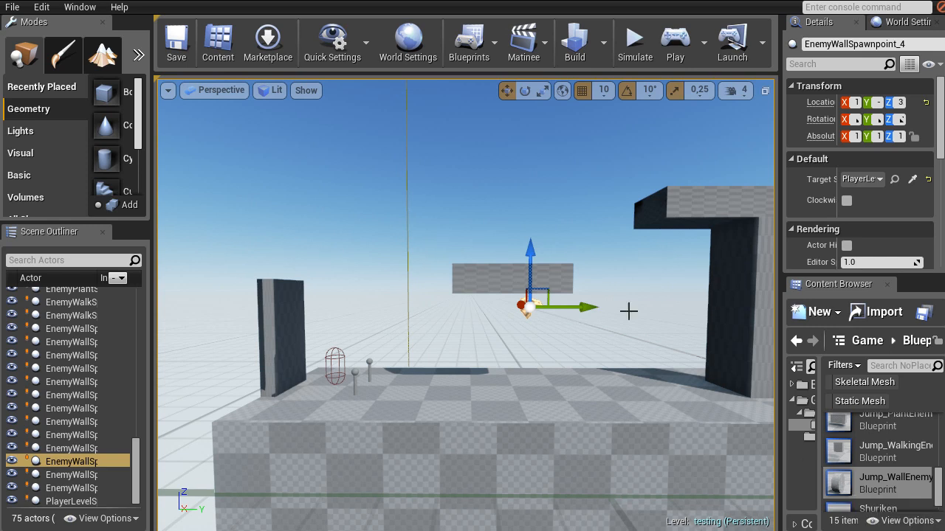
pyautogui.moveTo(802, 443)
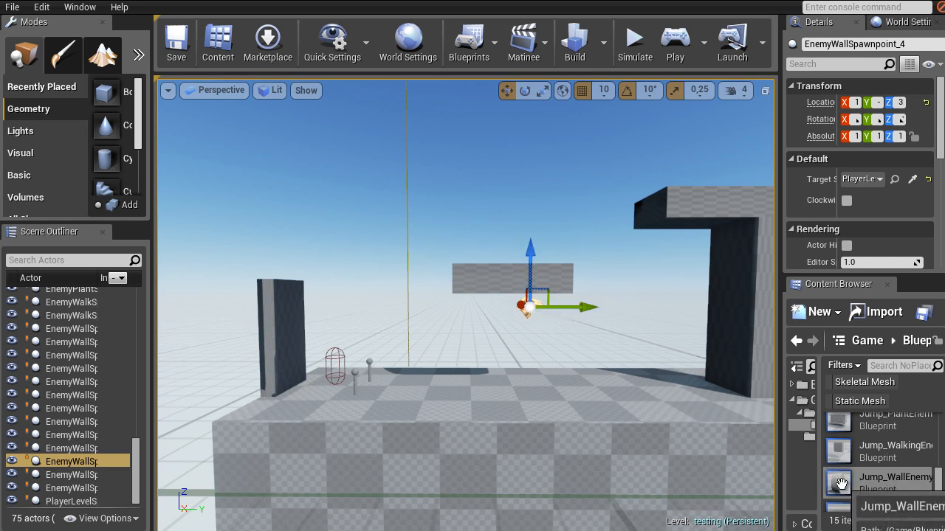
# Open Jump_WallEnemy's Blueprint Defaults and scroll through them to Move Speed 120.
pyautogui.doubleClick(838, 484)
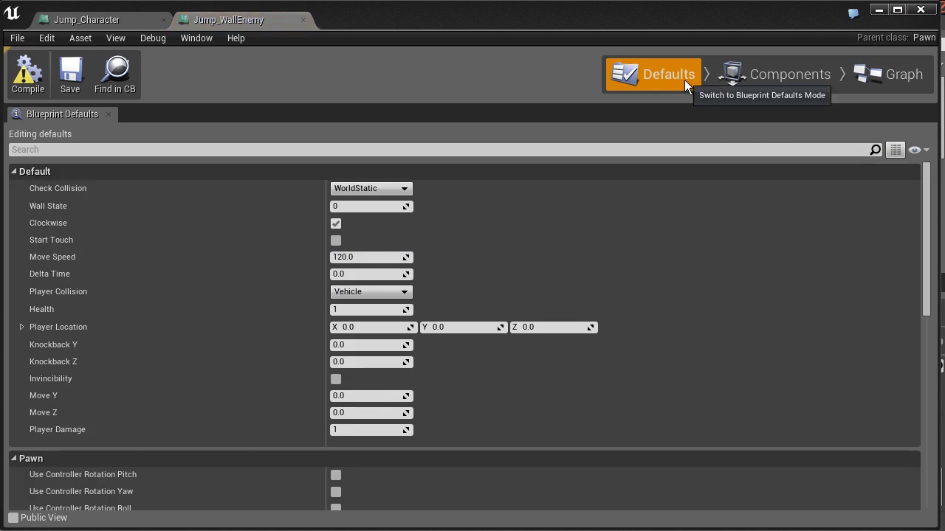
pyautogui.moveTo(691, 66)
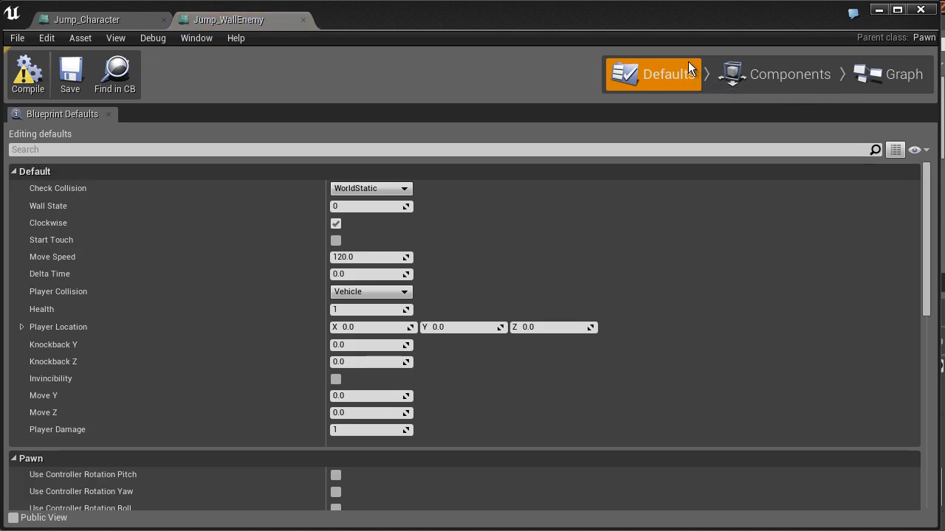
pyautogui.moveTo(907, 73)
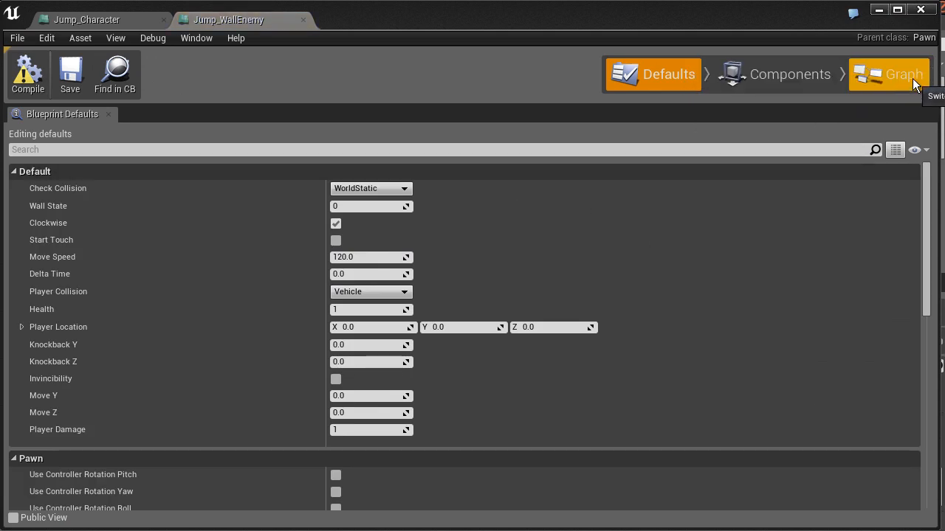
pyautogui.moveTo(902, 254)
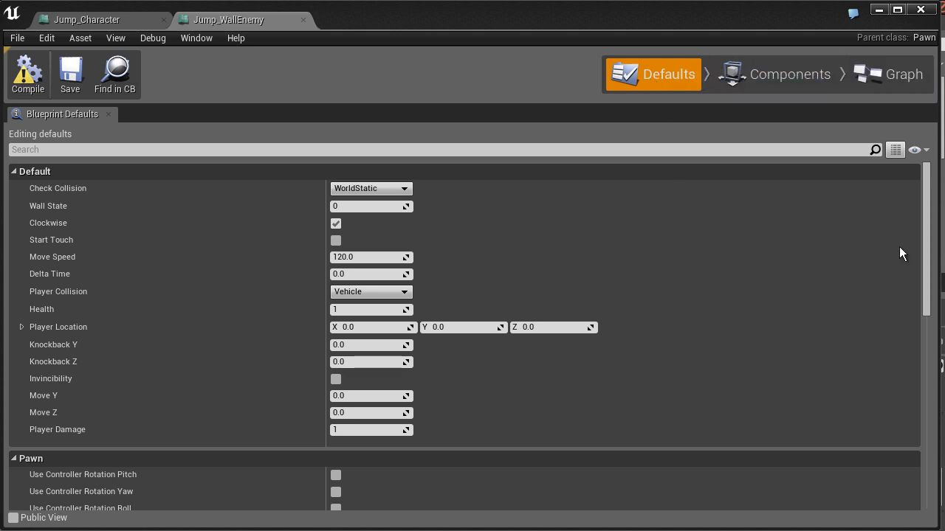
pyautogui.moveTo(741, 293)
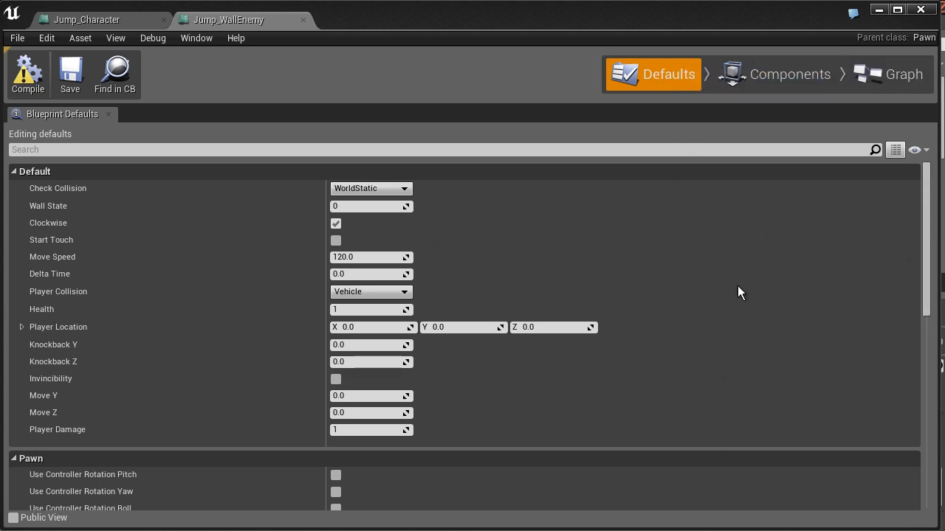
pyautogui.moveTo(769, 310)
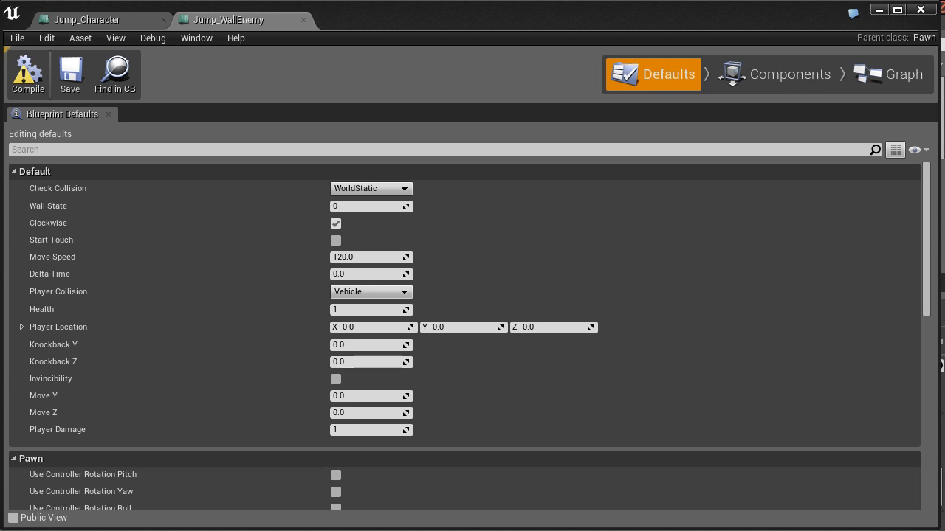
pyautogui.scroll(-3)
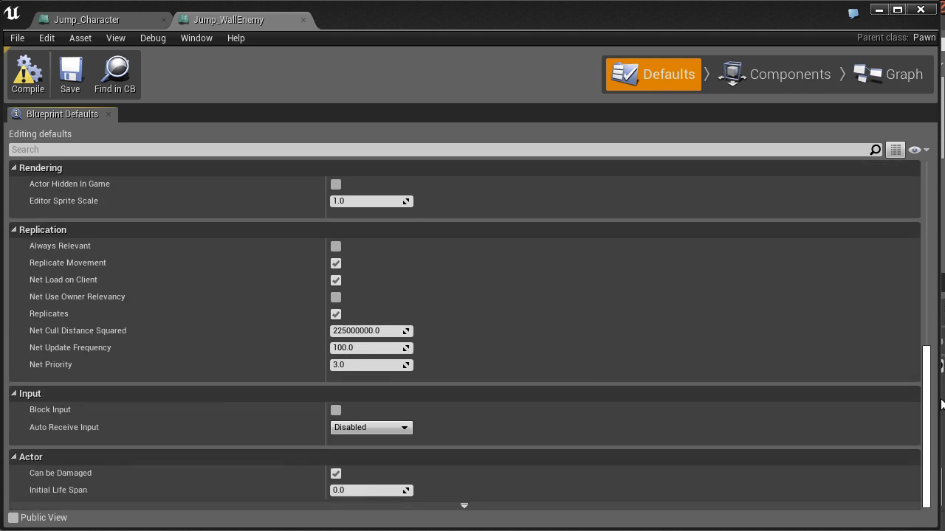
pyautogui.scroll(-3)
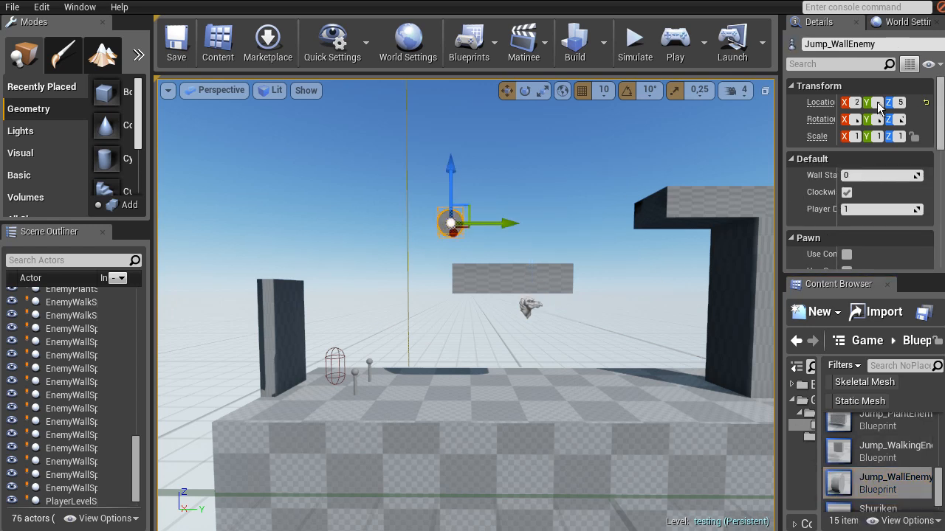
pyautogui.moveTo(809, 26)
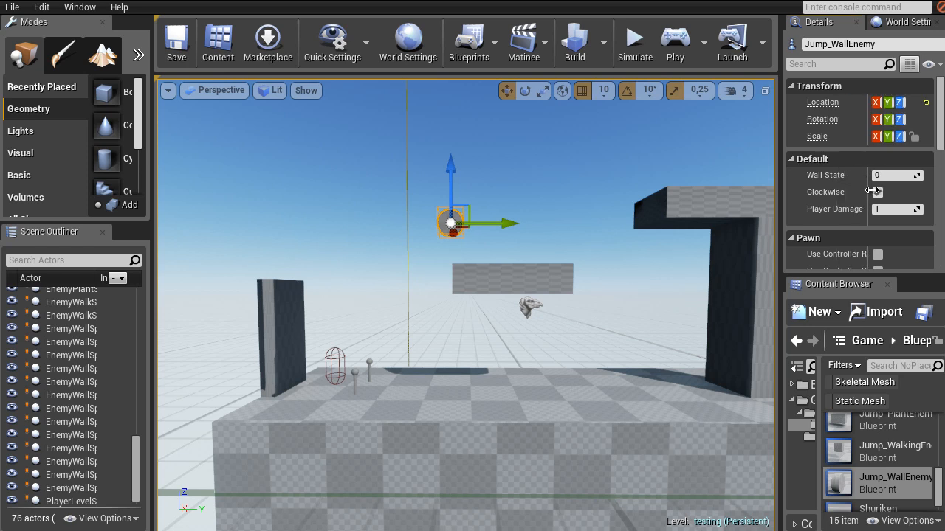
# Delete the placed Jump_WallEnemy actor from the level, leaving 75 actors.
pyautogui.click(875, 192)
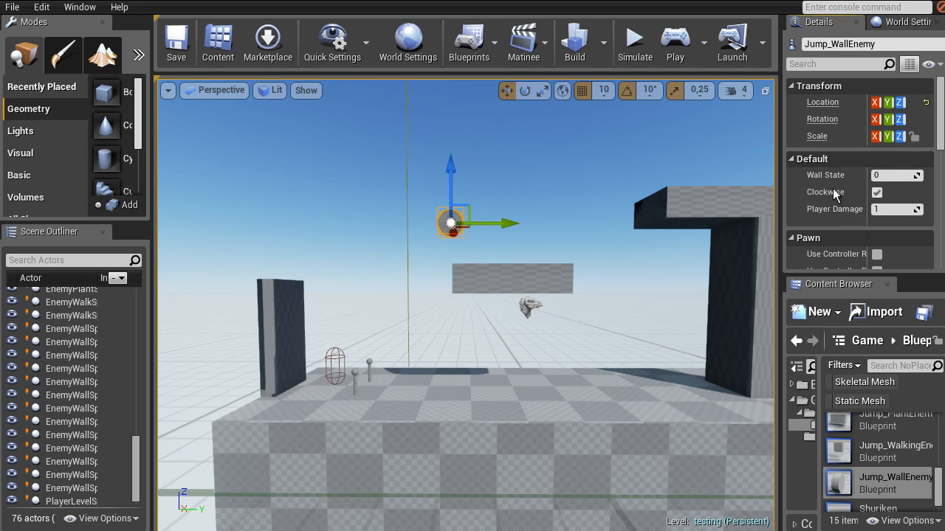
pyautogui.moveTo(866, 198)
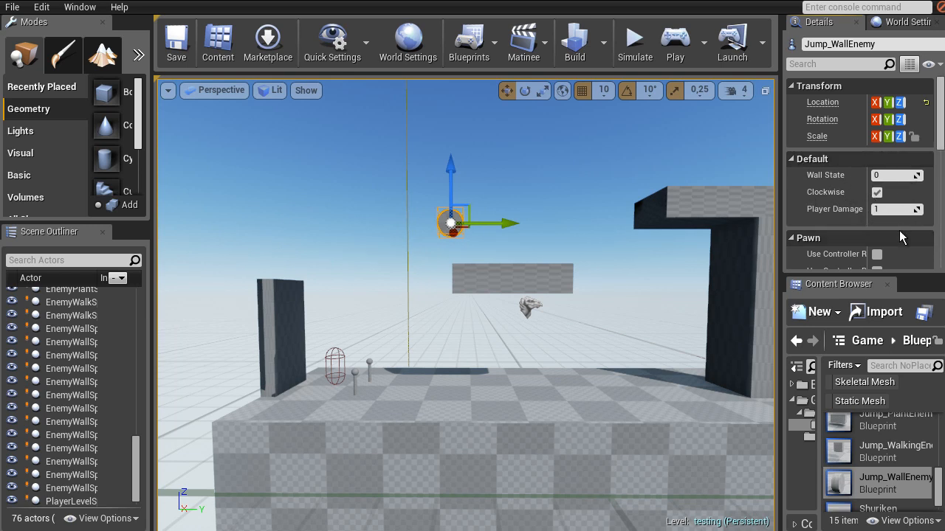
pyautogui.moveTo(885, 232)
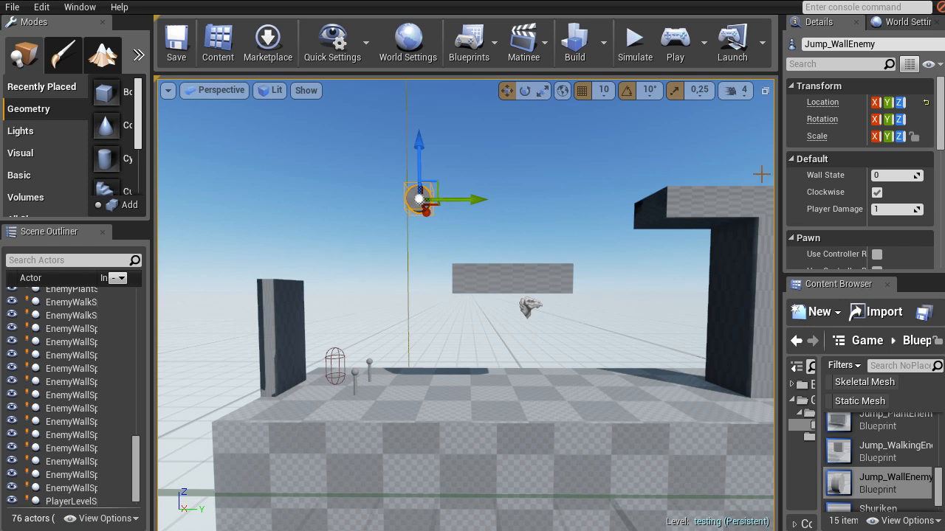
pyautogui.moveTo(845, 191)
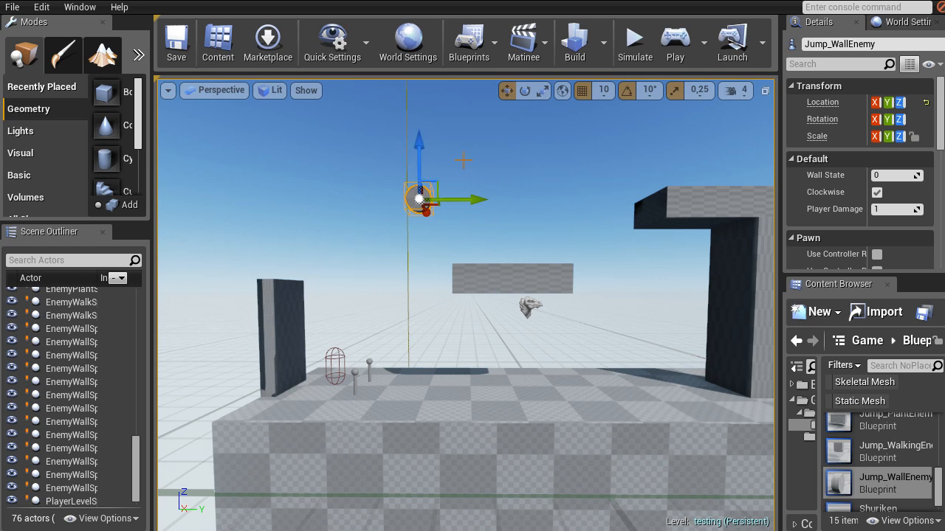
pyautogui.moveTo(534, 247)
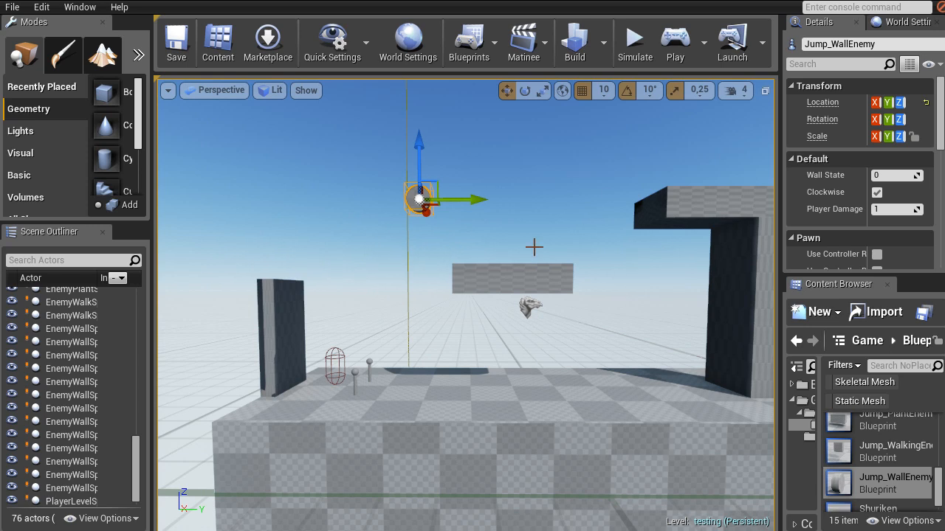
pyautogui.press('Delete')
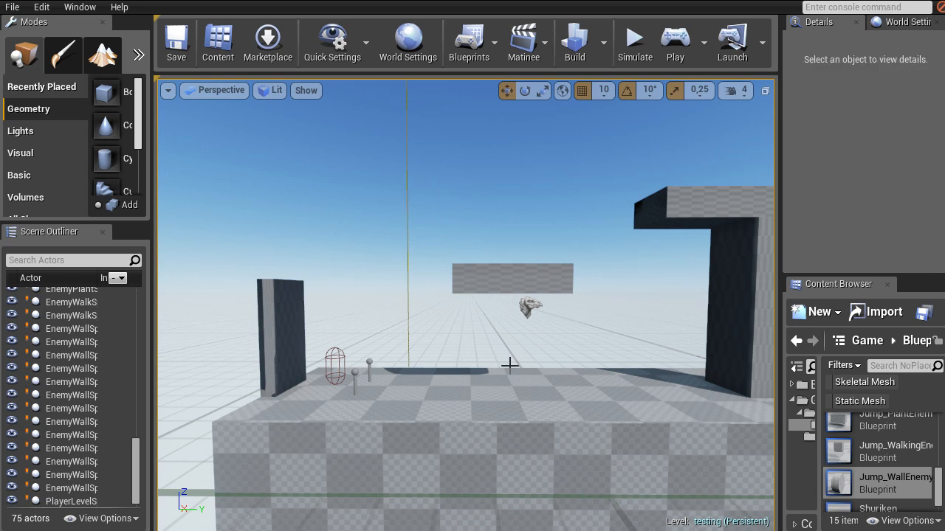
pyautogui.moveTo(742, 266)
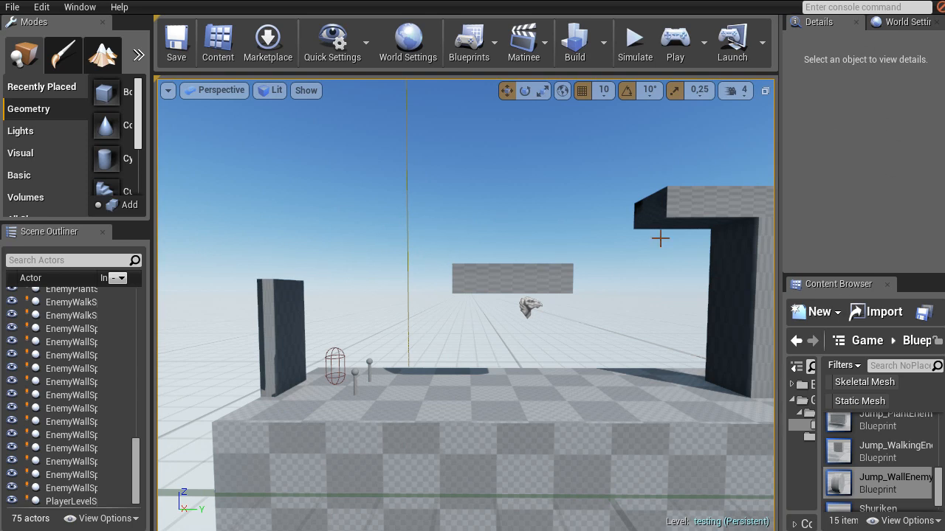
pyautogui.moveTo(446, 296)
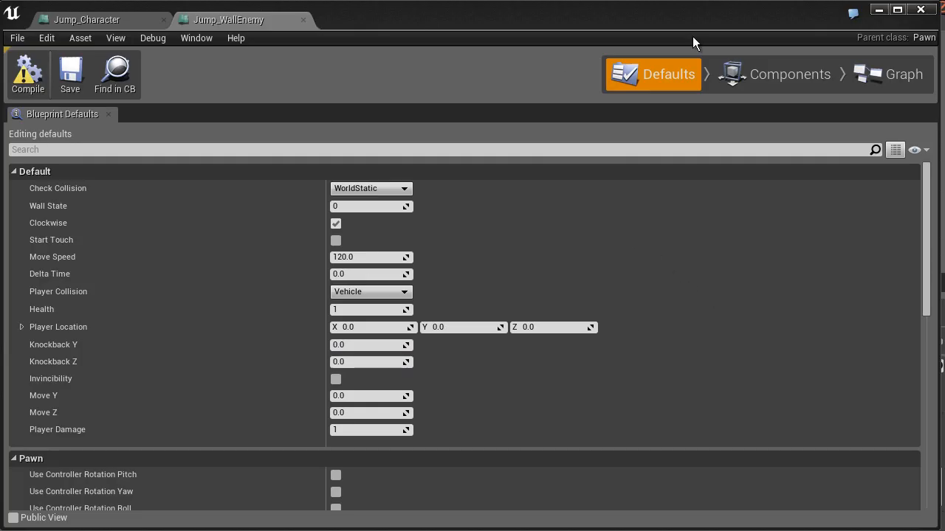
pyautogui.moveTo(244, 210)
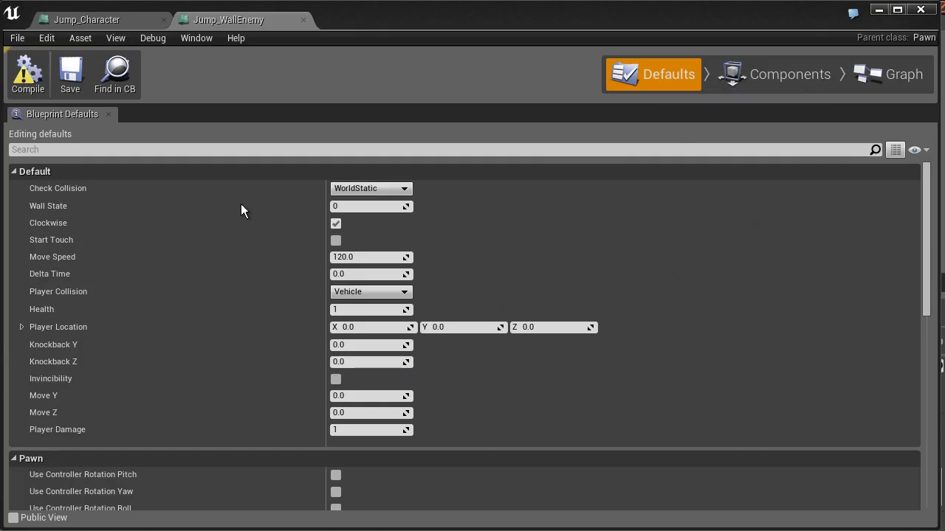
pyautogui.moveTo(393, 198)
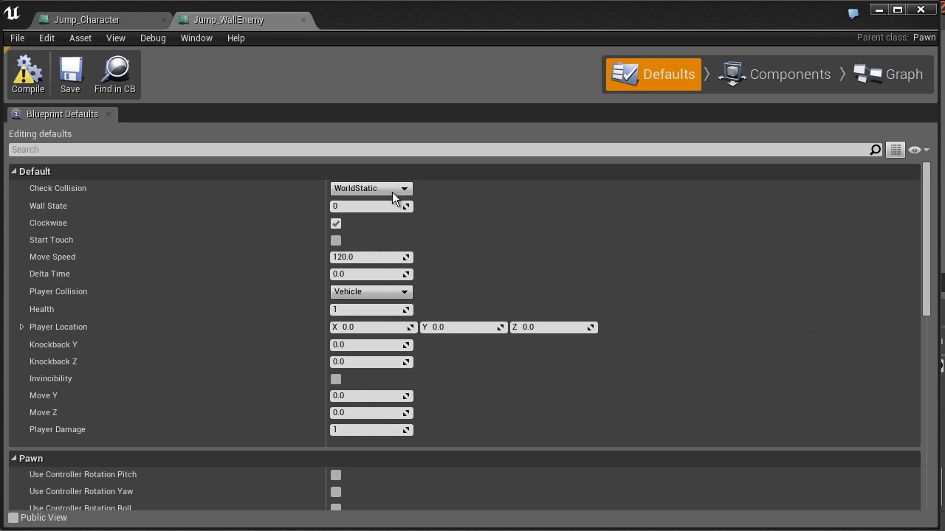
pyautogui.moveTo(363, 204)
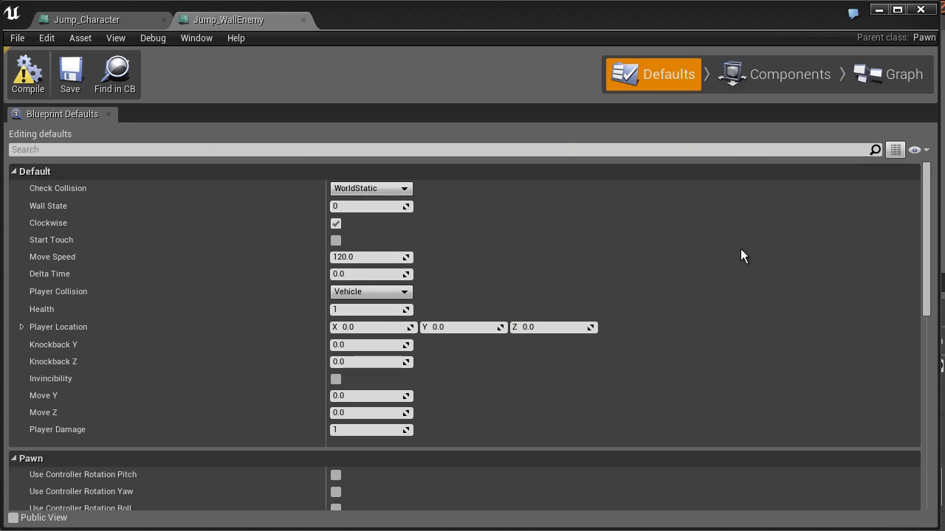
# Show Jump_WallEnemy's Components view with the Box root and Cylinder static mesh.
pyautogui.click(789, 73)
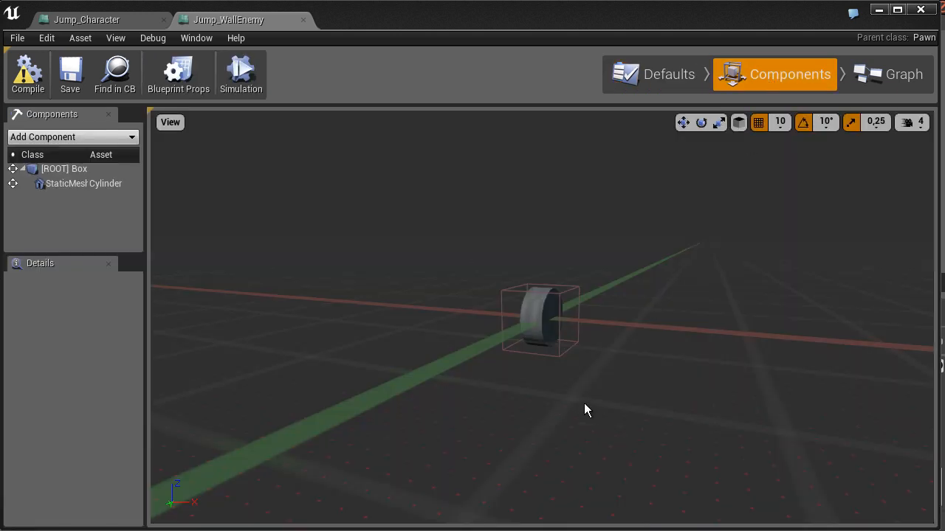
pyautogui.moveTo(792, 80)
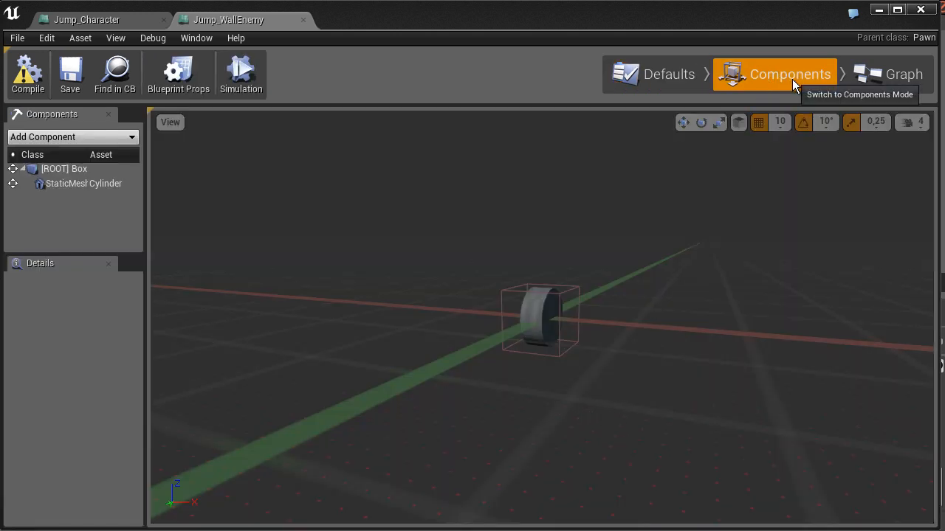
pyautogui.moveTo(702, 336)
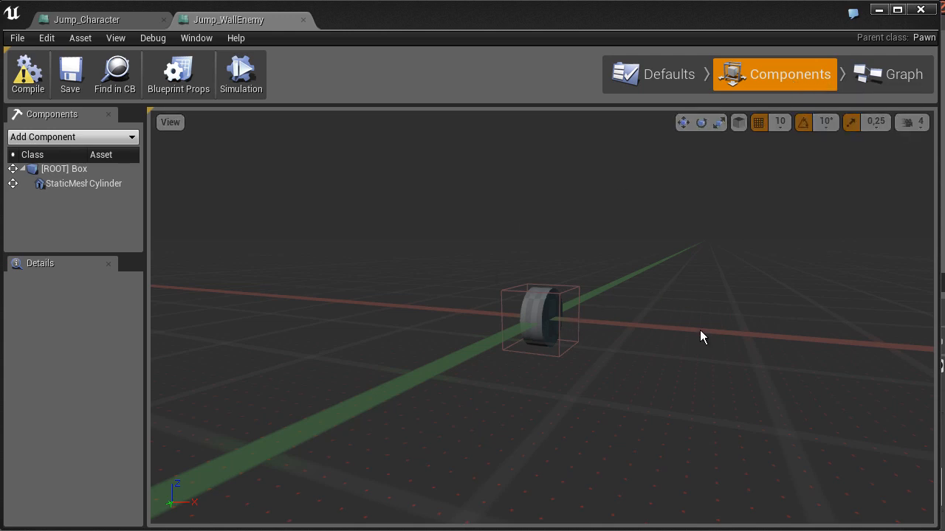
pyautogui.moveTo(644, 310)
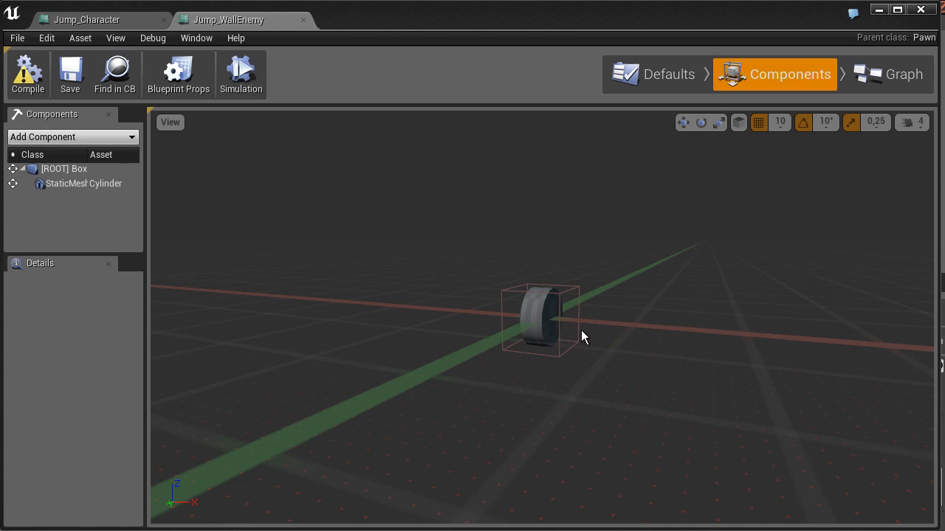
pyautogui.moveTo(585, 342)
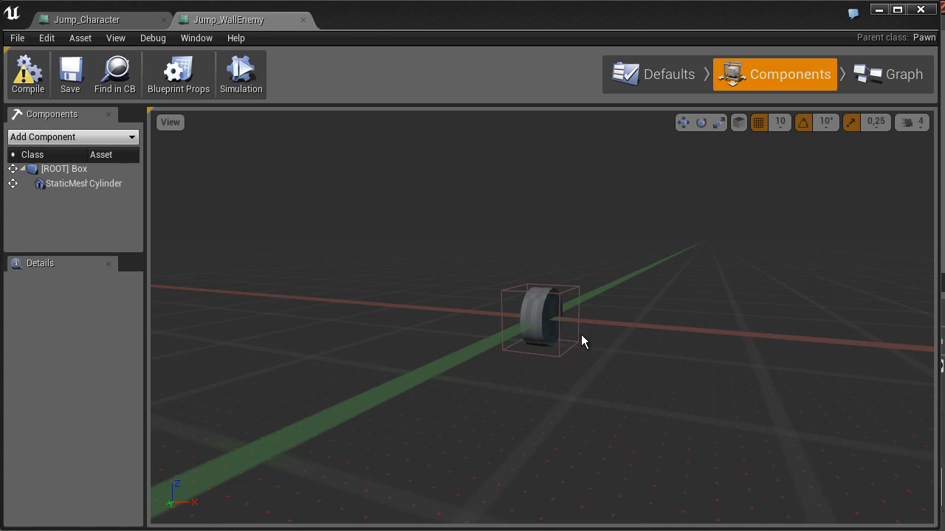
pyautogui.moveTo(569, 344)
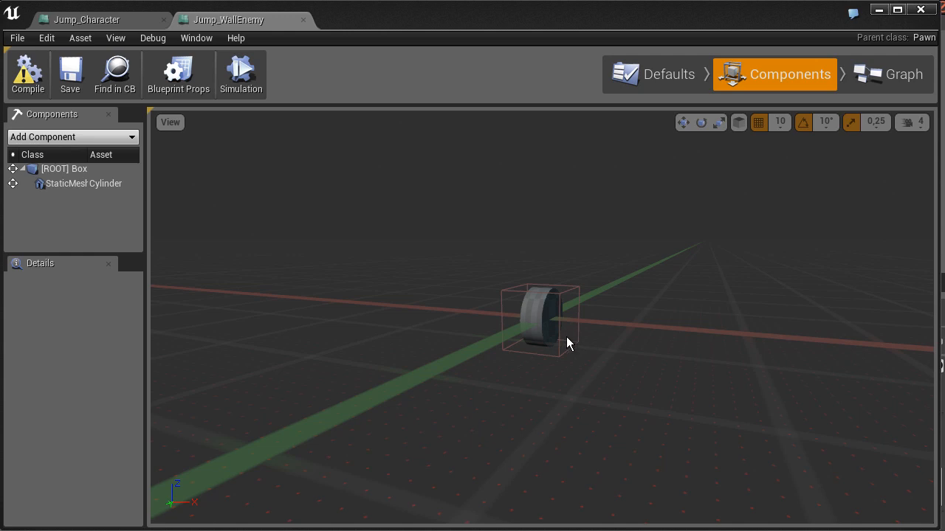
pyautogui.moveTo(564, 338)
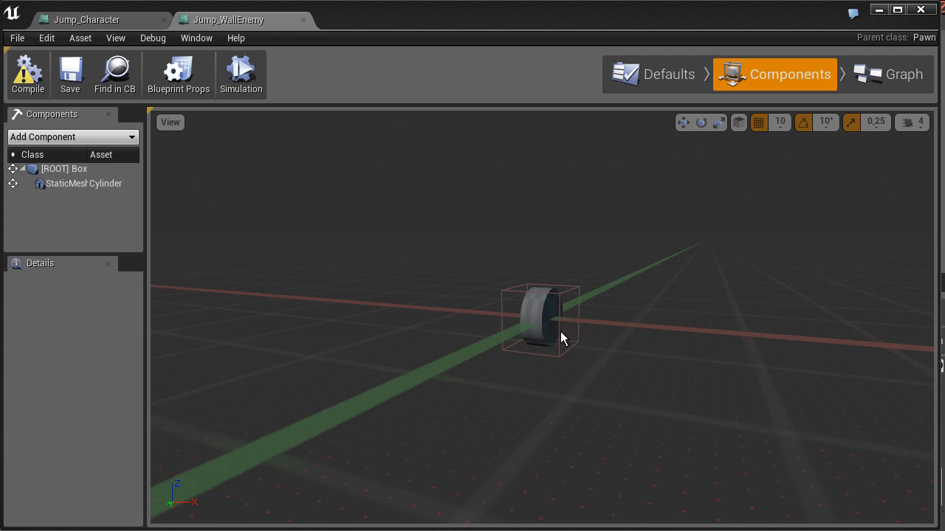
pyautogui.moveTo(590, 338)
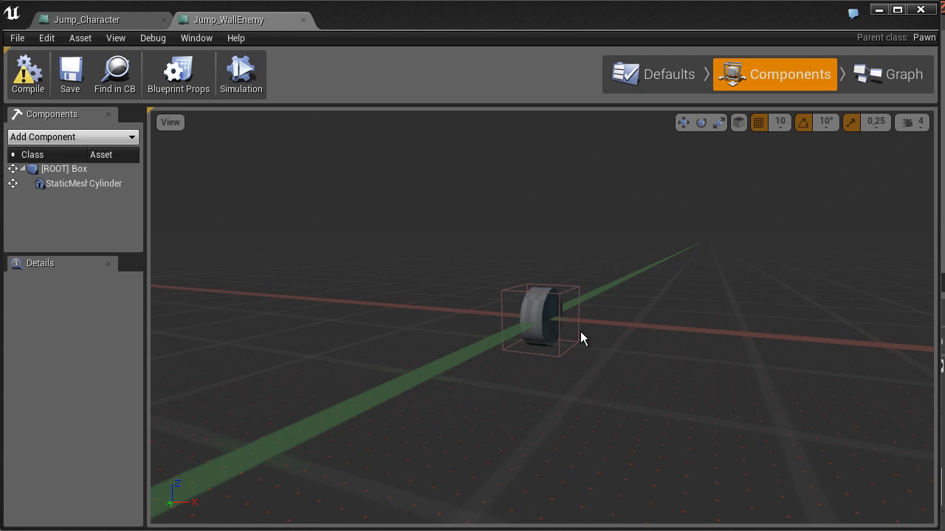
pyautogui.moveTo(588, 341)
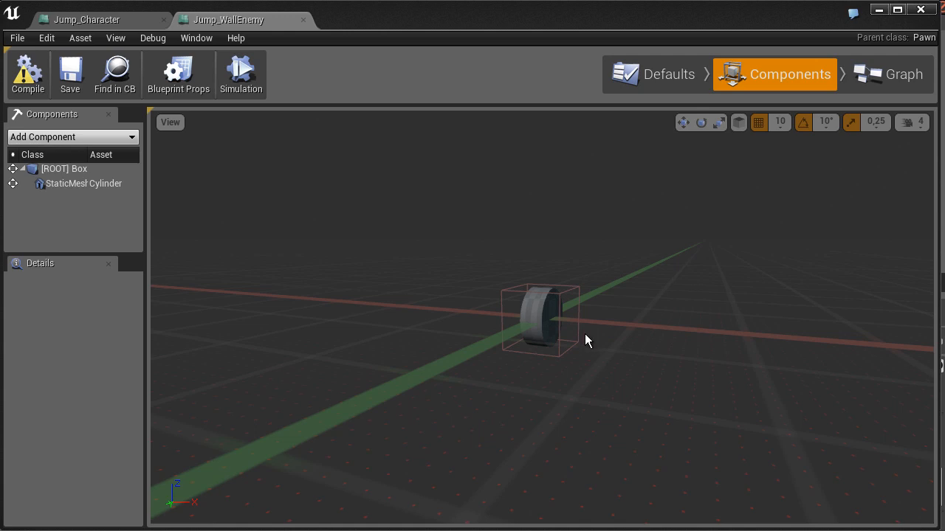
pyautogui.moveTo(665, 343)
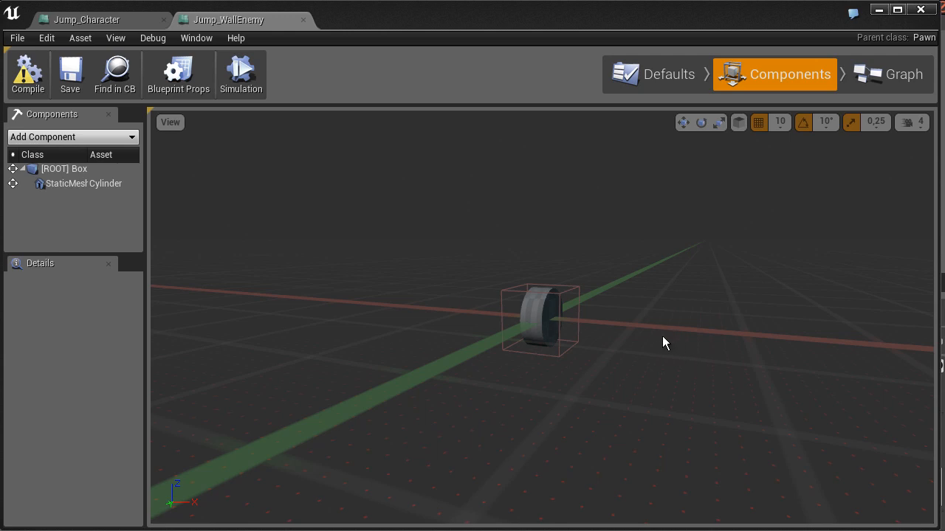
pyautogui.moveTo(573, 330)
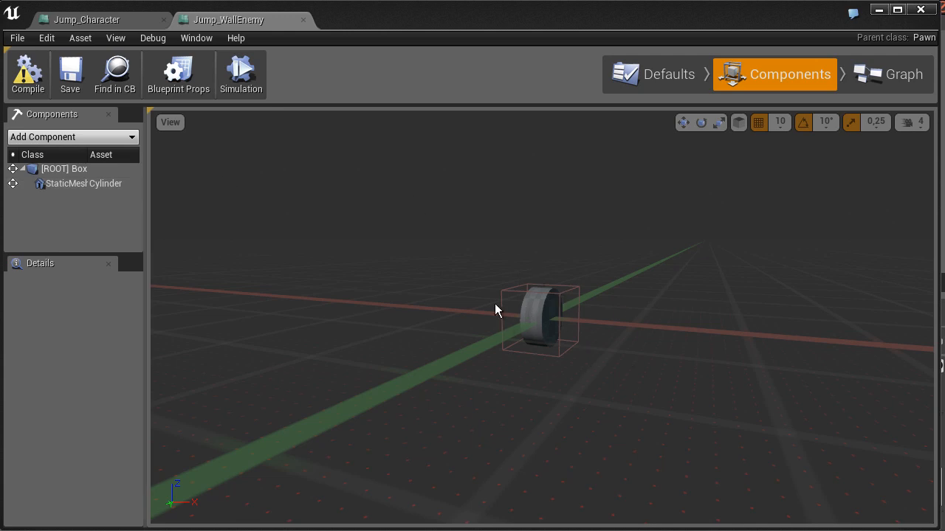
pyautogui.moveTo(544, 285)
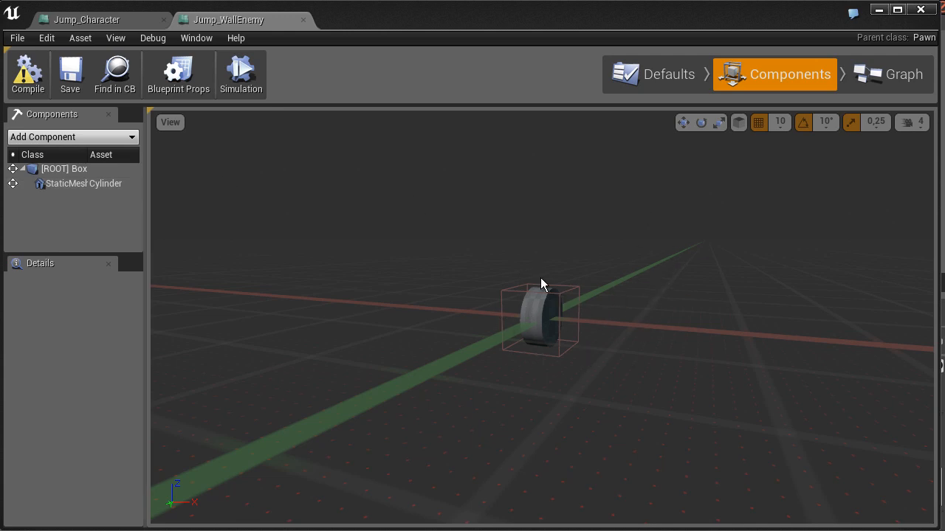
pyautogui.moveTo(82, 141)
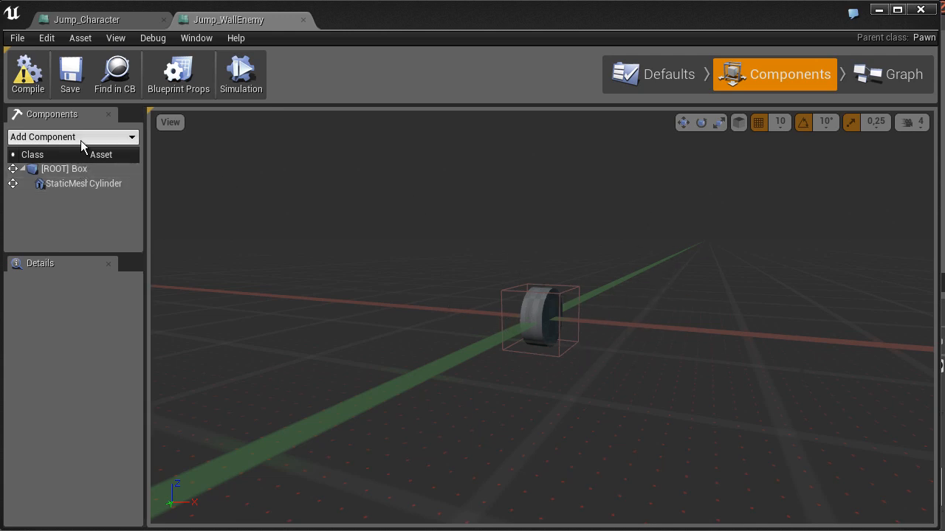
# Inspect the Box and Cylinder components, then add a Custom Mesh component, CustomMesh1.
pyautogui.click(63, 168)
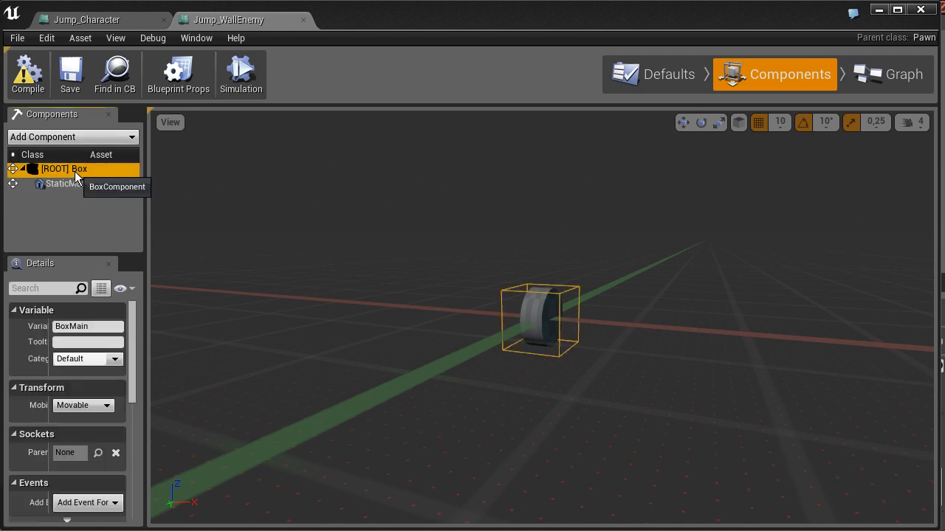
pyautogui.moveTo(567, 275)
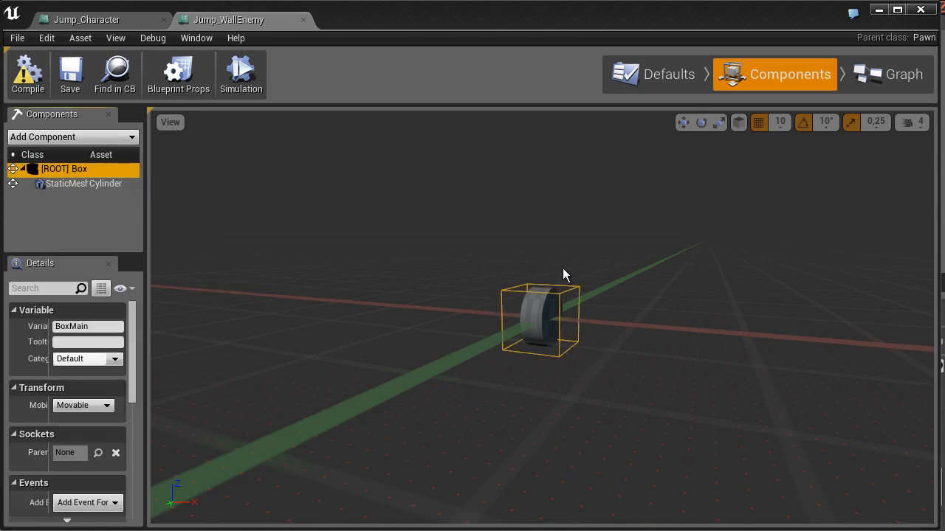
pyautogui.click(83, 183)
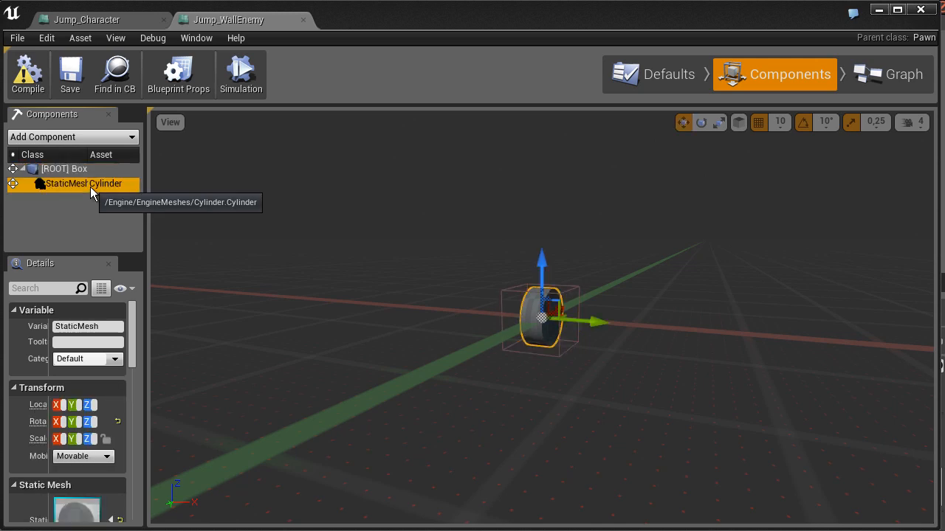
pyautogui.moveTo(131, 155)
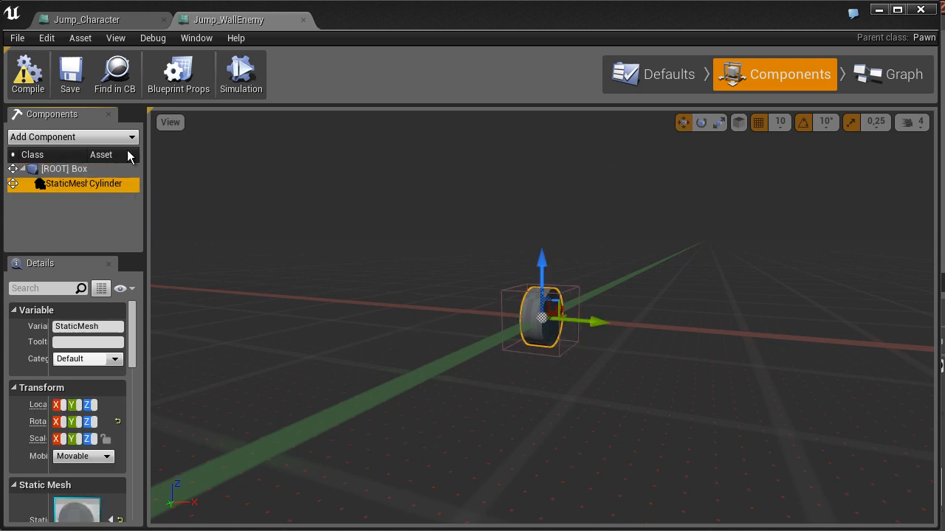
pyautogui.click(71, 136)
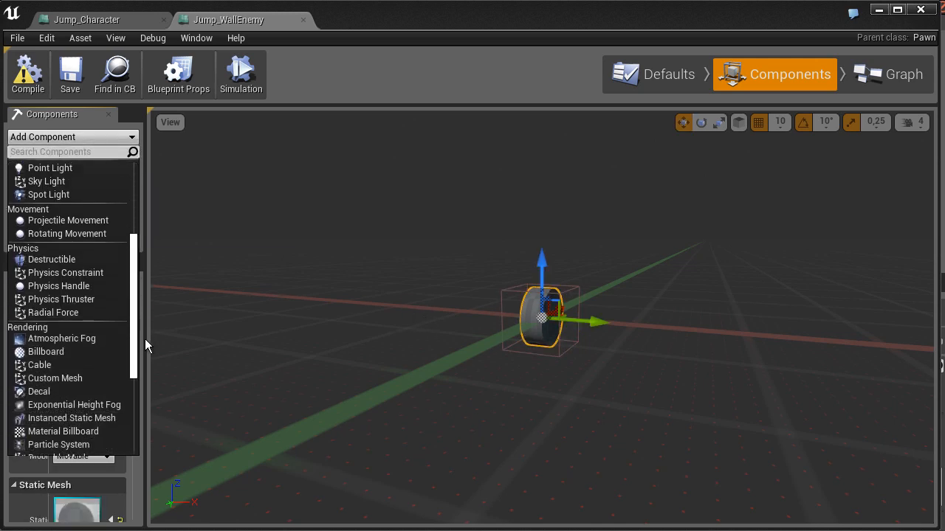
pyautogui.scroll(-3)
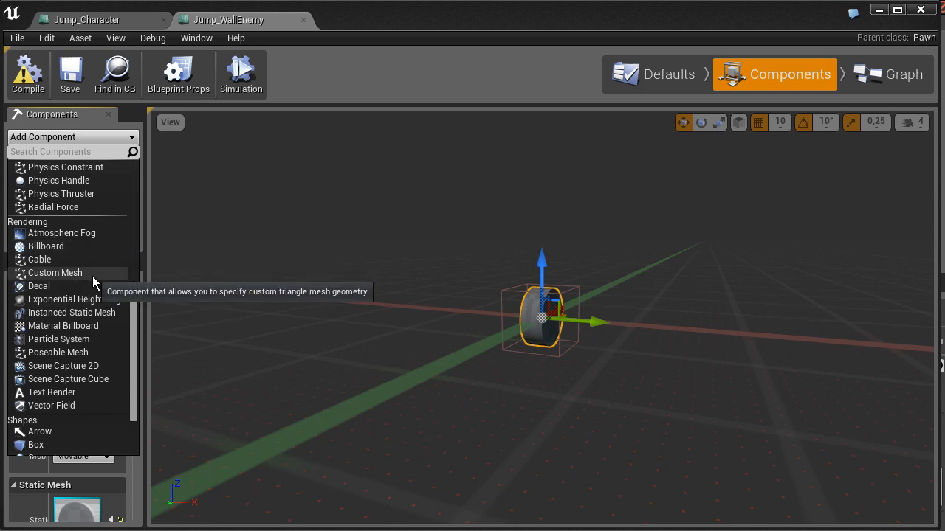
pyautogui.click(55, 273)
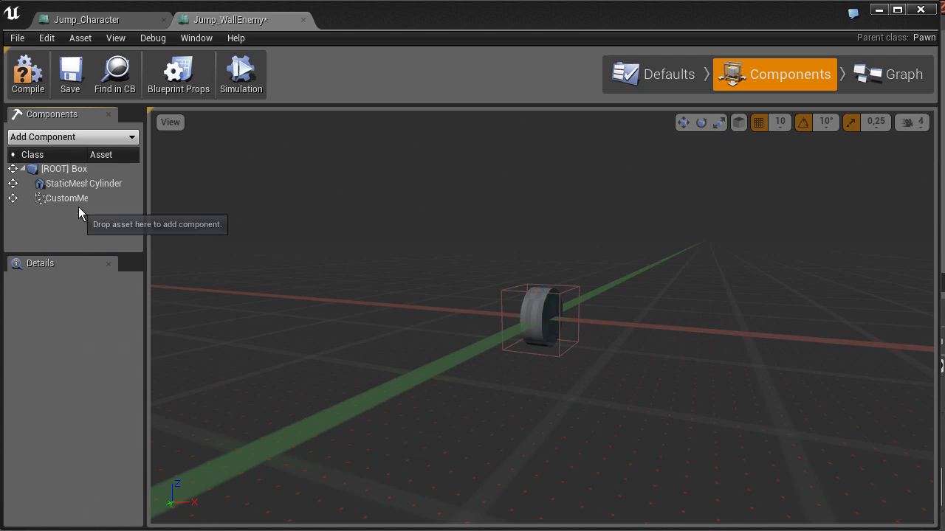
pyautogui.click(67, 198)
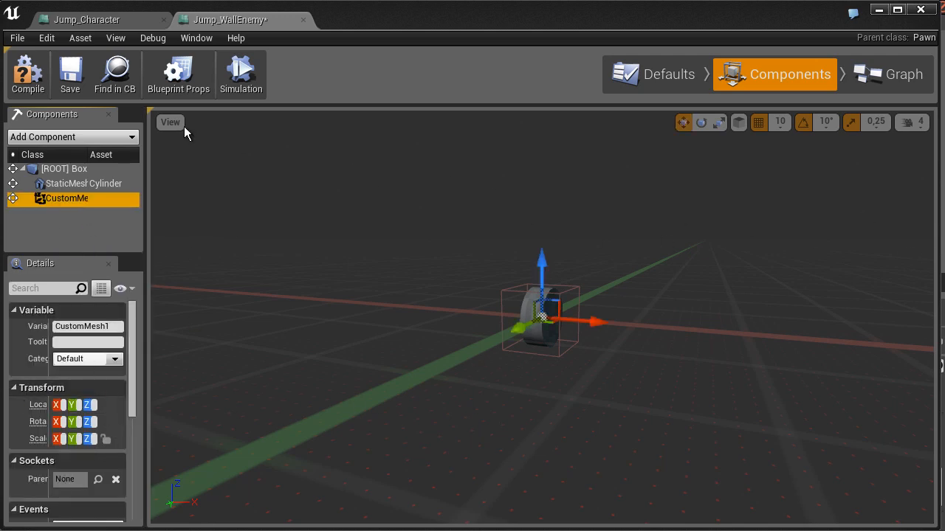
pyautogui.moveTo(418, 245)
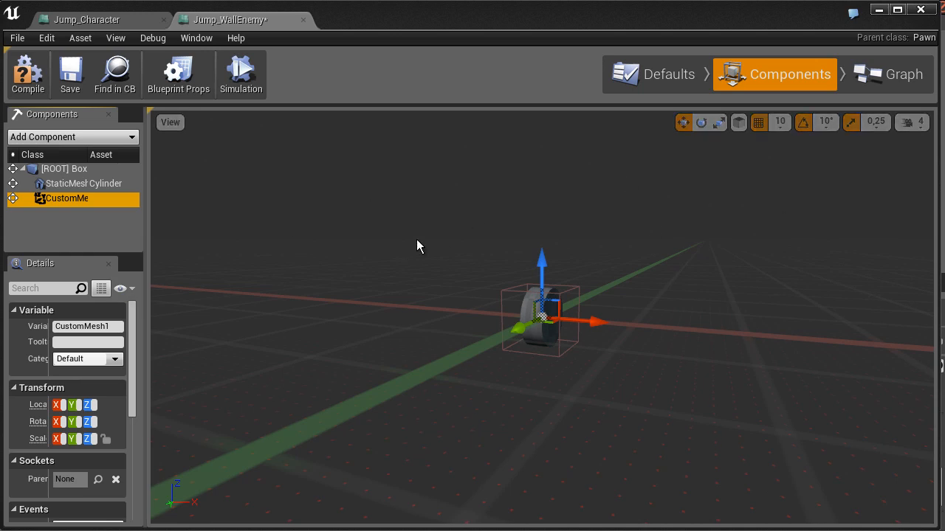
pyautogui.moveTo(239, 238)
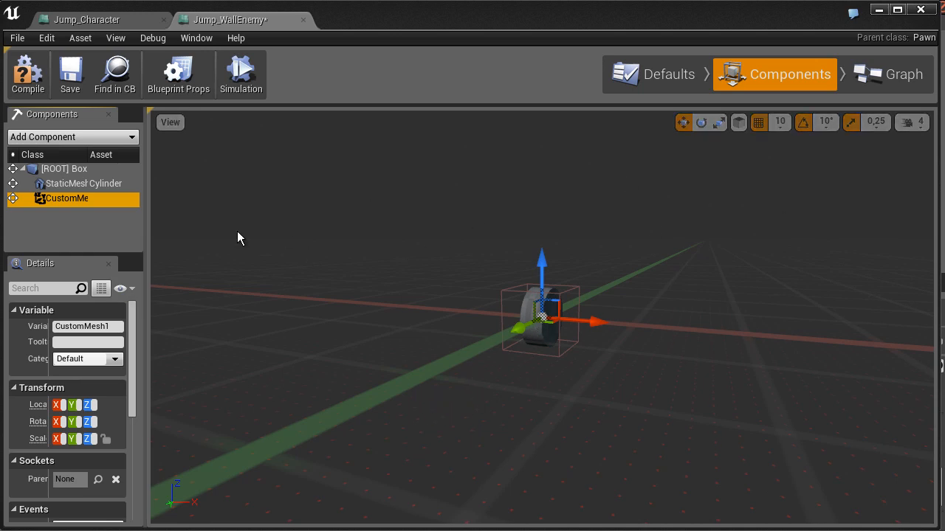
pyautogui.moveTo(132, 329)
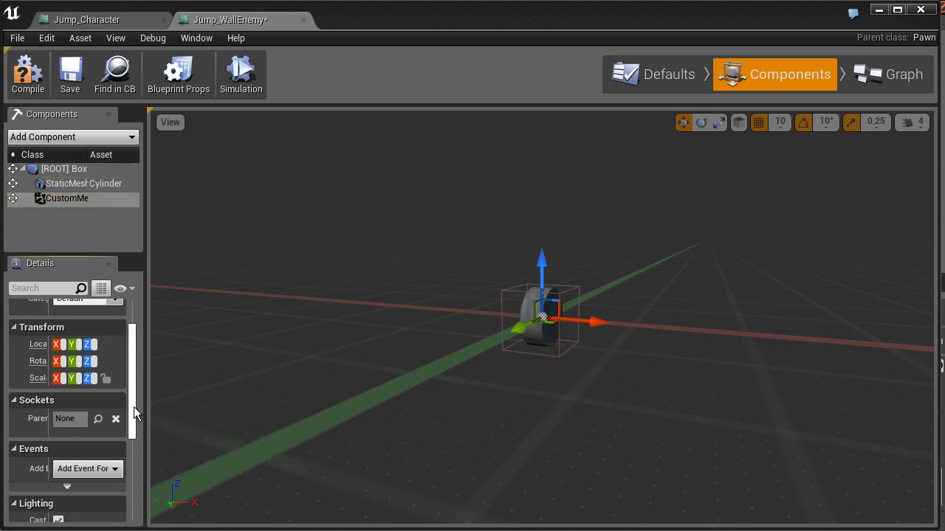
# Delete CustomMesh1 and add a Static Mesh component found by searching 'sta'.
pyautogui.rightClick(66, 198)
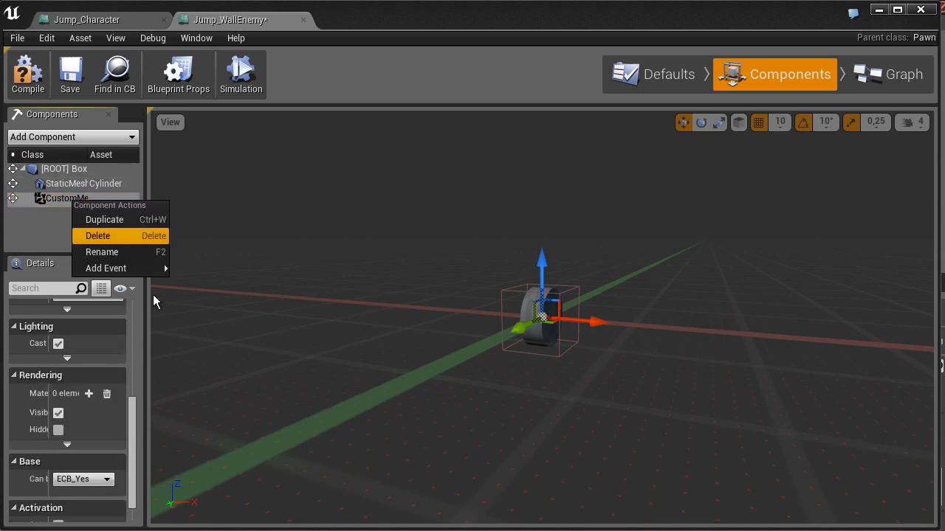
pyautogui.click(97, 236)
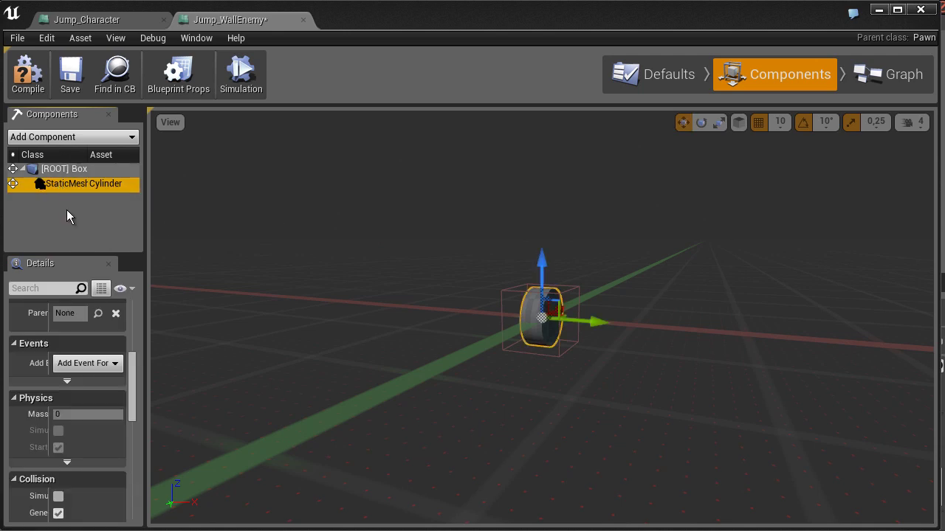
pyautogui.click(71, 137)
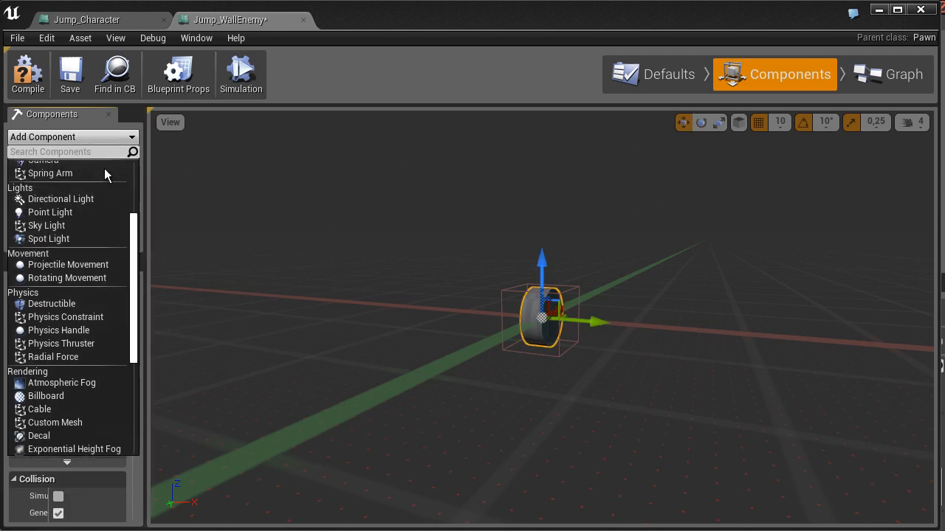
pyautogui.write('sta')
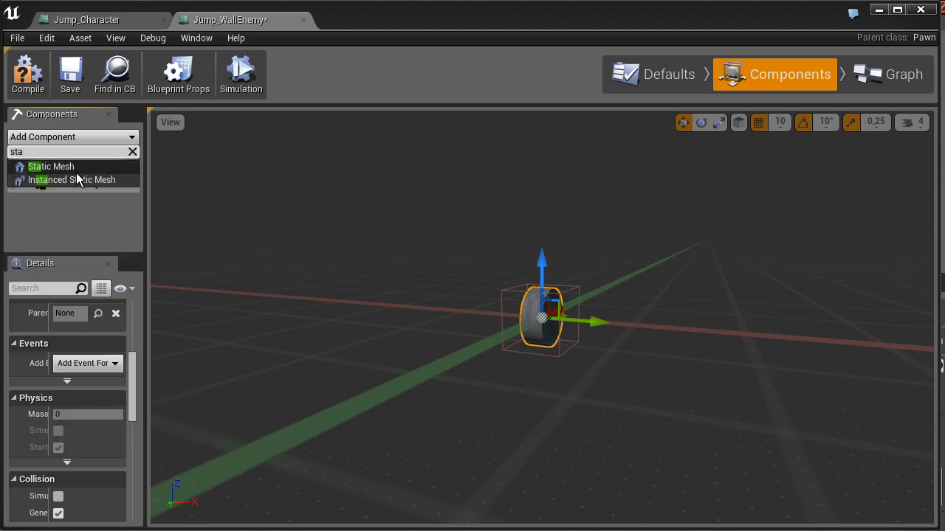
pyautogui.click(50, 166)
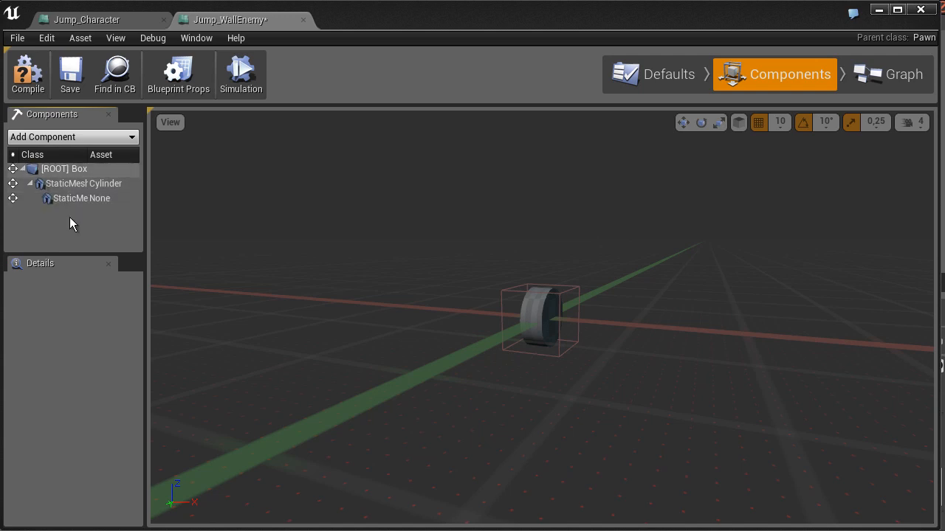
# Inspect the new empty Static Mesh component, then delete it.
pyautogui.click(81, 198)
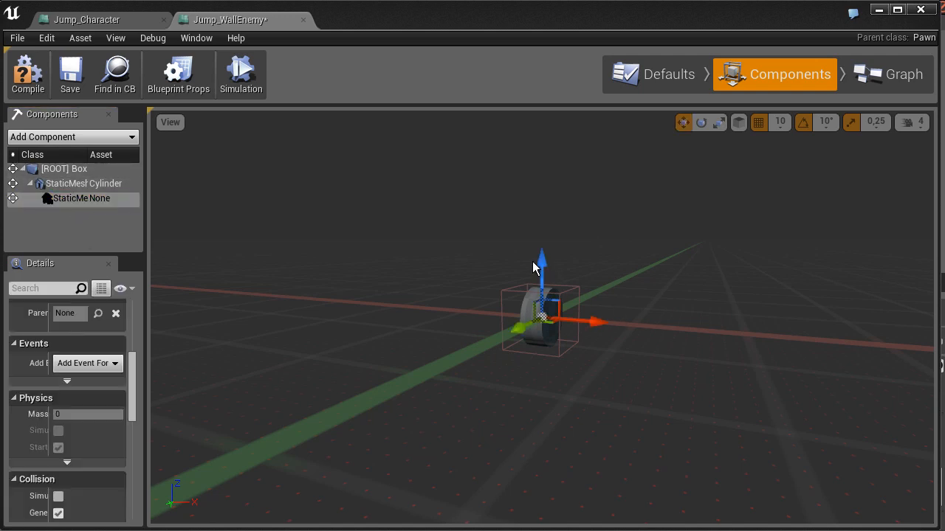
pyautogui.click(70, 197)
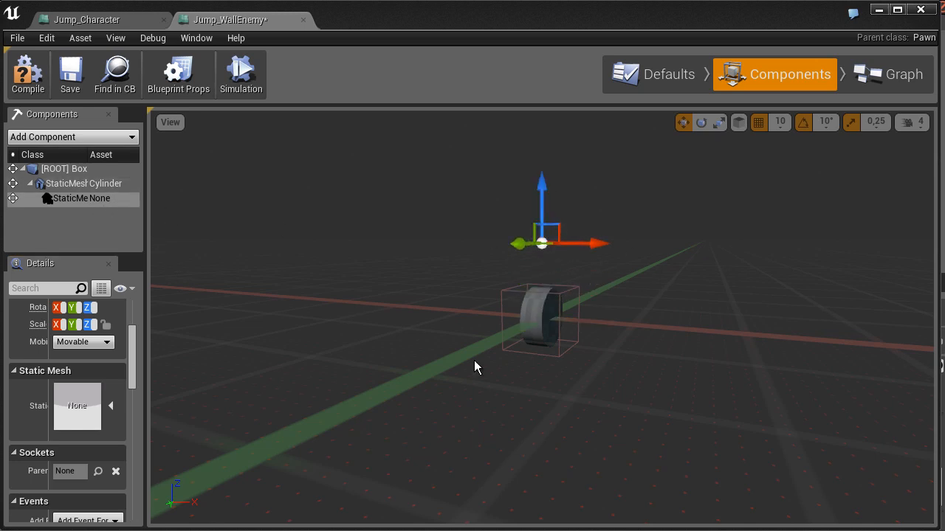
pyautogui.moveTo(84, 161)
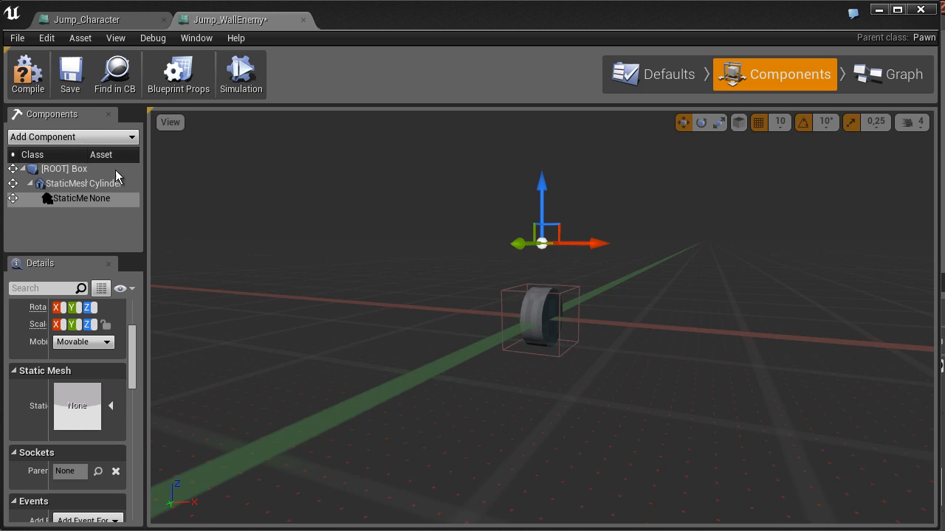
pyautogui.rightClick(81, 198)
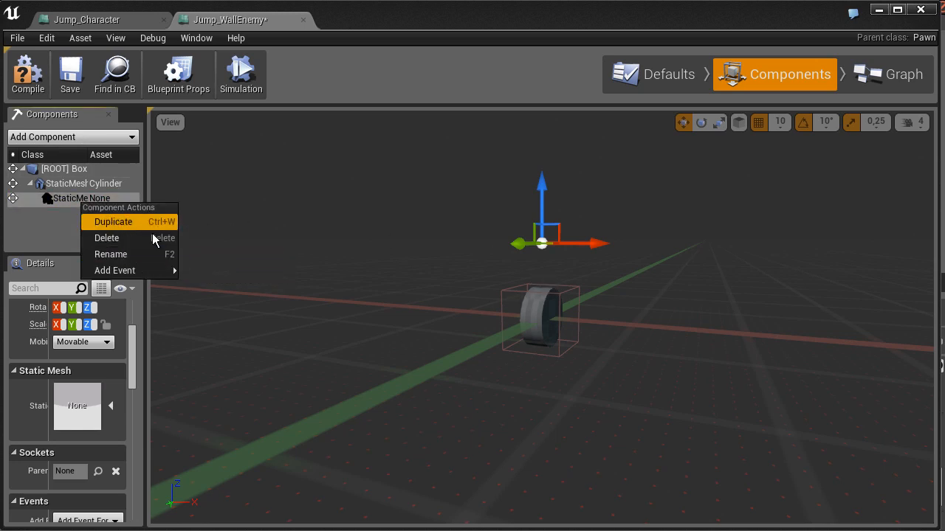
pyautogui.click(106, 238)
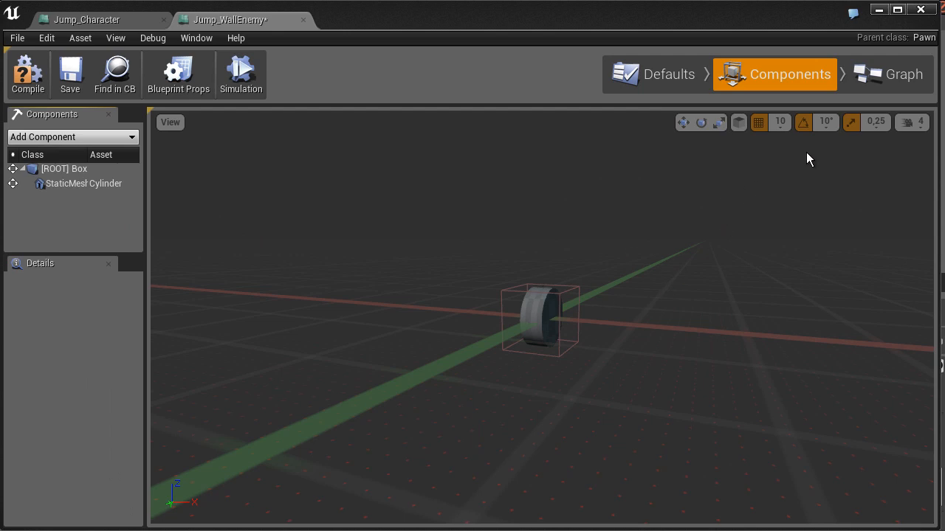
pyautogui.moveTo(585, 257)
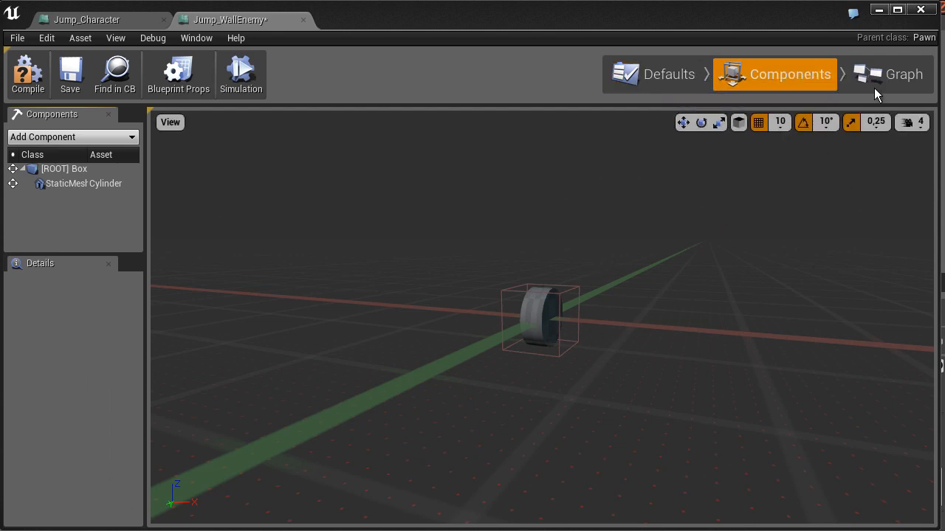
pyautogui.moveTo(888, 81)
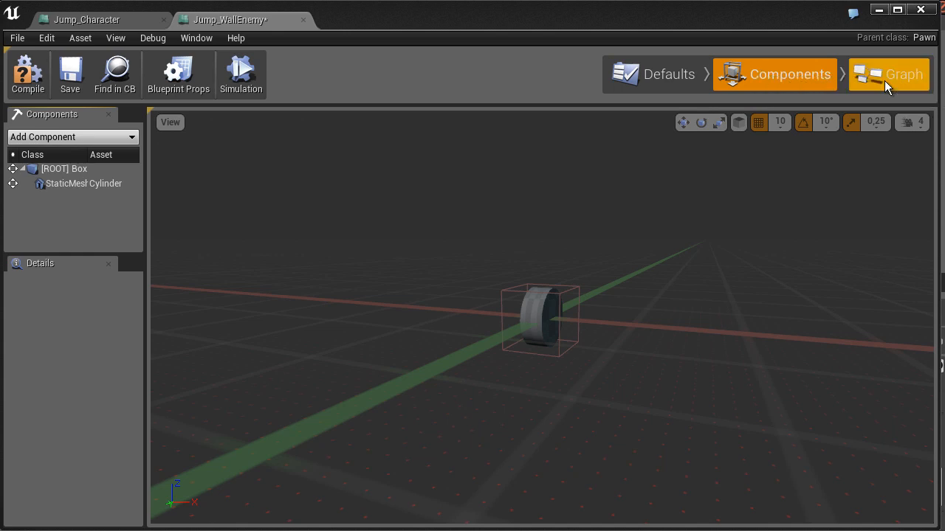
# View the EventGraph zoomed out over the state node groups, then return to the level.
pyautogui.click(890, 74)
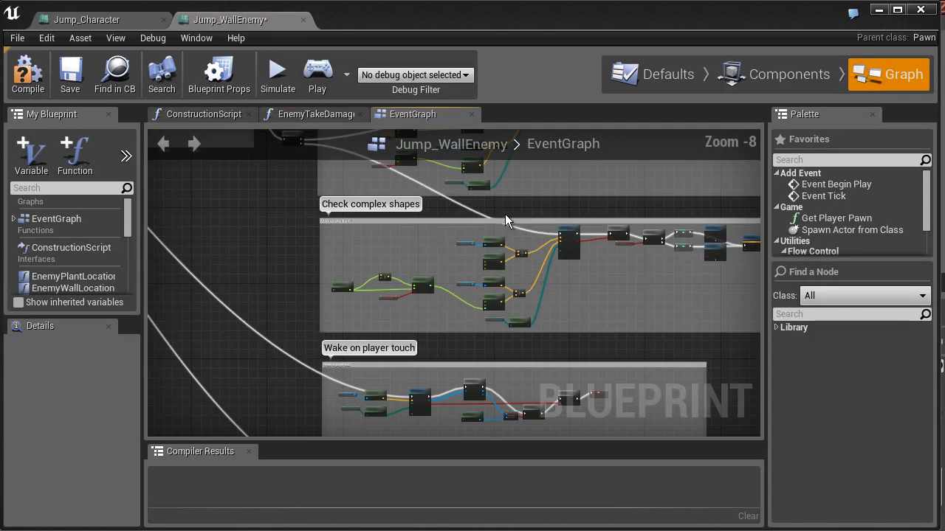
pyautogui.scroll(-3)
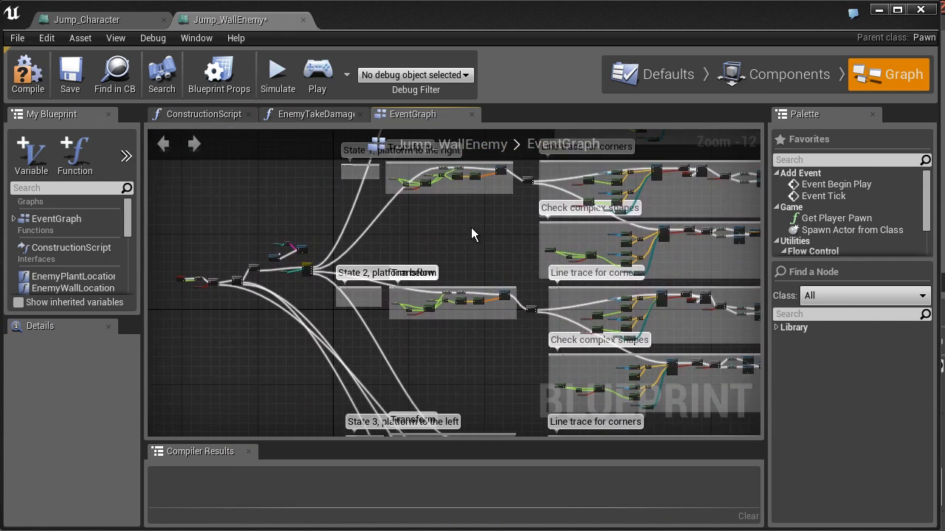
pyautogui.moveTo(466, 235)
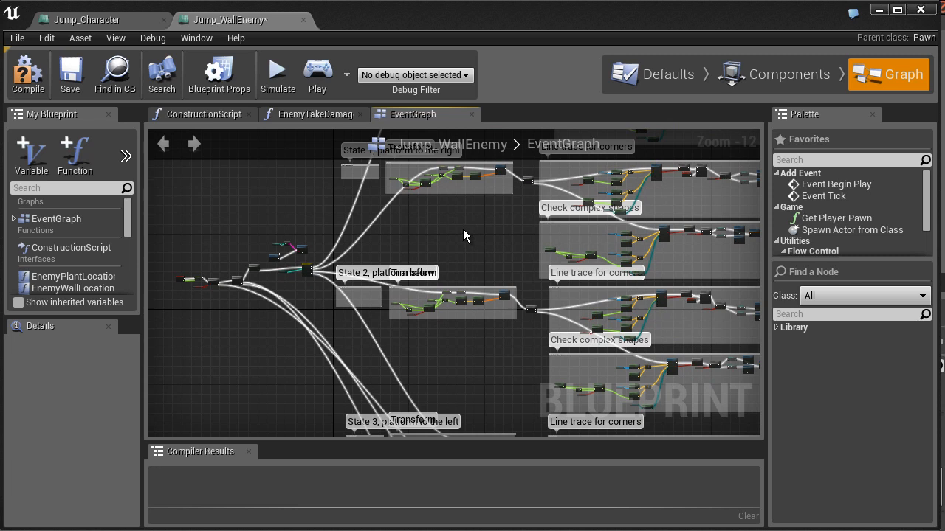
pyautogui.moveTo(501, 242)
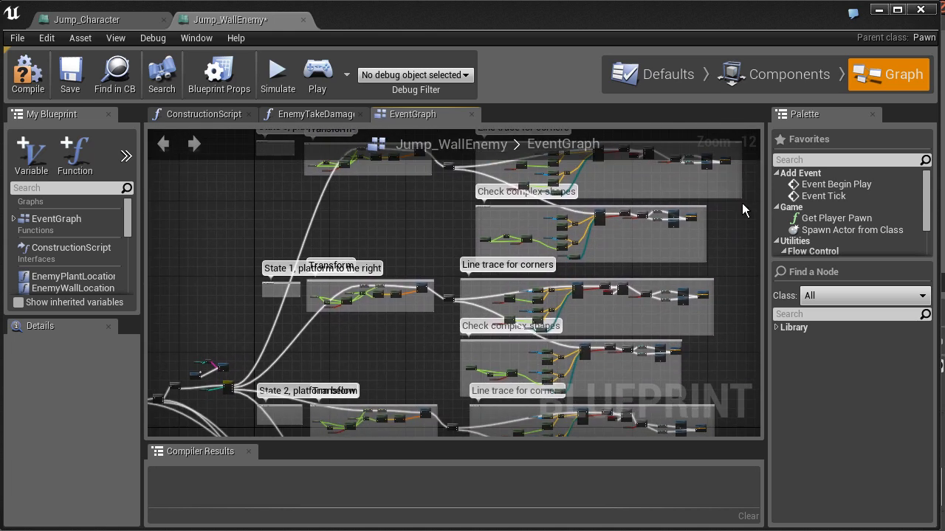
pyautogui.moveTo(496, 275)
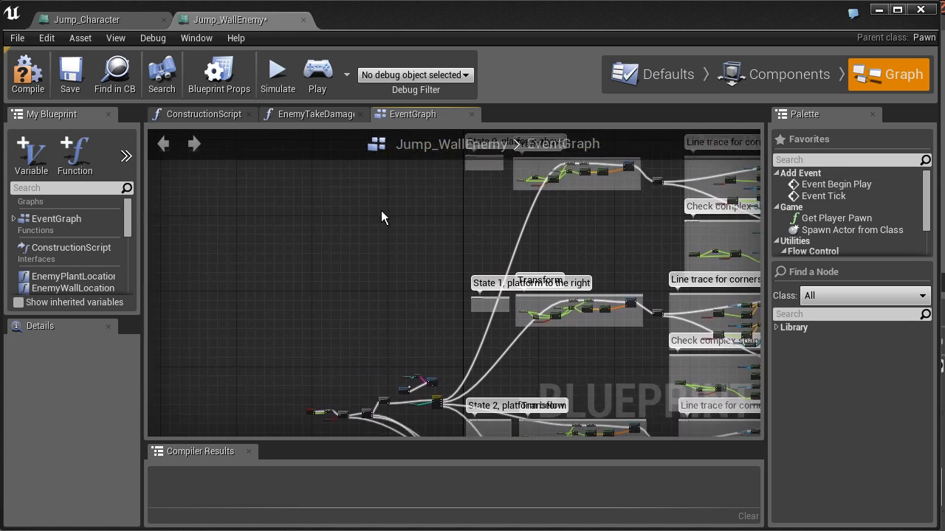
pyautogui.click(205, 114)
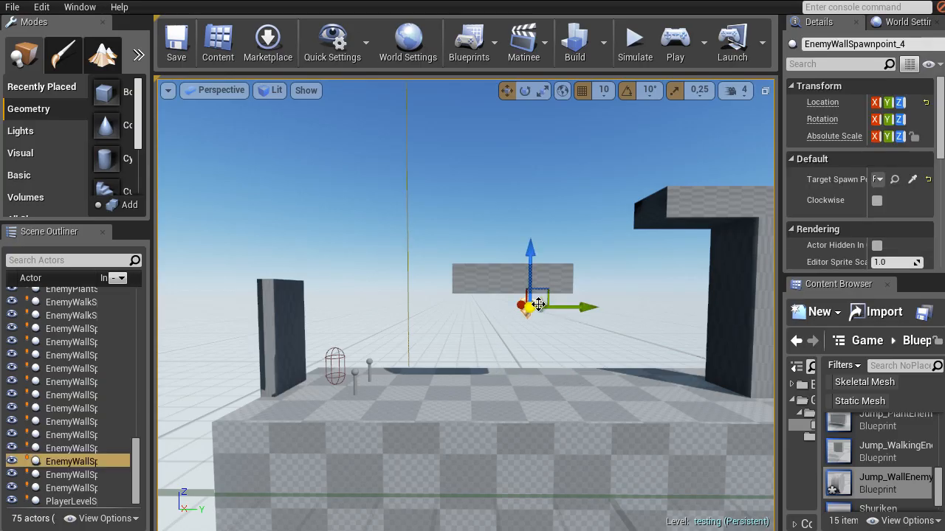
# Reposition EnemyWallSpawnpoint_4 under the floating grey block.
pyautogui.moveTo(530, 303); pyautogui.dragTo(591, 221)
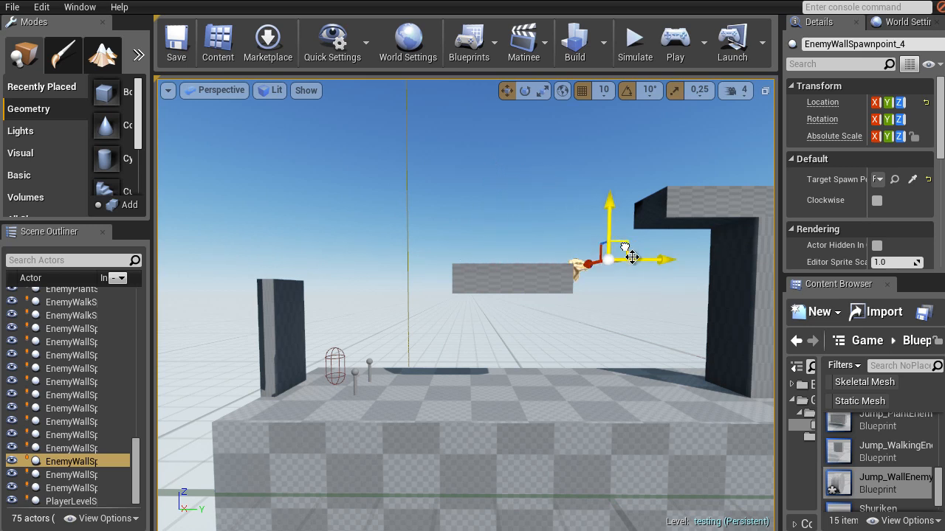
pyautogui.moveTo(631, 255); pyautogui.dragTo(578, 300)
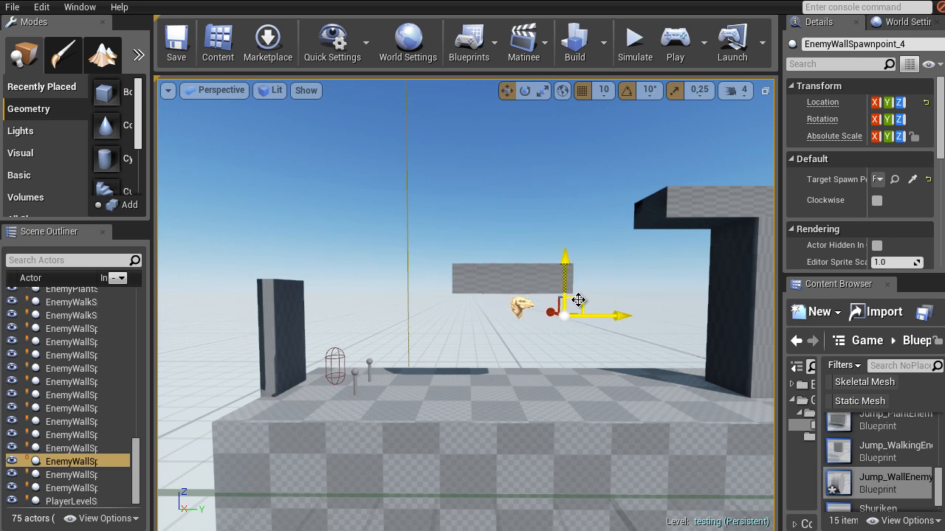
pyautogui.moveTo(580, 300); pyautogui.dragTo(559, 299)
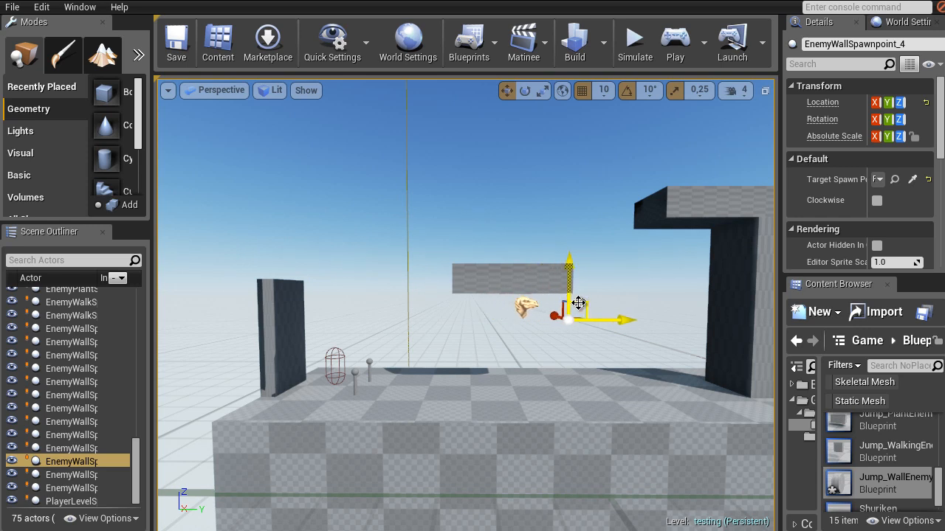
pyautogui.moveTo(568, 307); pyautogui.dragTo(509, 303)
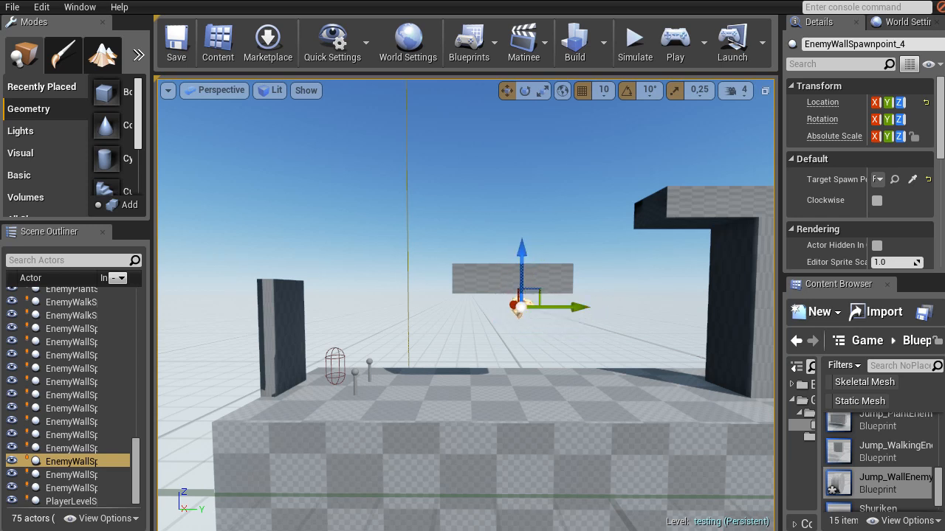
pyautogui.moveTo(550, 310)
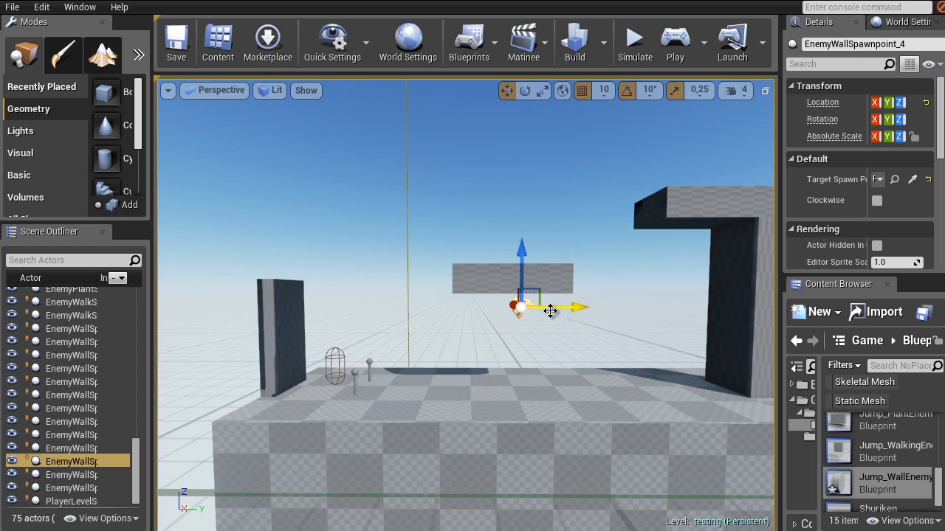
pyautogui.moveTo(494, 240)
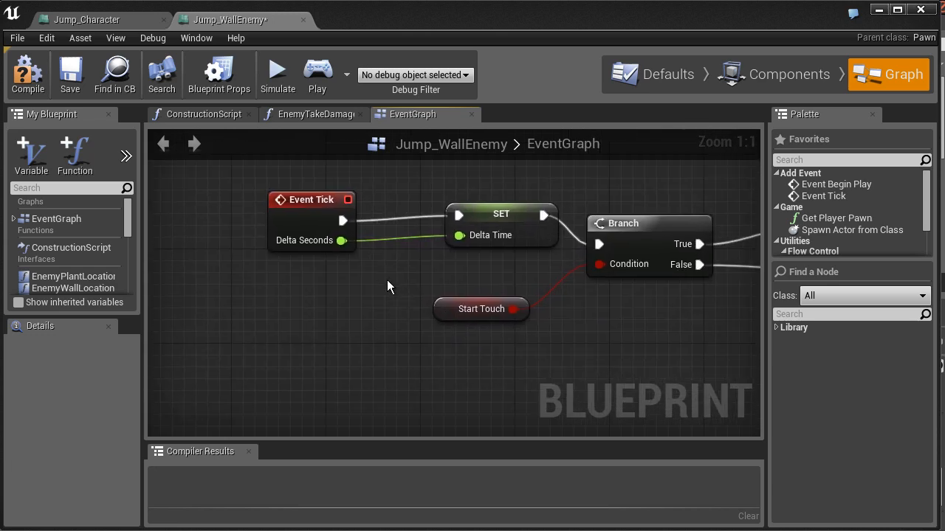
pyautogui.moveTo(296, 204)
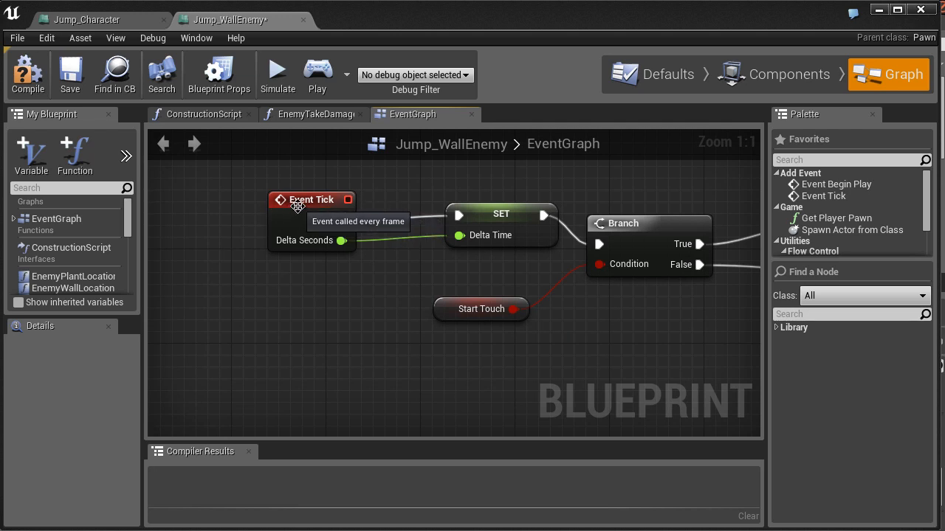
pyautogui.moveTo(415, 290)
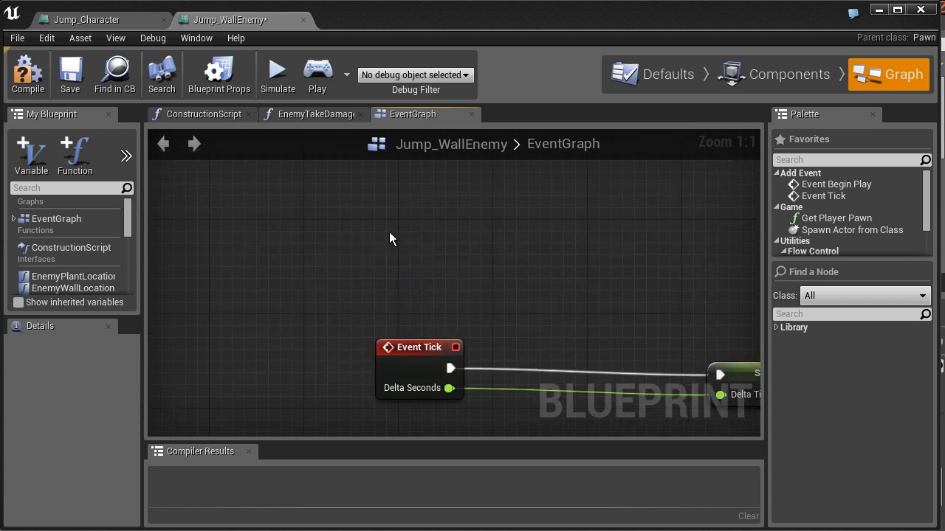
pyautogui.rightClick(392, 238)
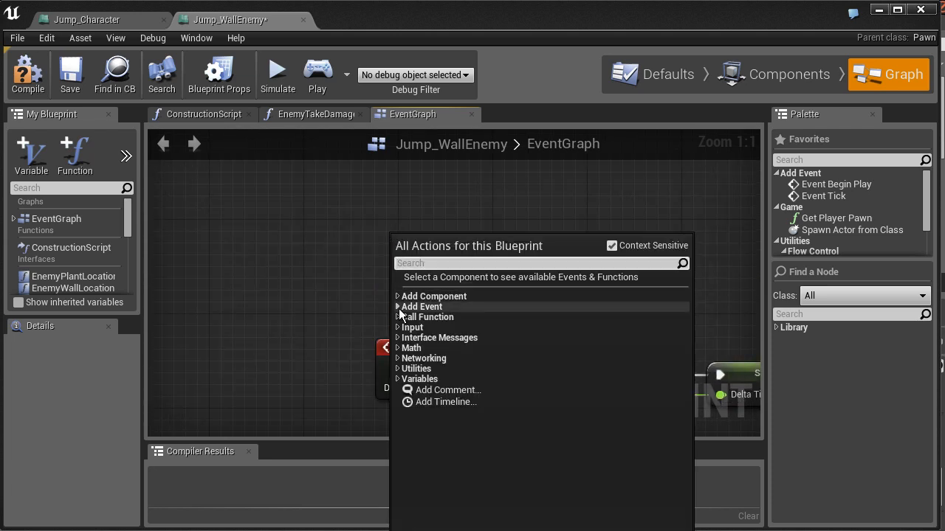
pyautogui.click(421, 306)
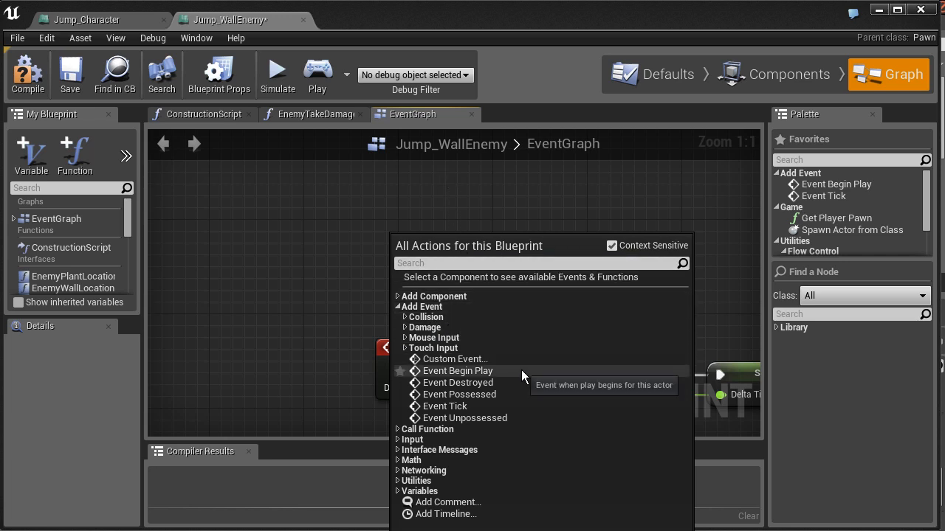
pyautogui.moveTo(506, 379)
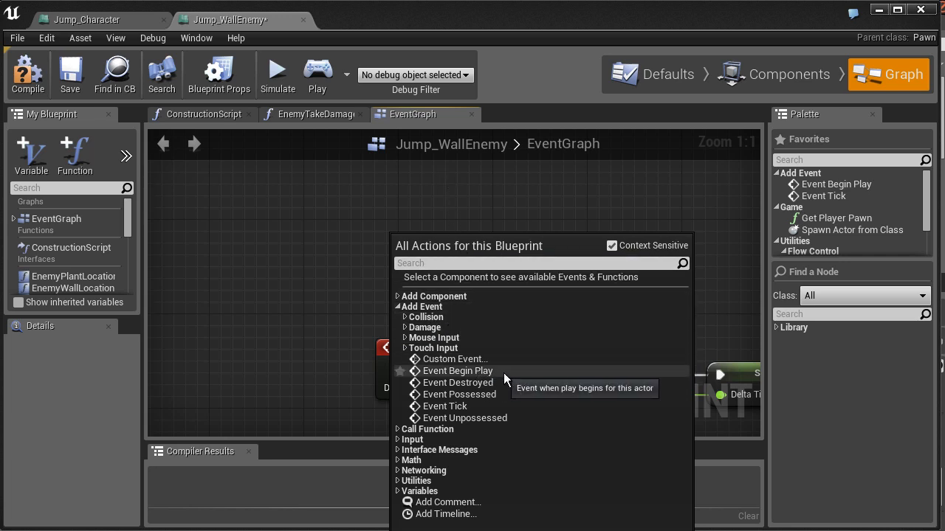
pyautogui.moveTo(516, 377)
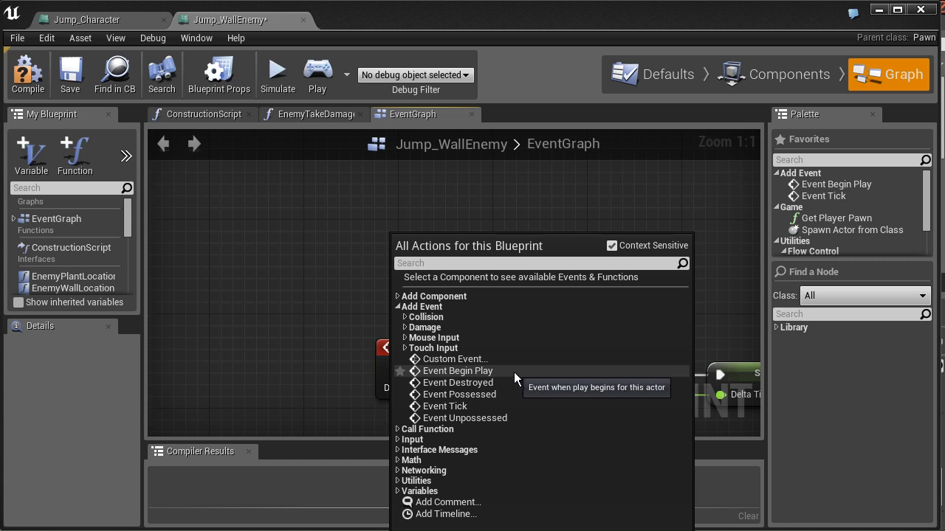
pyautogui.moveTo(511, 382)
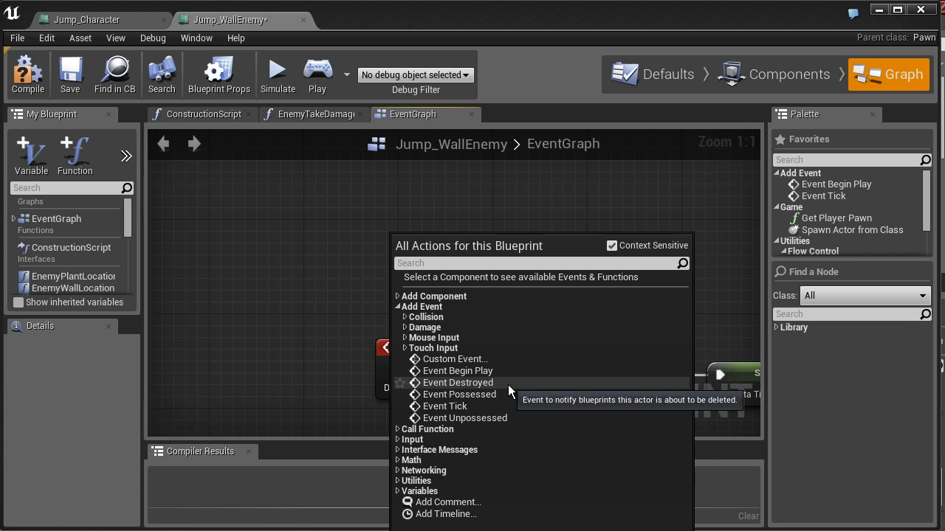
pyautogui.moveTo(516, 386)
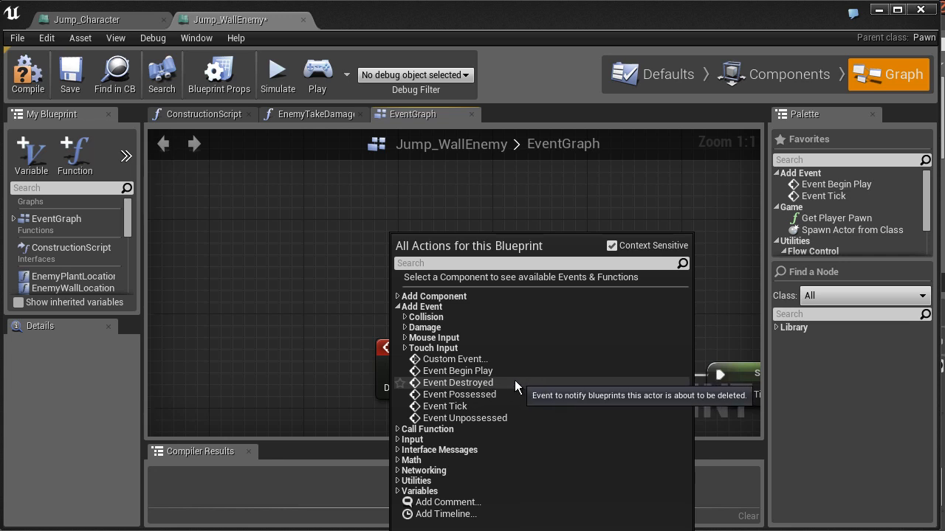
pyautogui.moveTo(482, 394)
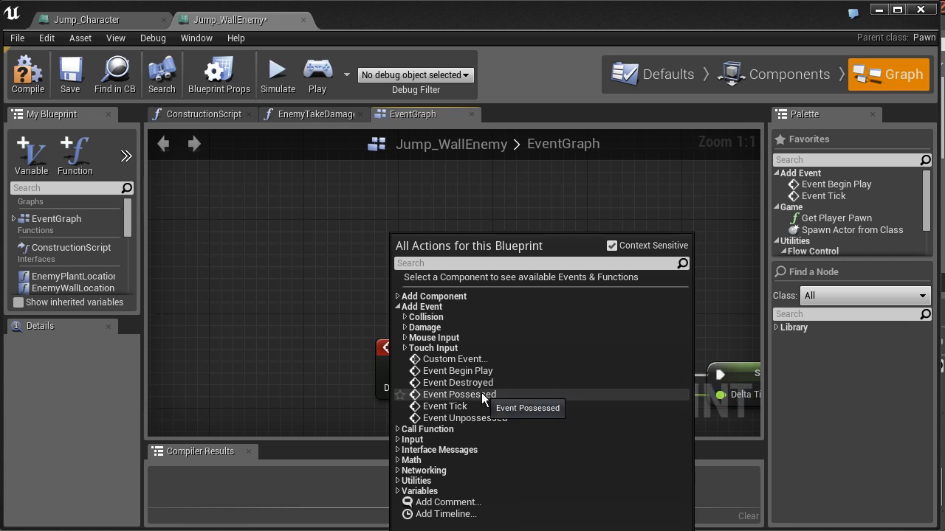
pyautogui.moveTo(520, 395)
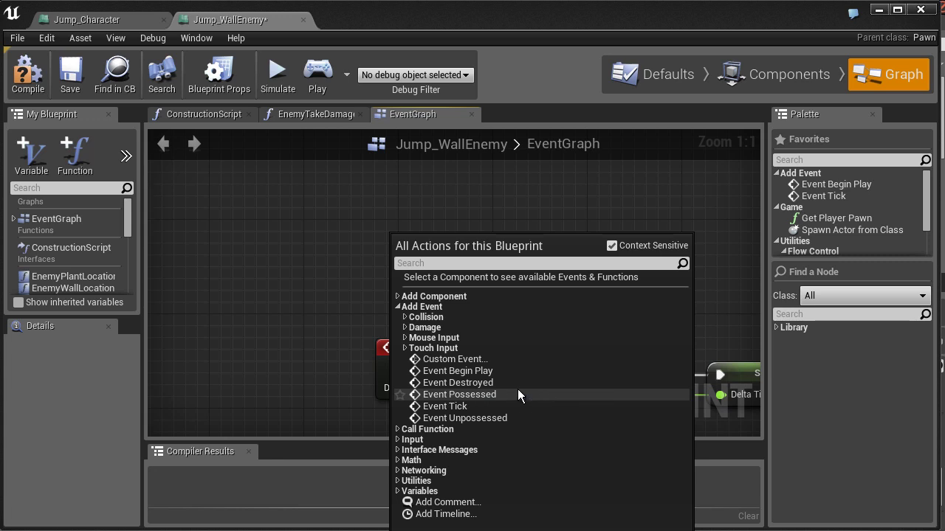
pyautogui.moveTo(518, 412)
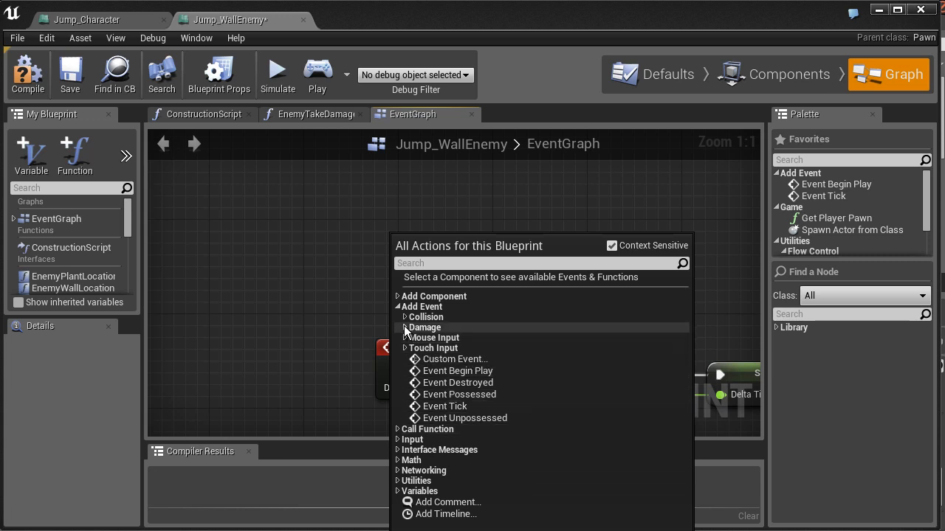
pyautogui.click(406, 317)
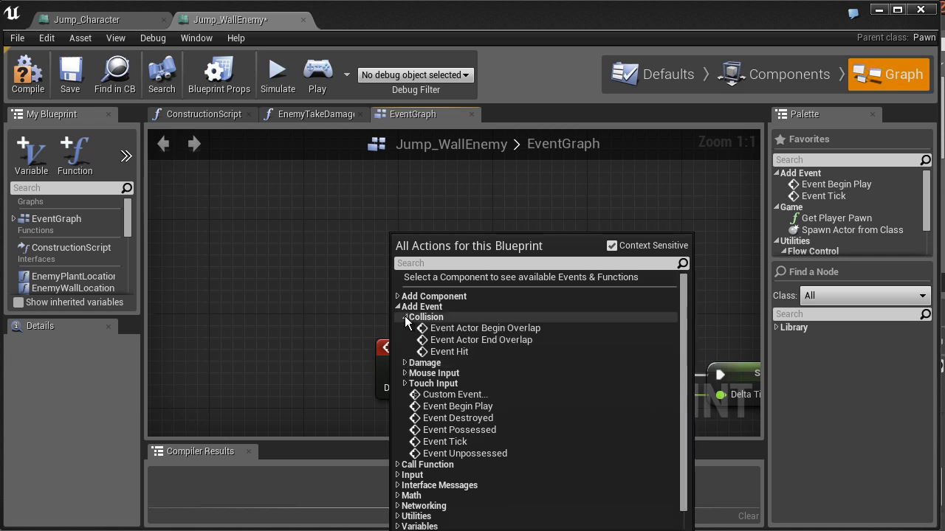
pyautogui.click(403, 317)
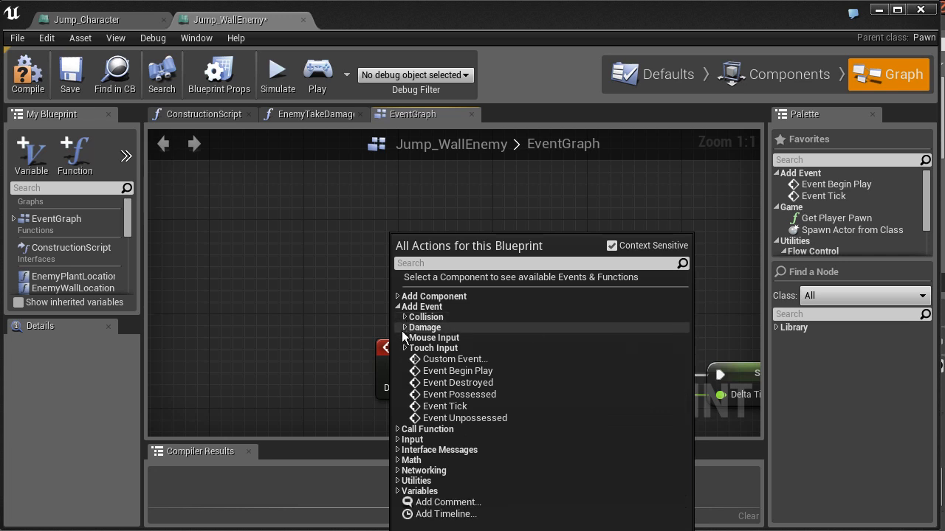
pyautogui.moveTo(433, 337)
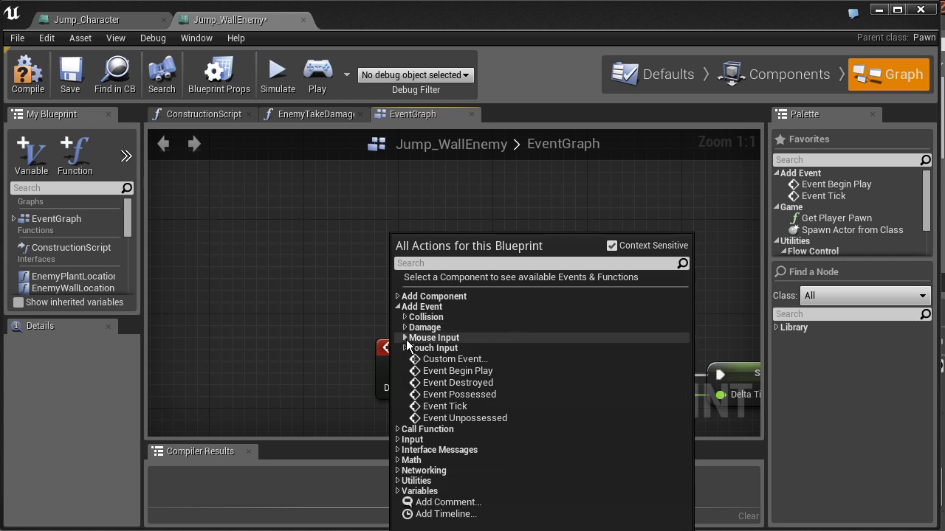
pyautogui.moveTo(408, 352)
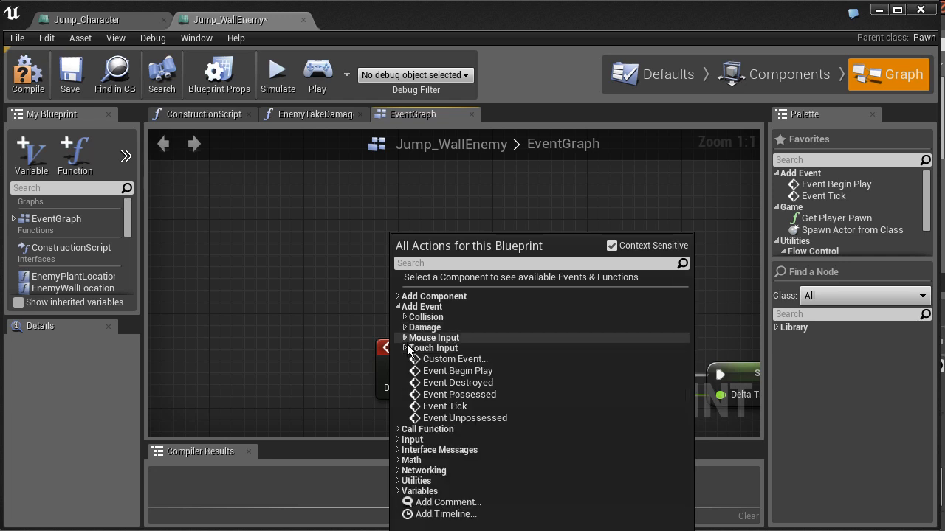
pyautogui.click(404, 348)
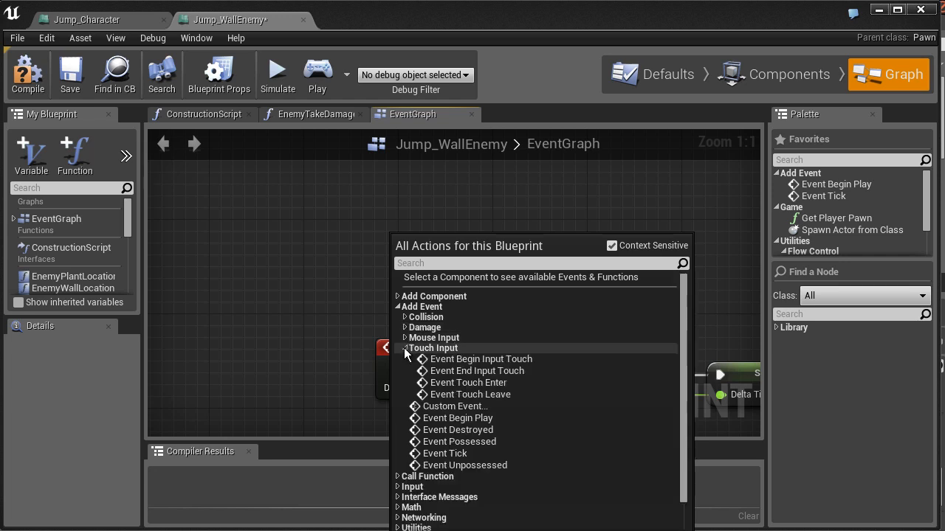
pyautogui.click(398, 349)
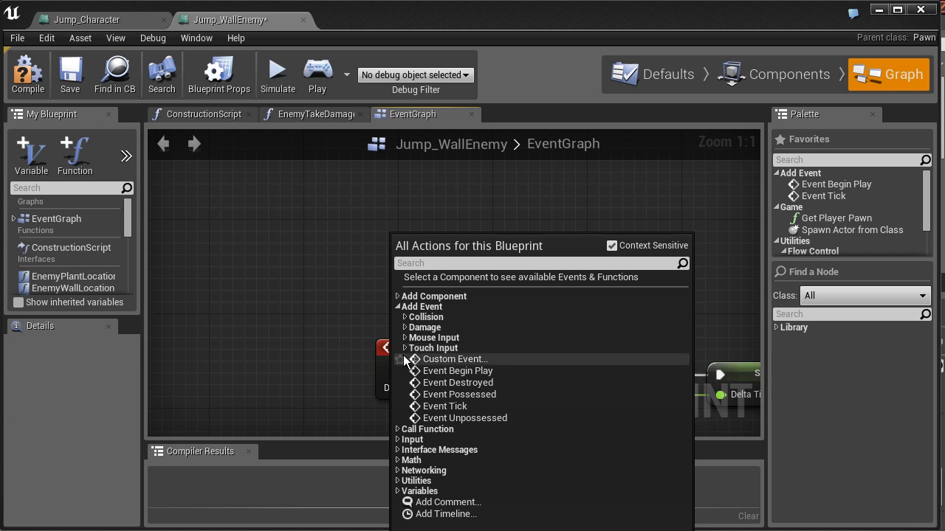
pyautogui.moveTo(458, 348)
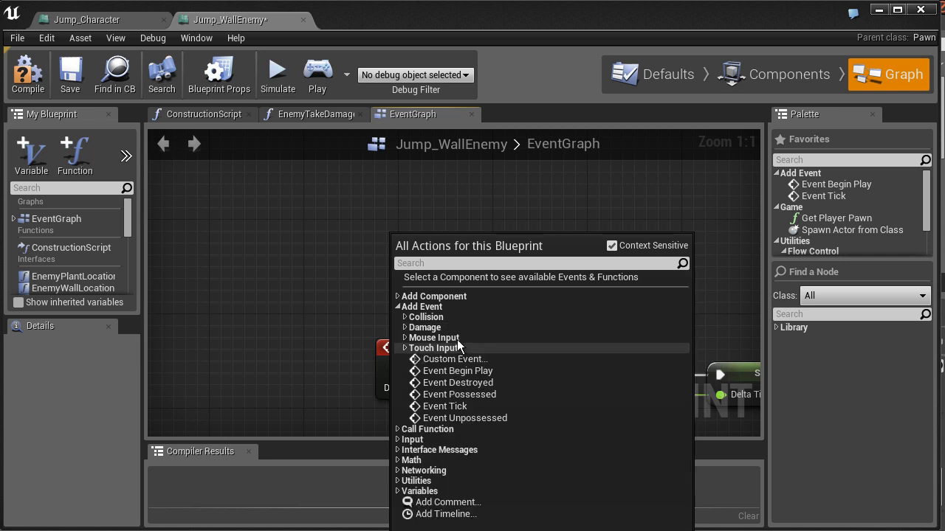
pyautogui.moveTo(328, 273)
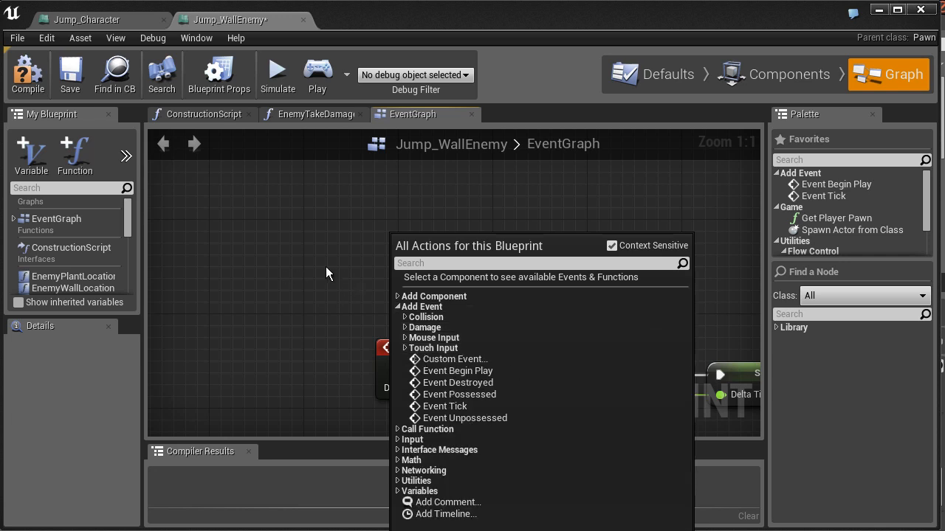
pyautogui.click(428, 282)
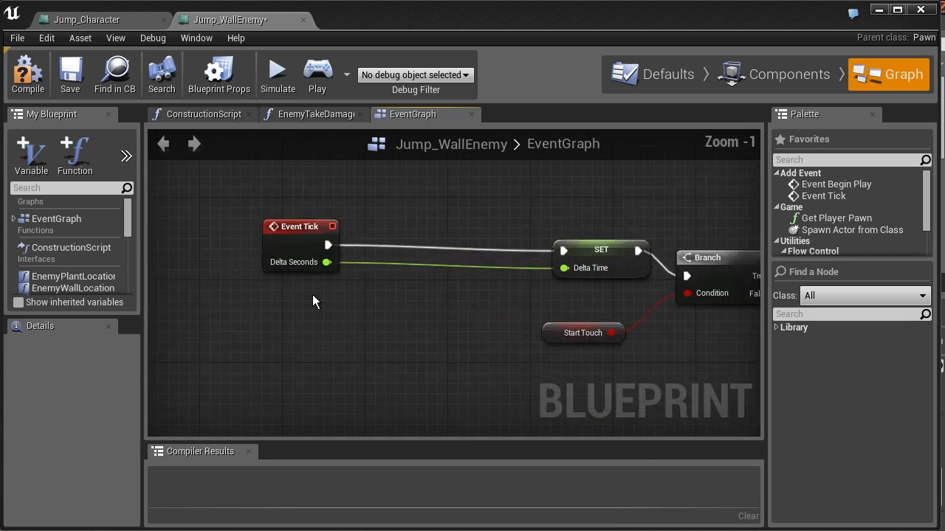
pyautogui.scroll(-3)
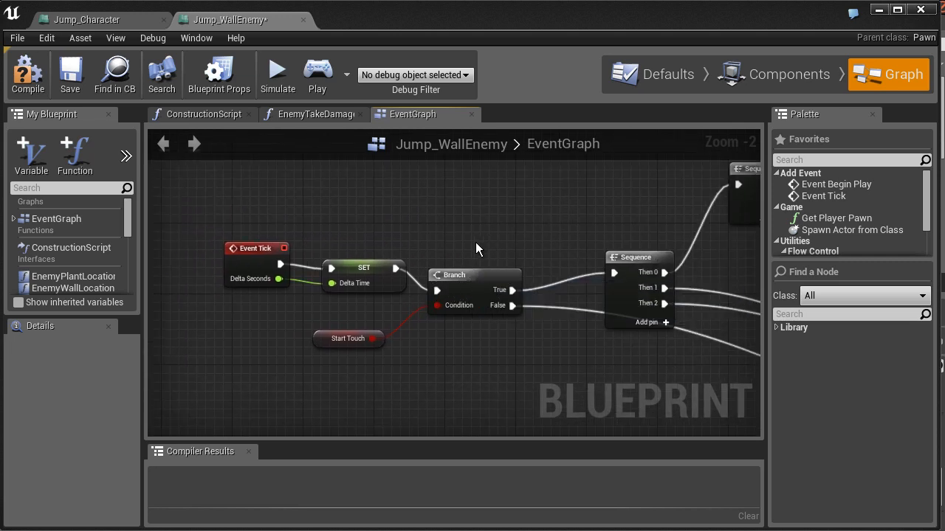
pyautogui.click(452, 275)
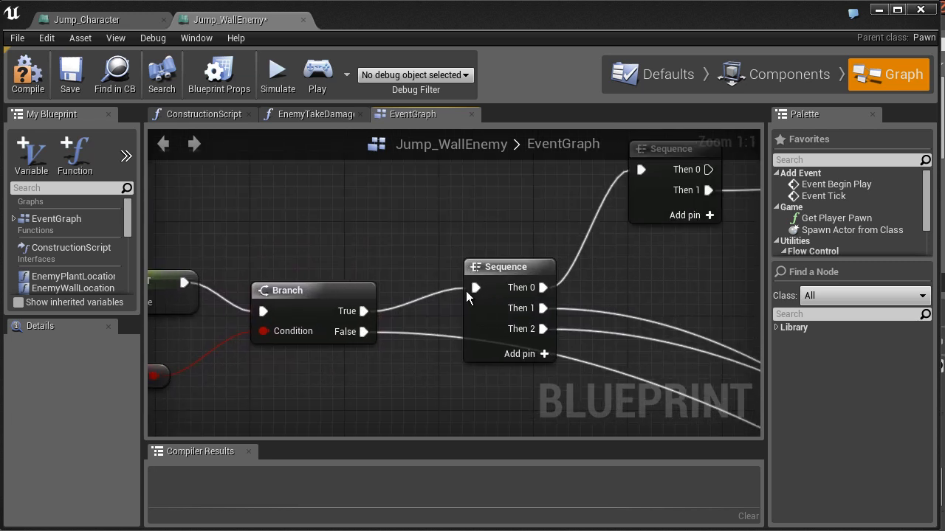
pyautogui.moveTo(514, 270)
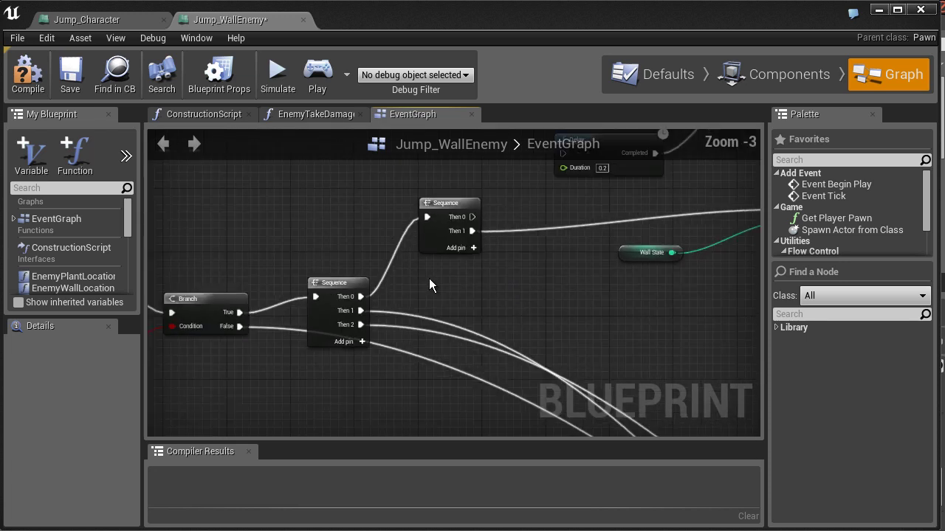
pyautogui.scroll(-3)
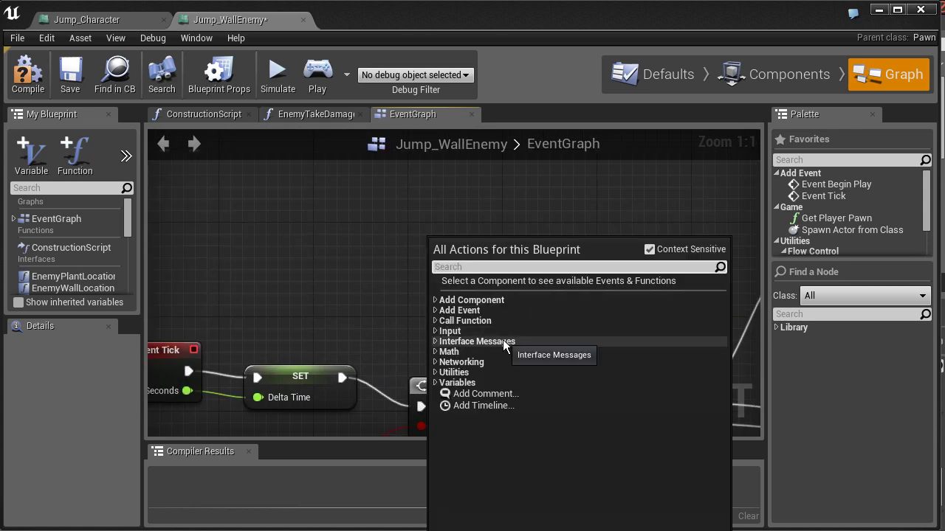
# Search the graph actions for 'flow' and place a Switch on Int node.
pyautogui.write('flow')
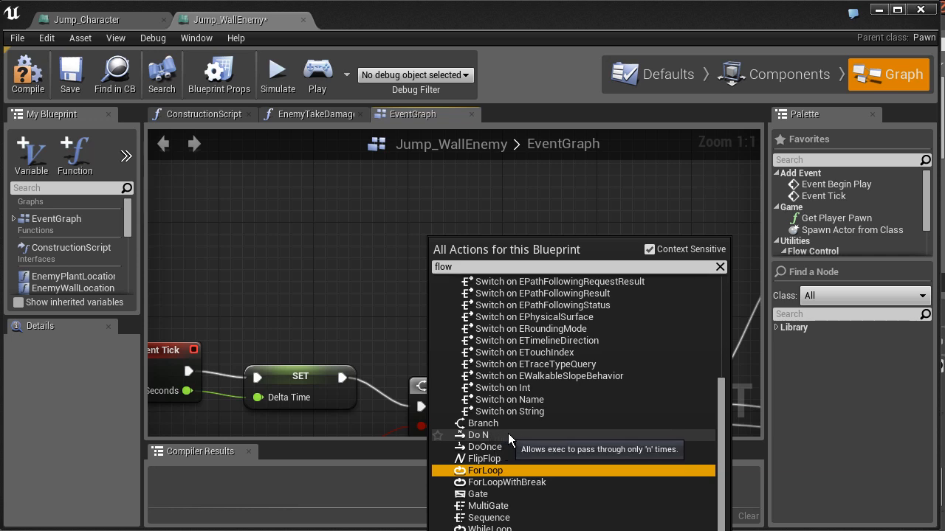
pyautogui.moveTo(516, 465)
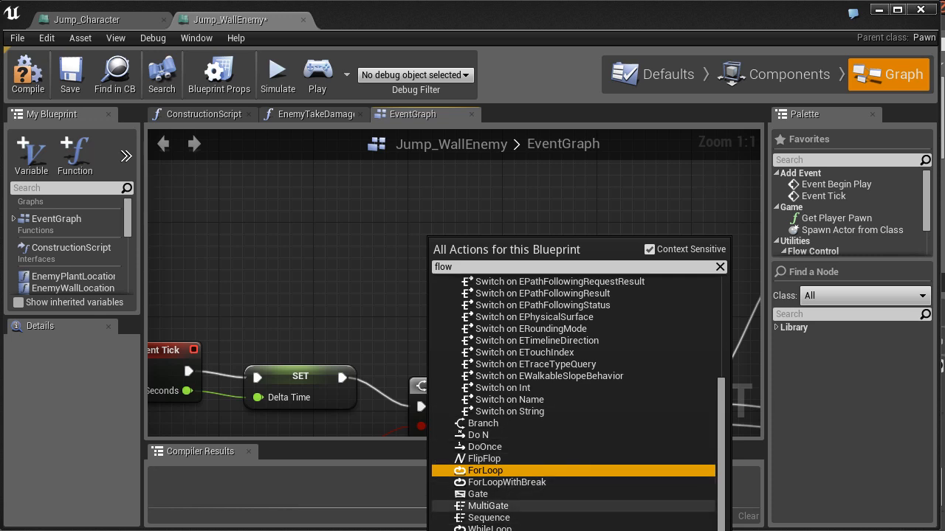
pyautogui.moveTo(537, 521)
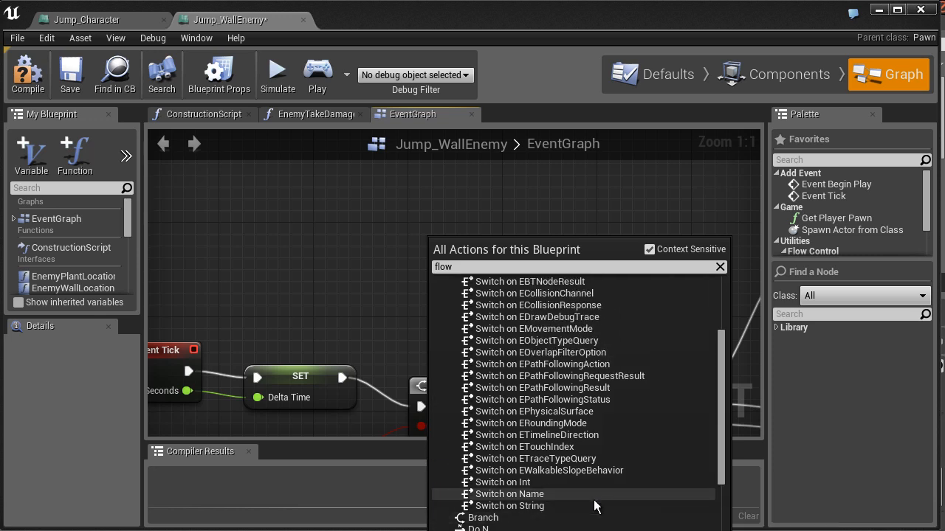
pyautogui.scroll(-3)
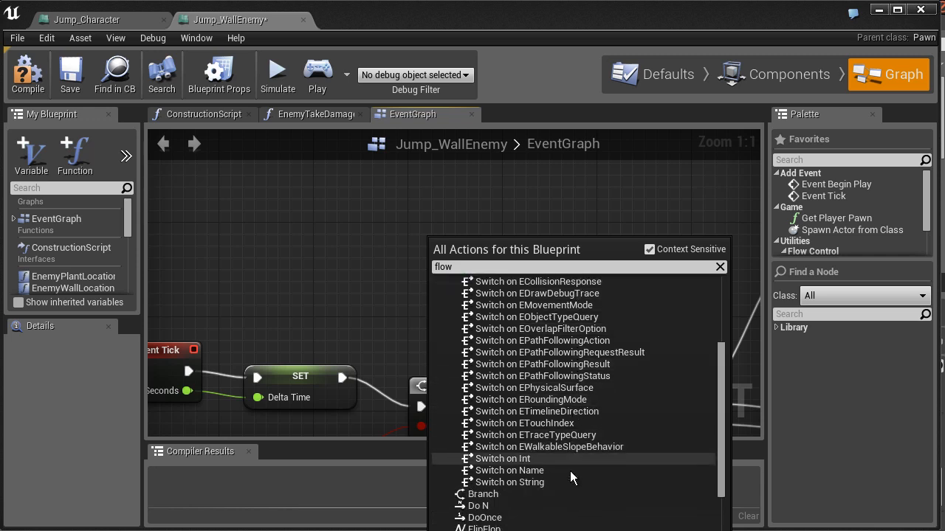
pyautogui.click(504, 459)
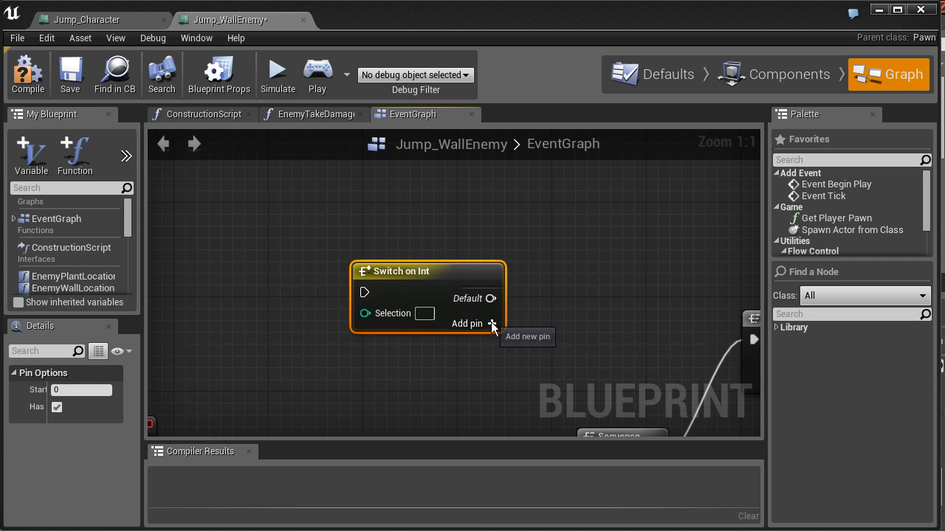
# Add another pin to the Switch on Int node so outputs 0 through 3 appear.
pyautogui.click(492, 323)
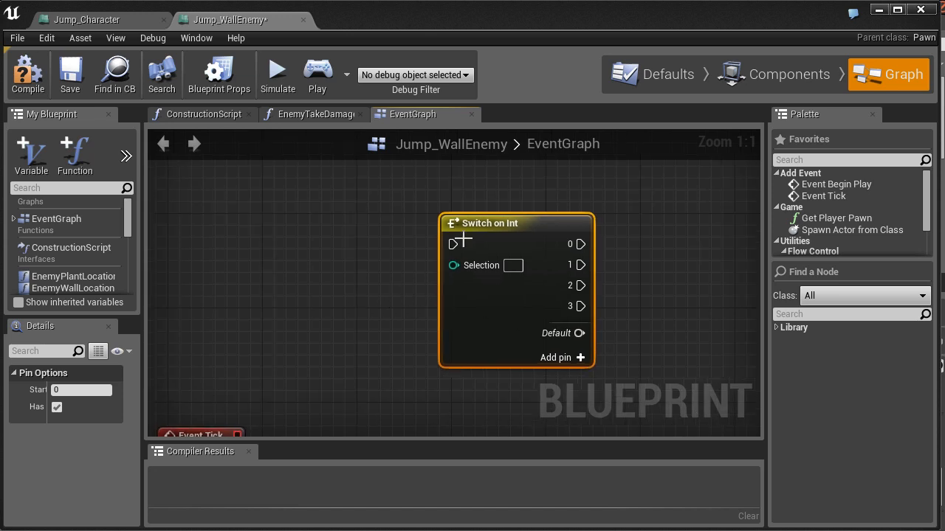
pyautogui.moveTo(463, 209)
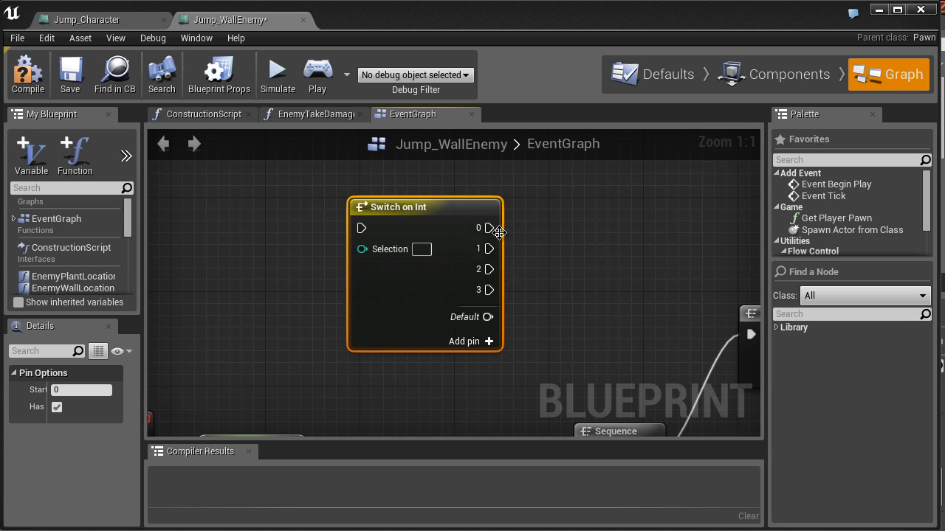
pyautogui.moveTo(496, 256)
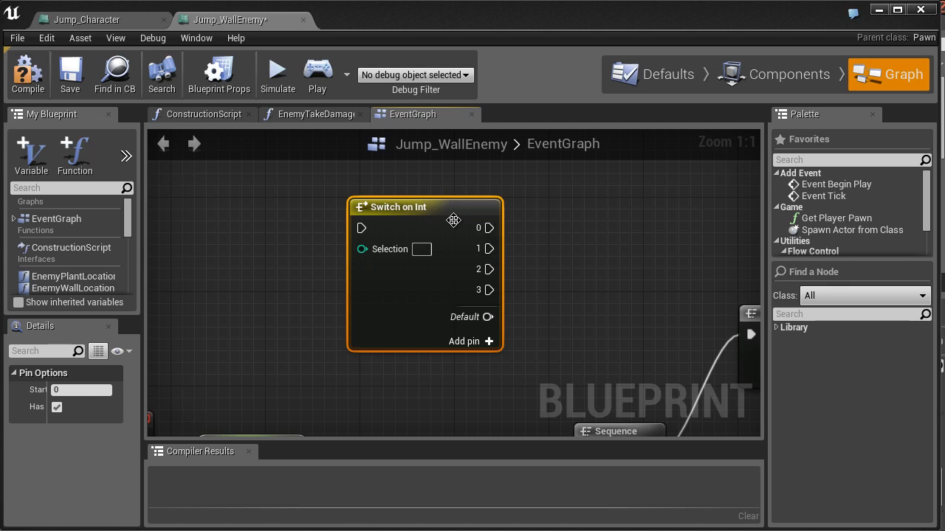
pyautogui.scroll(-3)
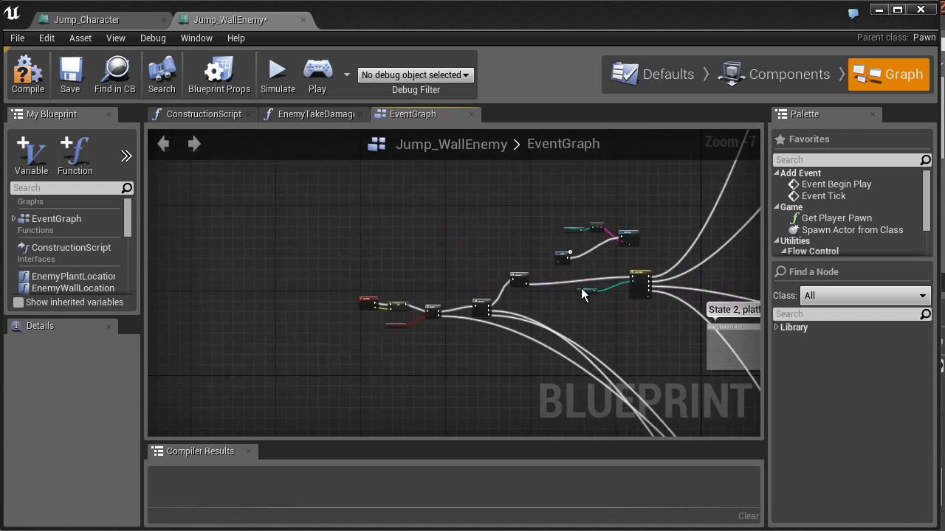
pyautogui.moveTo(584, 294); pyautogui.dragTo(398, 312)
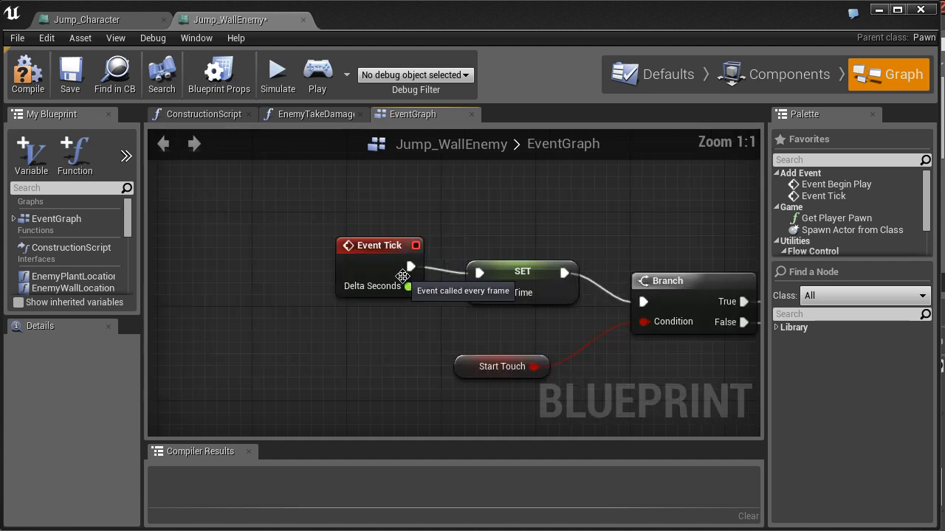
pyautogui.scroll(-3)
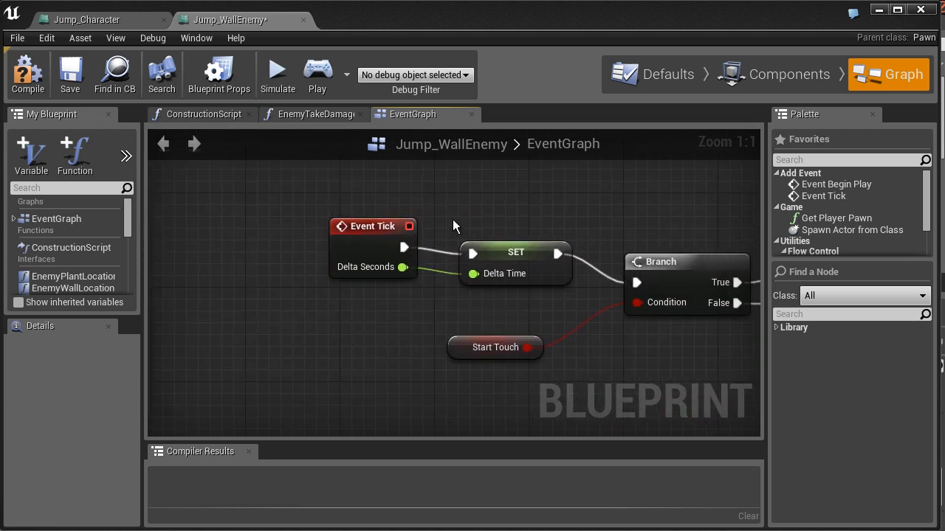
pyautogui.moveTo(373, 282)
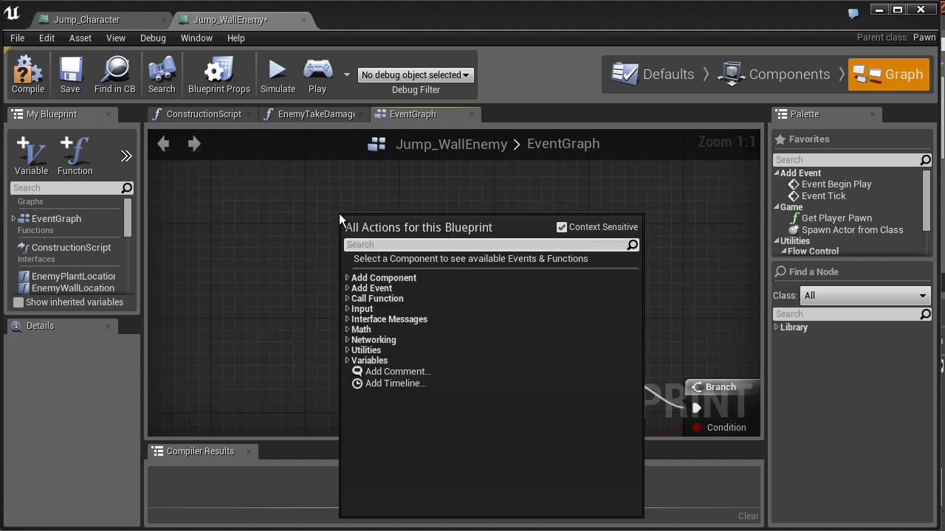
pyautogui.write('tick')
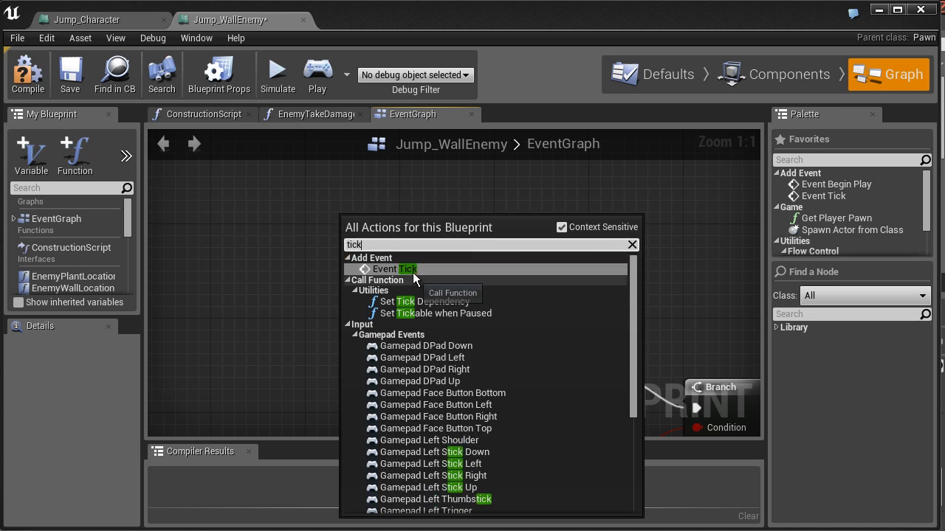
pyautogui.click(393, 268)
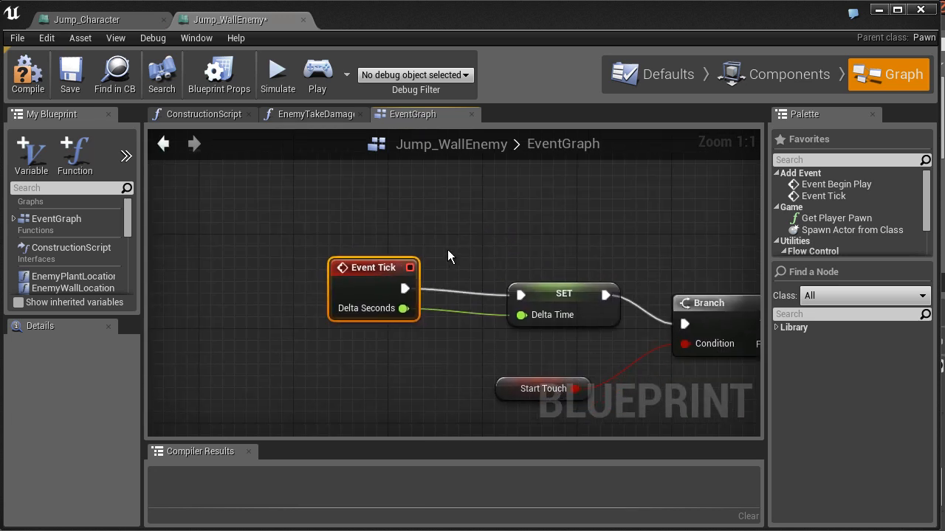
pyautogui.scroll(-3)
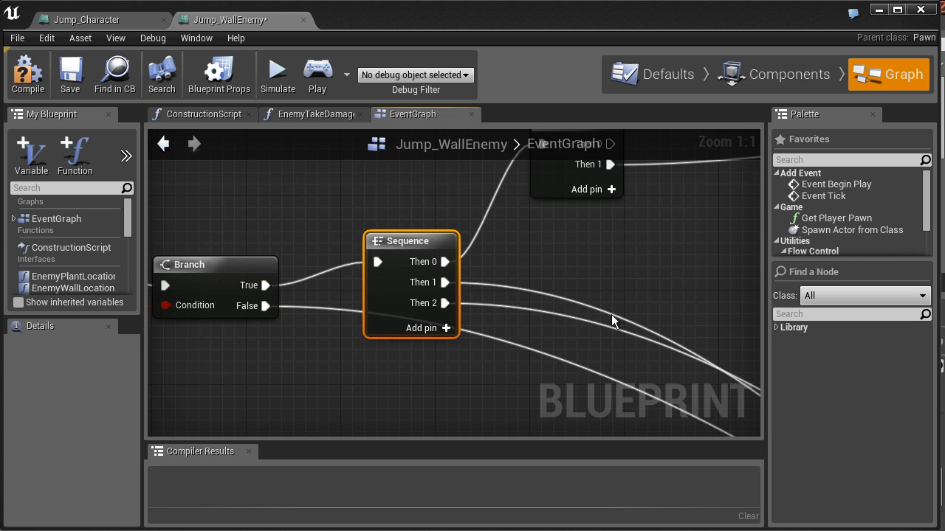
pyautogui.click(76, 7)
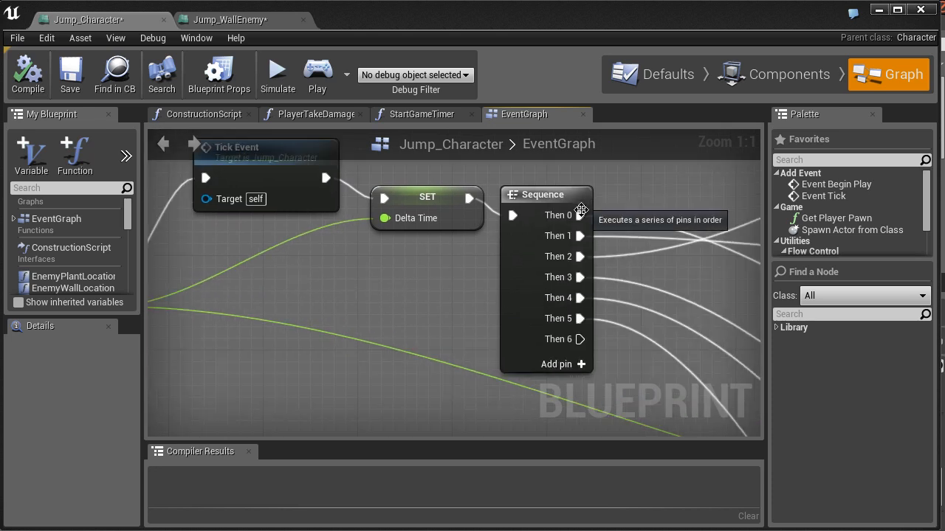
# Zoom out in Jump_Character's EventGraph and select the Floats to HUD collapsed node.
pyautogui.scroll(-3)
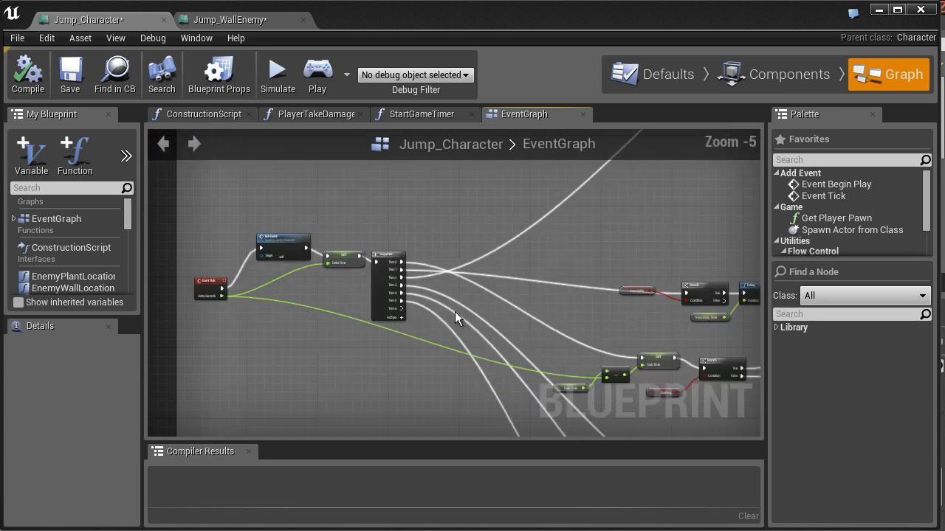
pyautogui.scroll(-3)
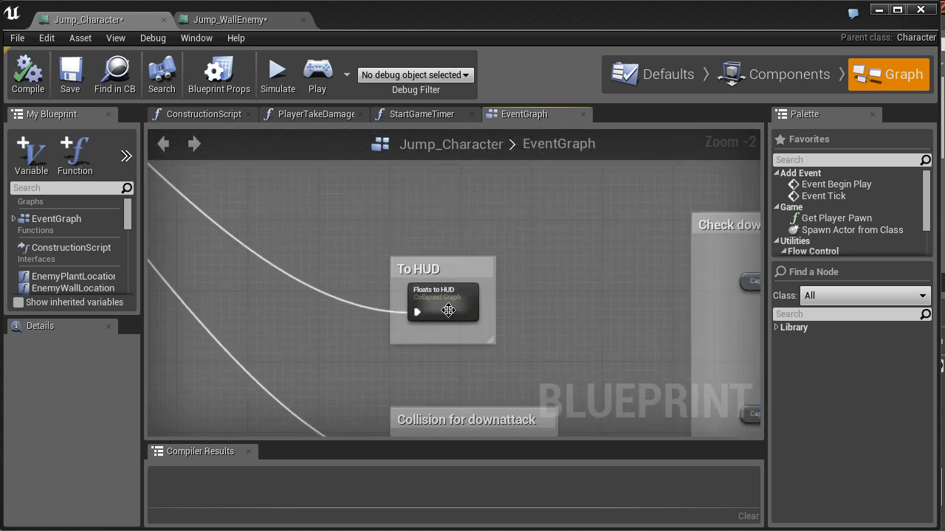
pyautogui.click(440, 302)
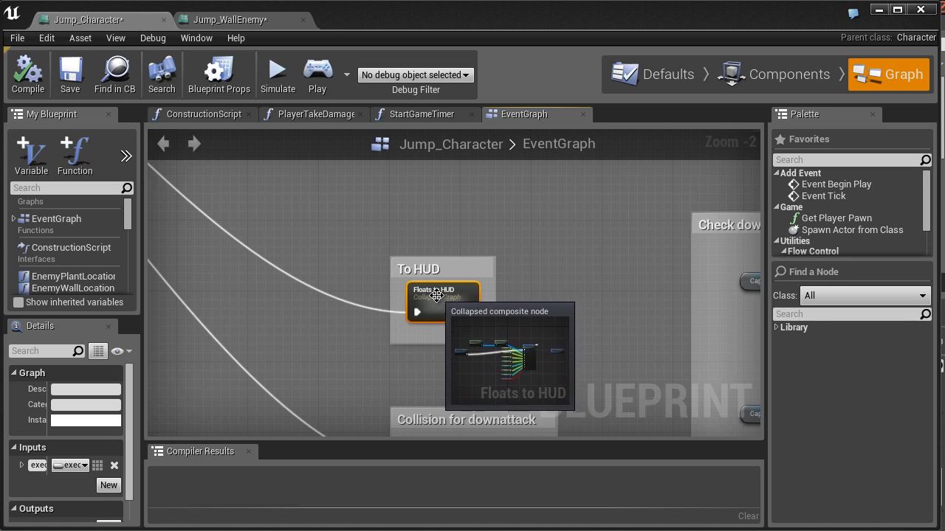
pyautogui.doubleClick(435, 296)
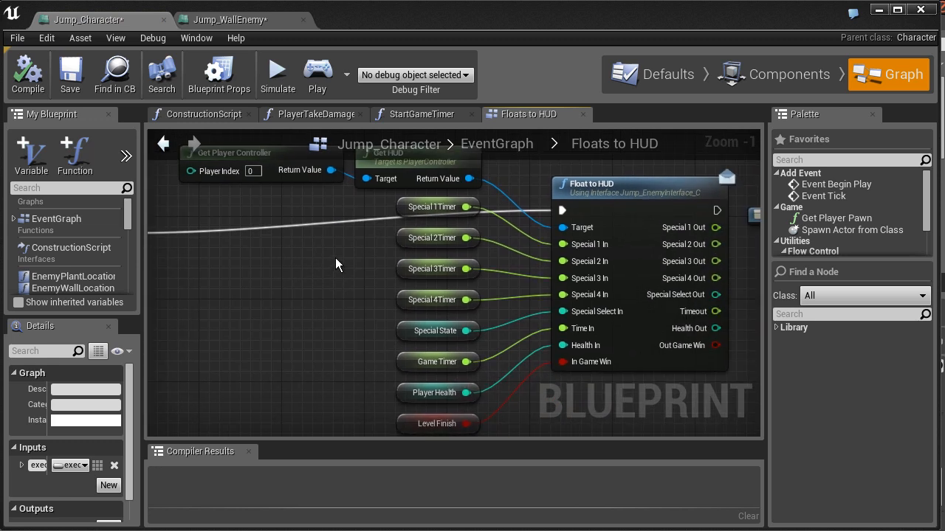
pyautogui.scroll(-3)
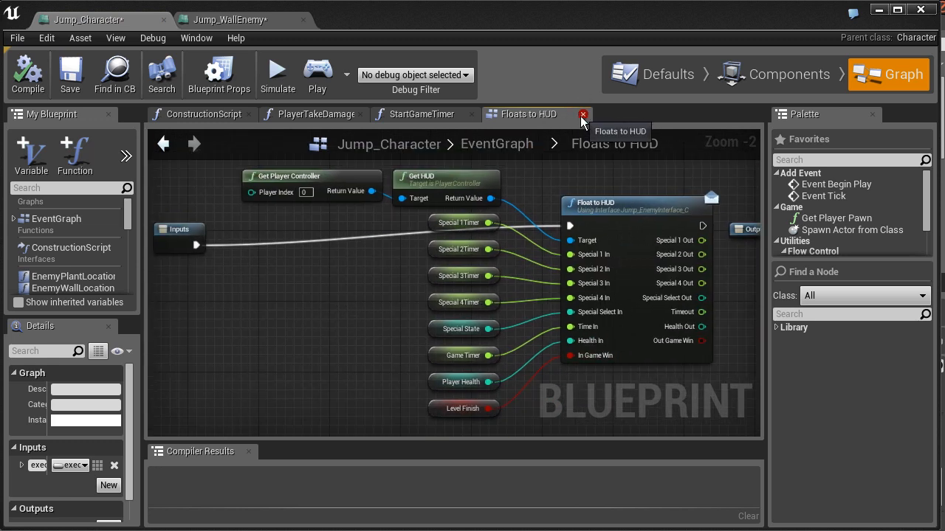
pyautogui.moveTo(341, 266)
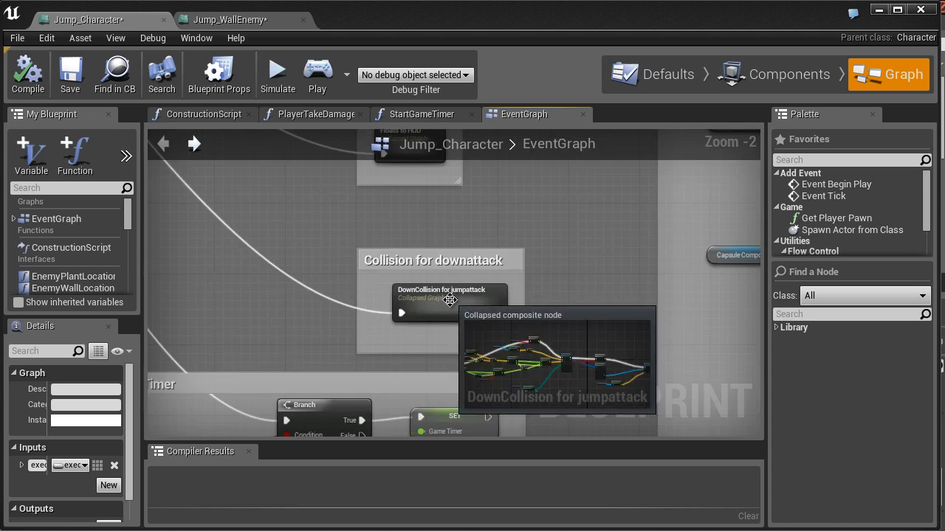
pyautogui.doubleClick(439, 301)
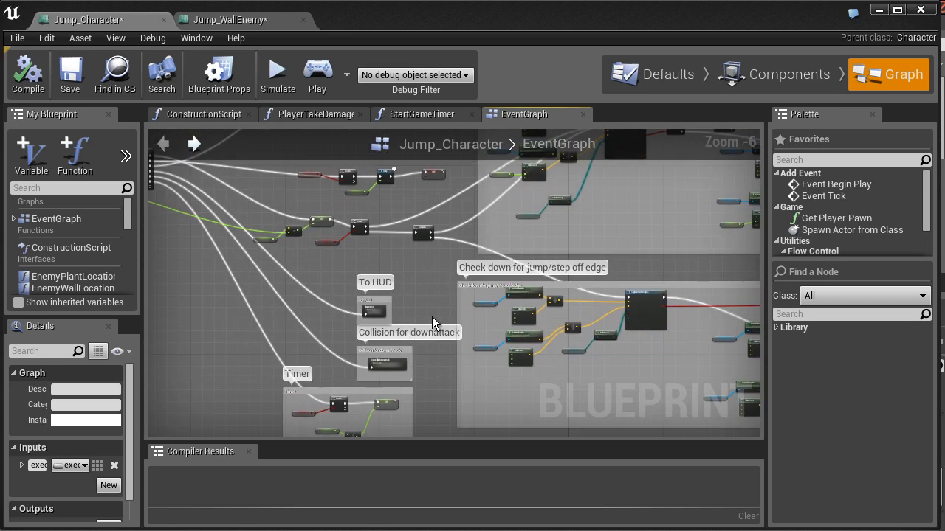
pyautogui.scroll(-3)
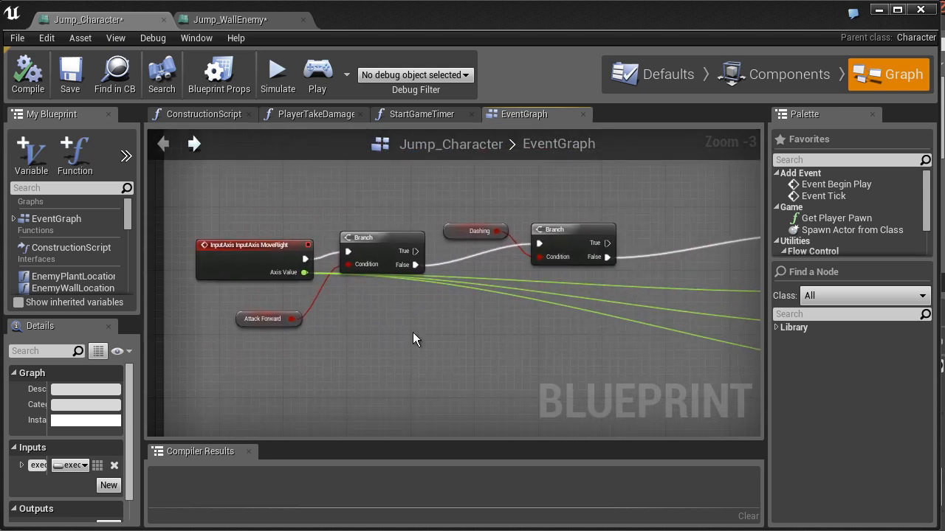
pyautogui.moveTo(413, 339); pyautogui.dragTo(517, 376)
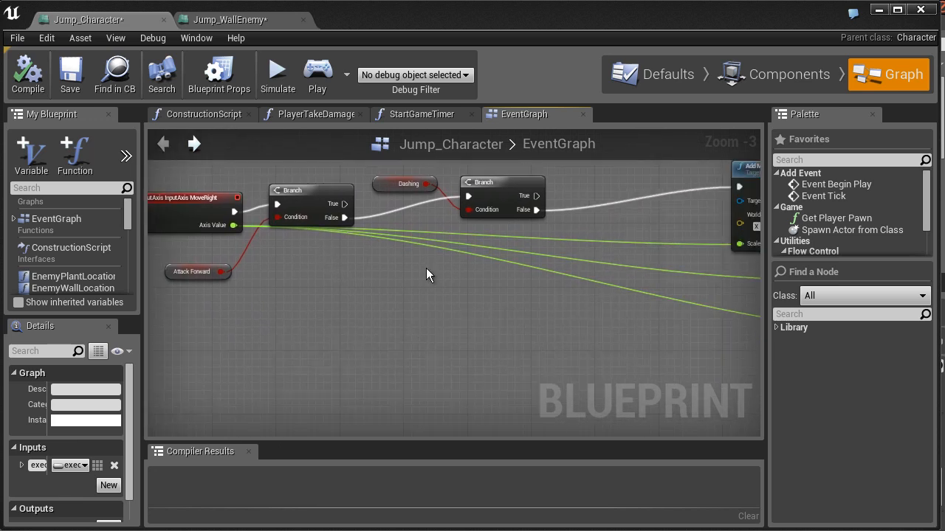
pyautogui.moveTo(428, 275); pyautogui.dragTo(439, 300)
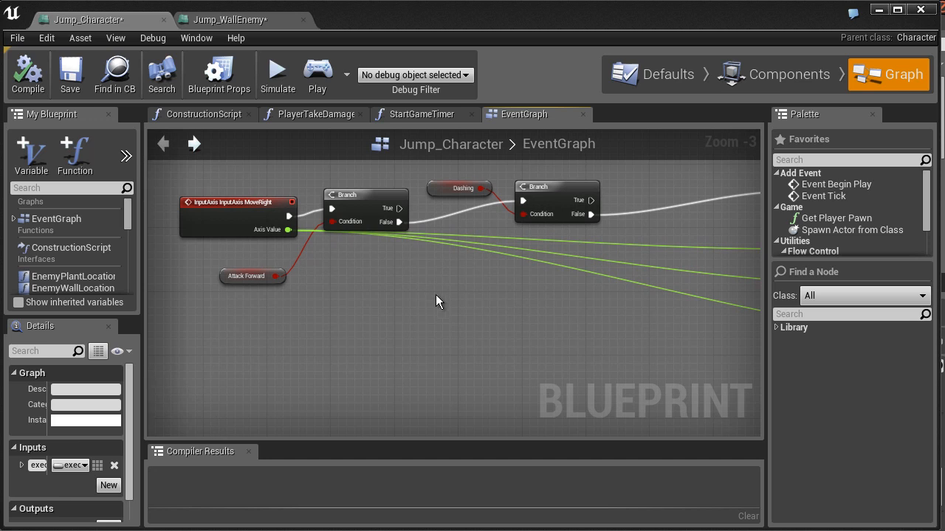
pyautogui.moveTo(437, 300); pyautogui.dragTo(432, 315)
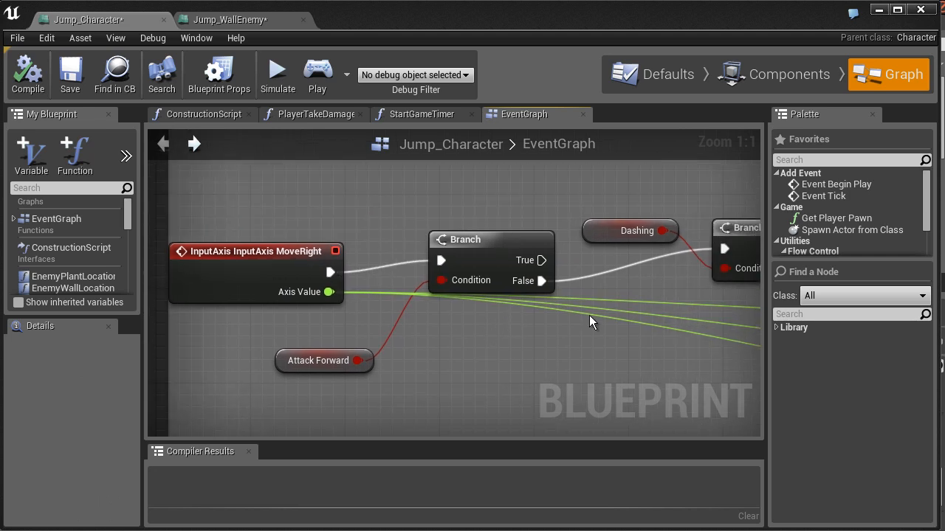
pyautogui.moveTo(590, 322); pyautogui.dragTo(454, 340)
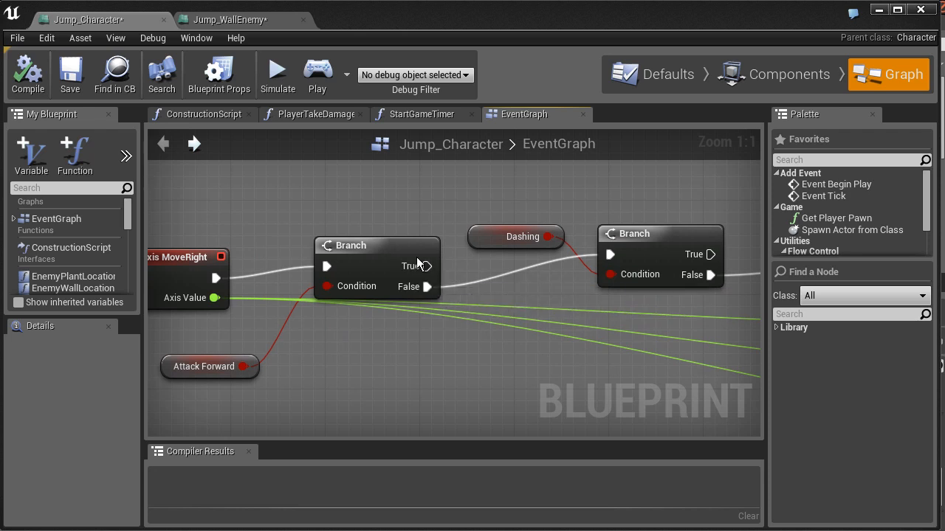
pyautogui.moveTo(428, 266)
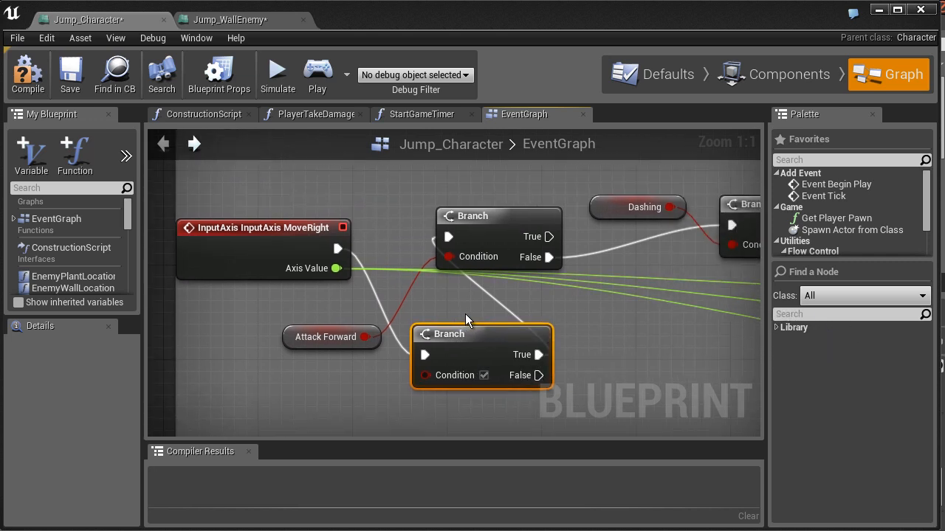
pyautogui.moveTo(484, 315)
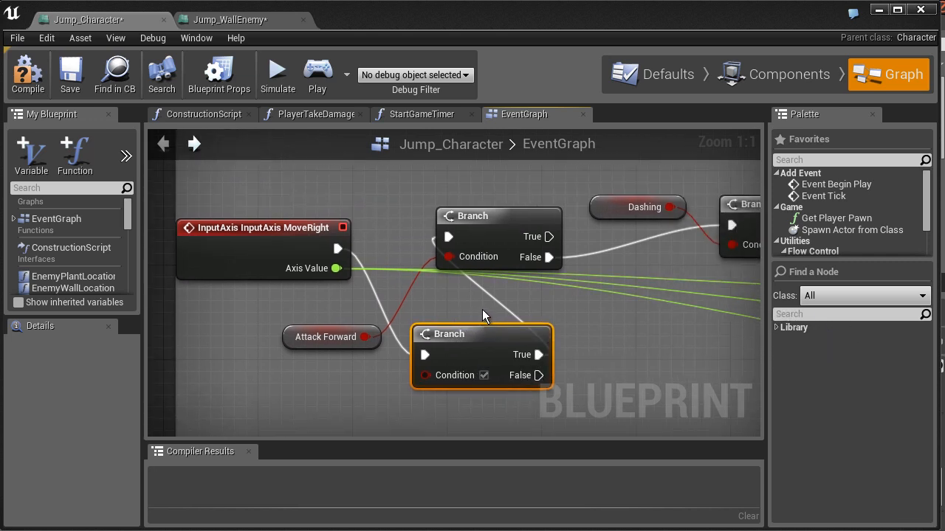
pyautogui.moveTo(476, 319)
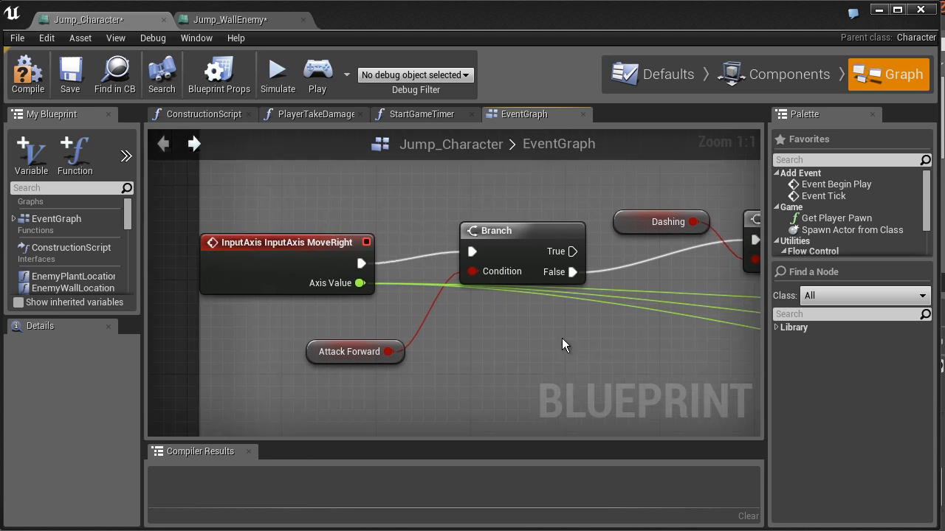
pyautogui.moveTo(565, 344); pyautogui.dragTo(495, 357)
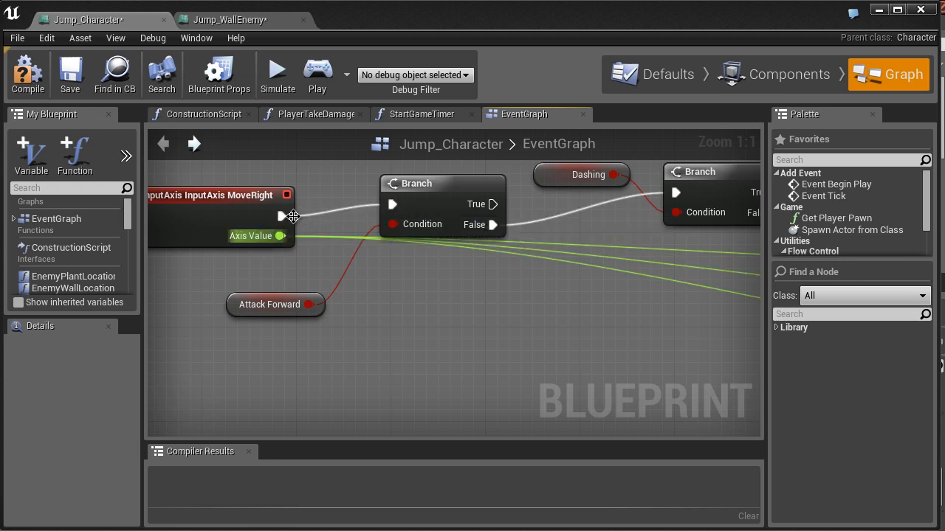
pyautogui.moveTo(338, 222)
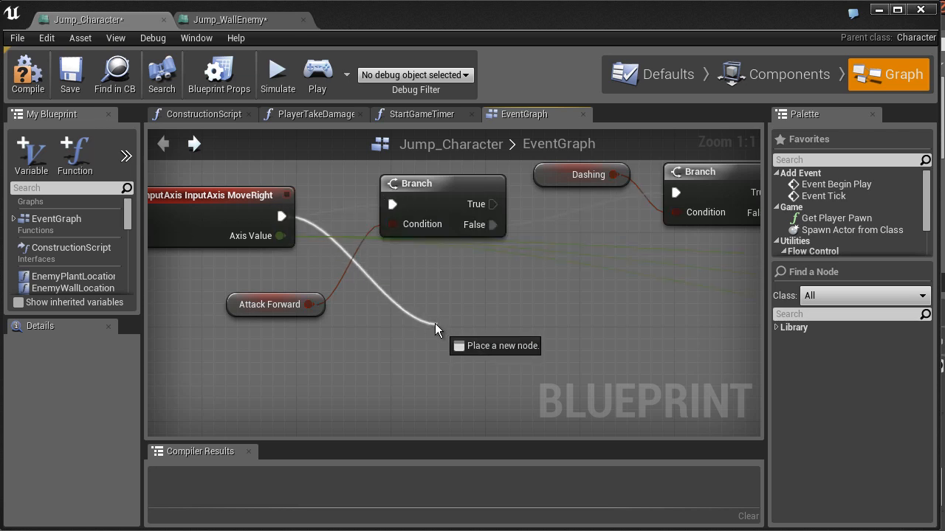
pyautogui.click(436, 330)
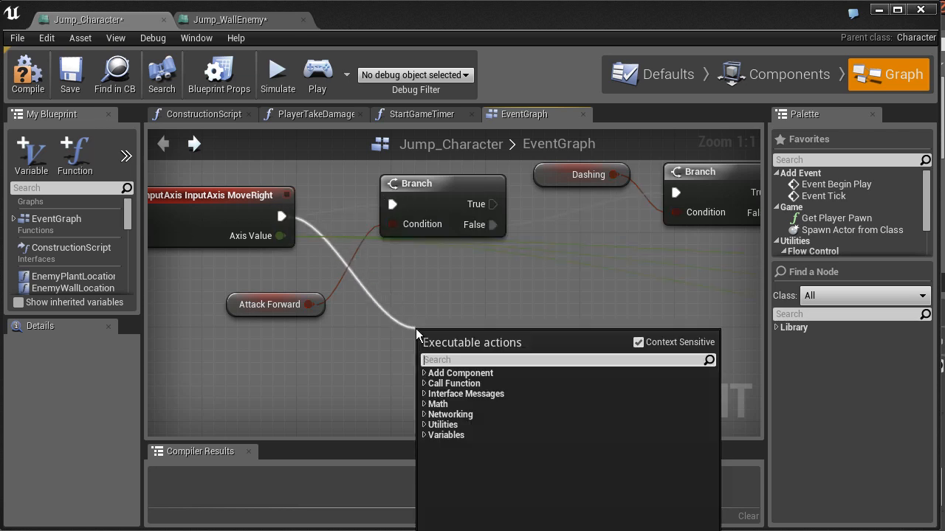
pyautogui.write('add')
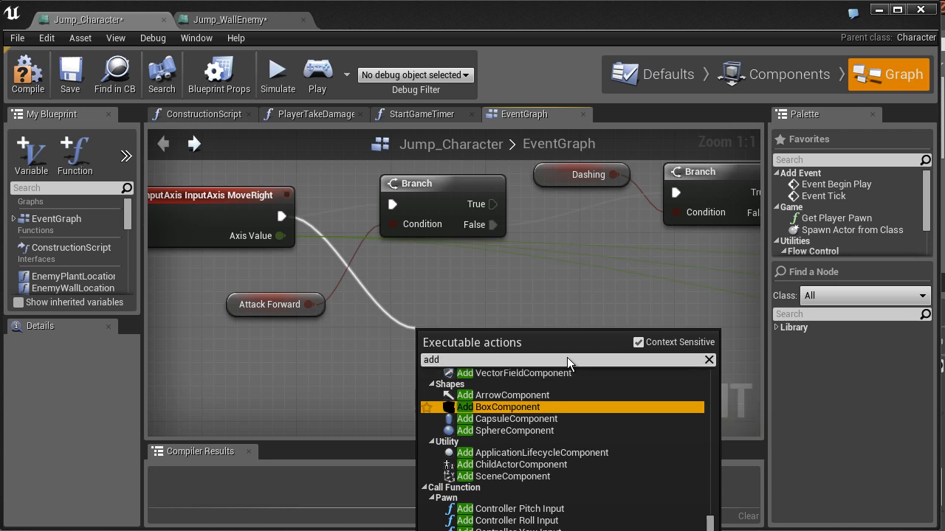
pyautogui.click(505, 406)
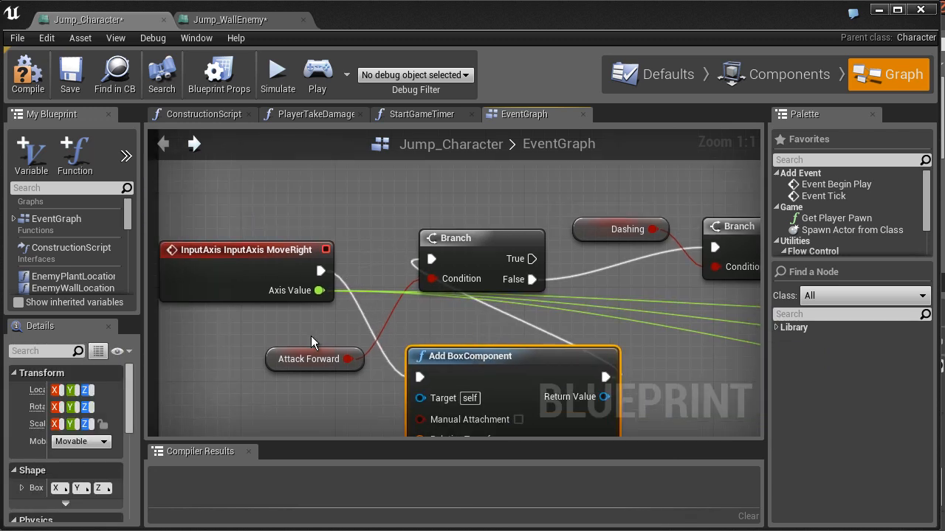
pyautogui.moveTo(503, 373)
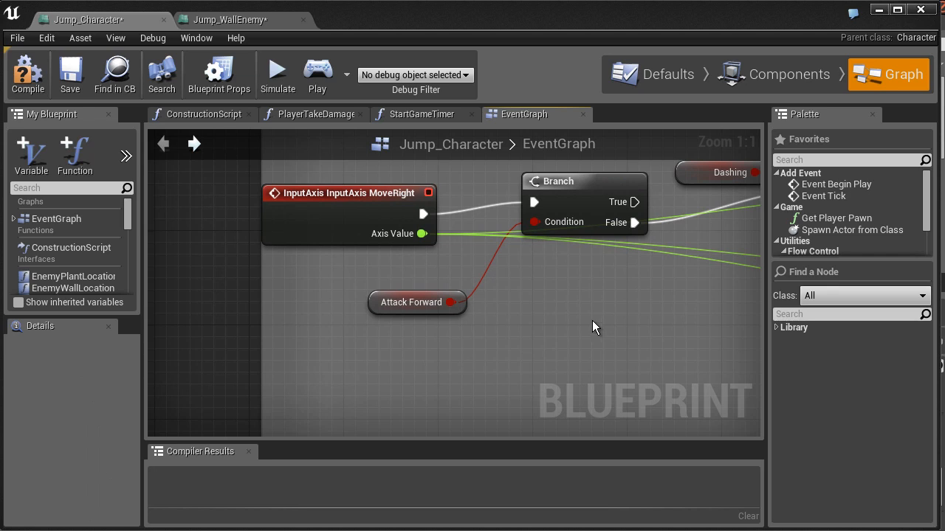
# Pan to empty space below Attack Forward and search 'make lit' to add a Make Literal Float.
pyautogui.scroll(-3)
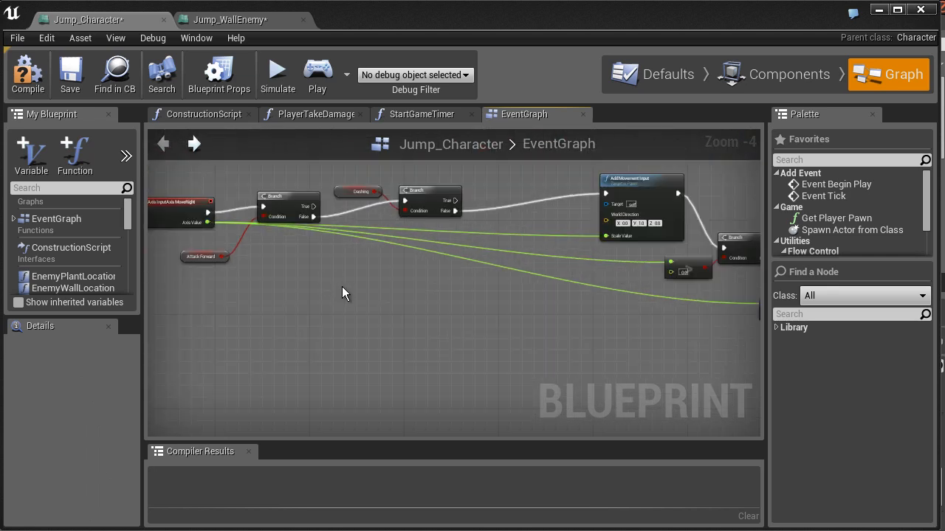
pyautogui.moveTo(347, 327)
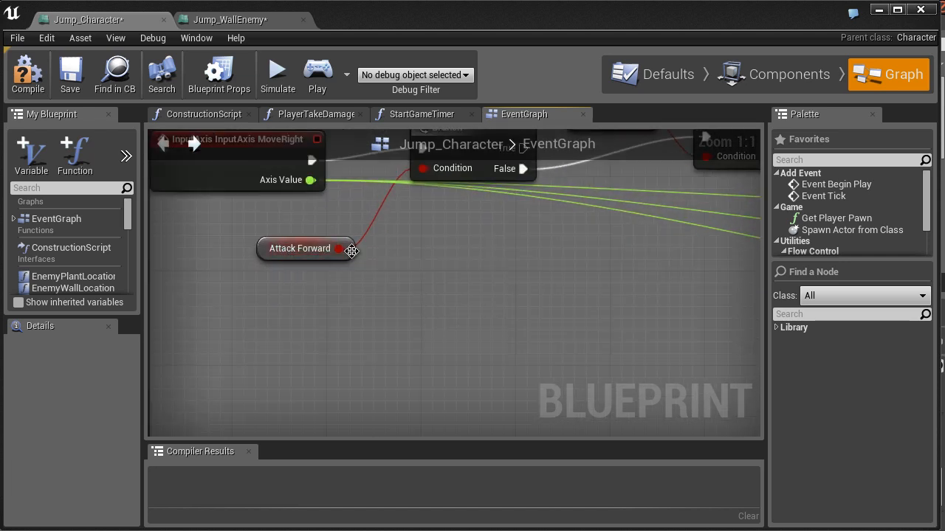
pyautogui.moveTo(347, 248); pyautogui.dragTo(426, 280)
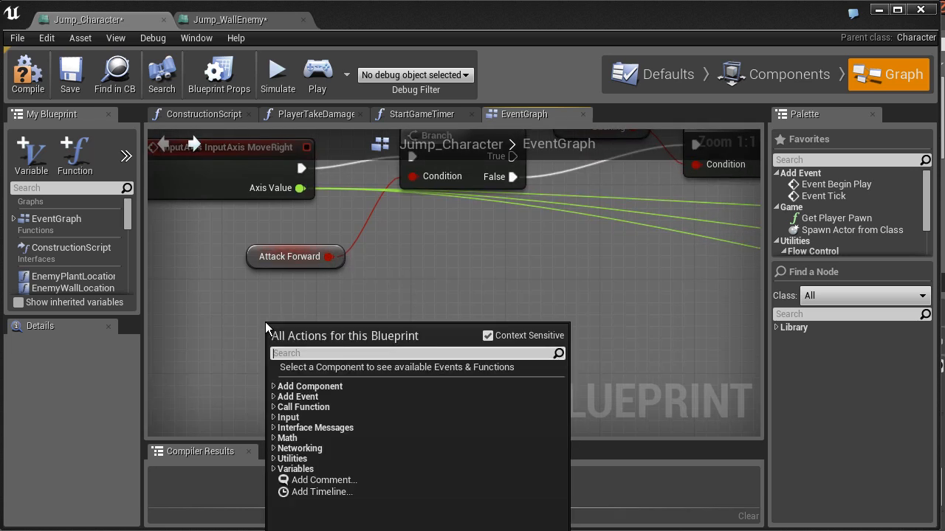
pyautogui.write('make lit')
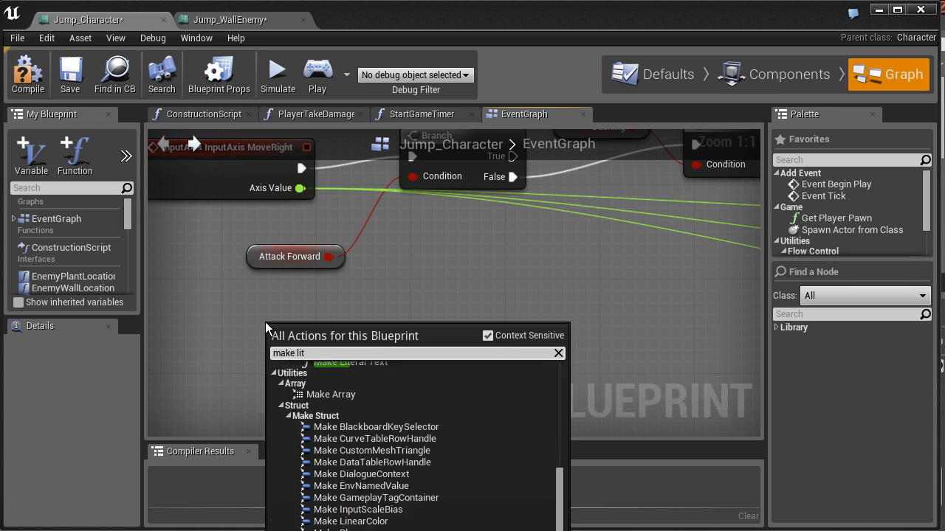
pyautogui.scroll(-3)
pyautogui.write('+')
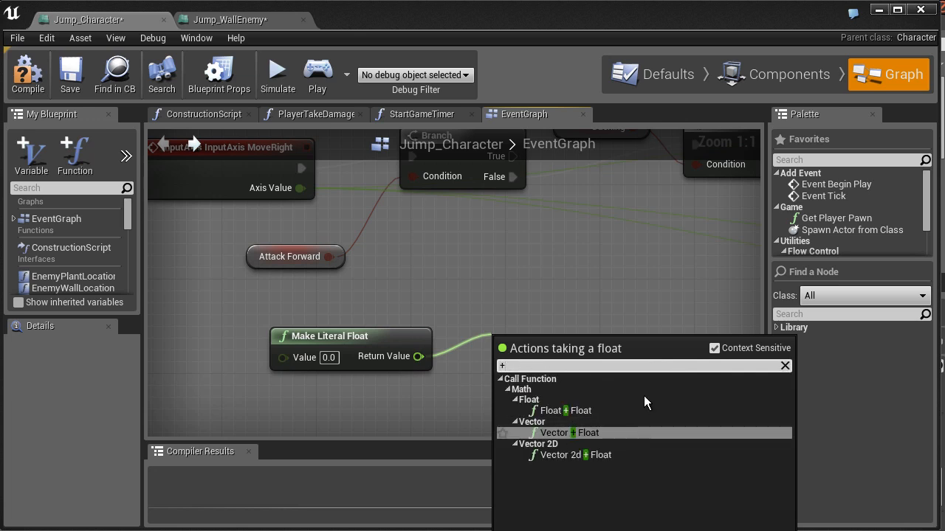
pyautogui.moveTo(611, 433)
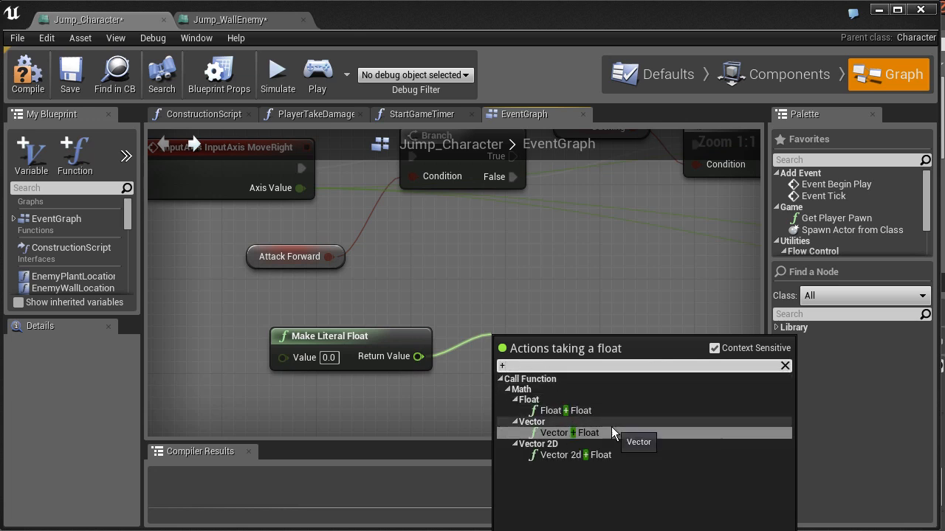
pyautogui.moveTo(618, 410)
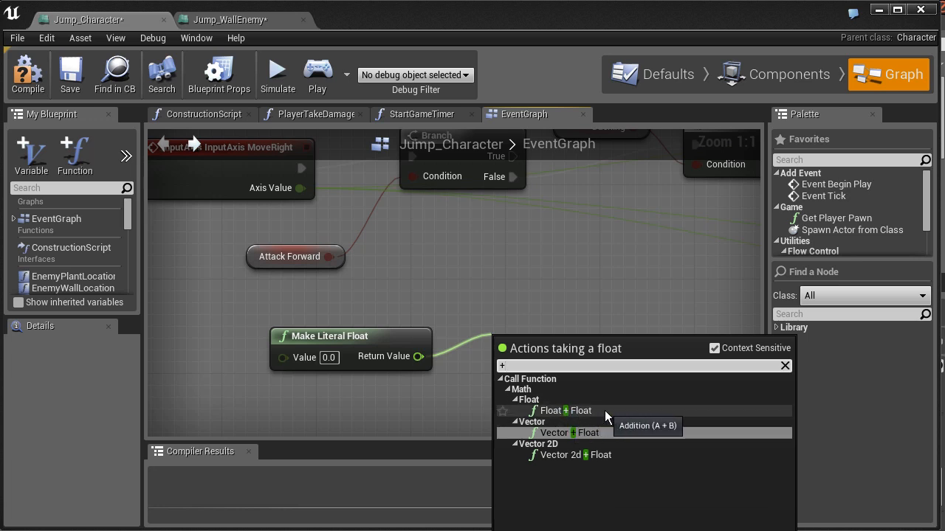
pyautogui.moveTo(576, 461)
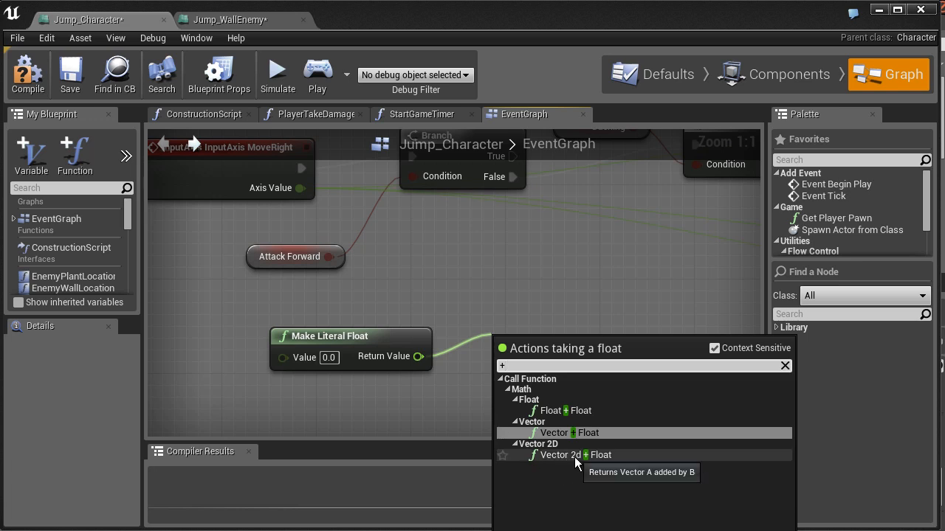
pyautogui.moveTo(593, 439)
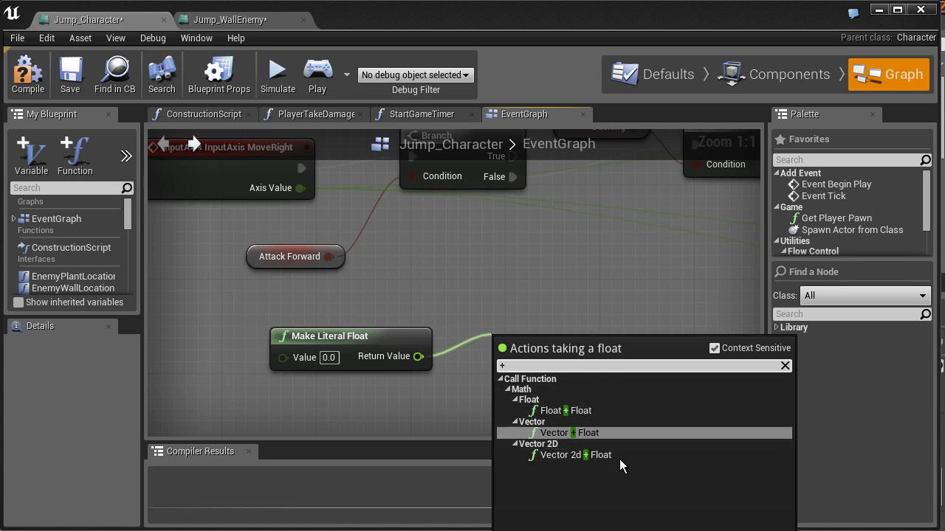
pyautogui.moveTo(488, 309)
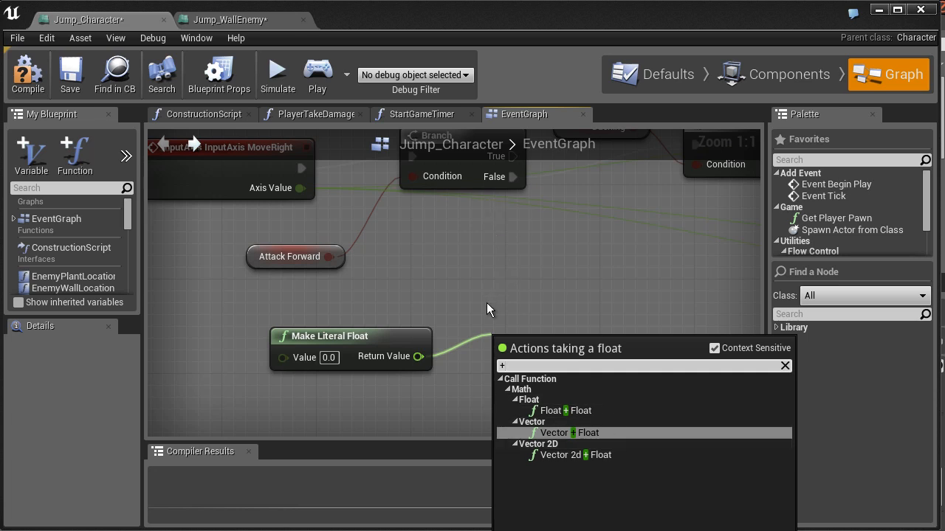
pyautogui.click(510, 380)
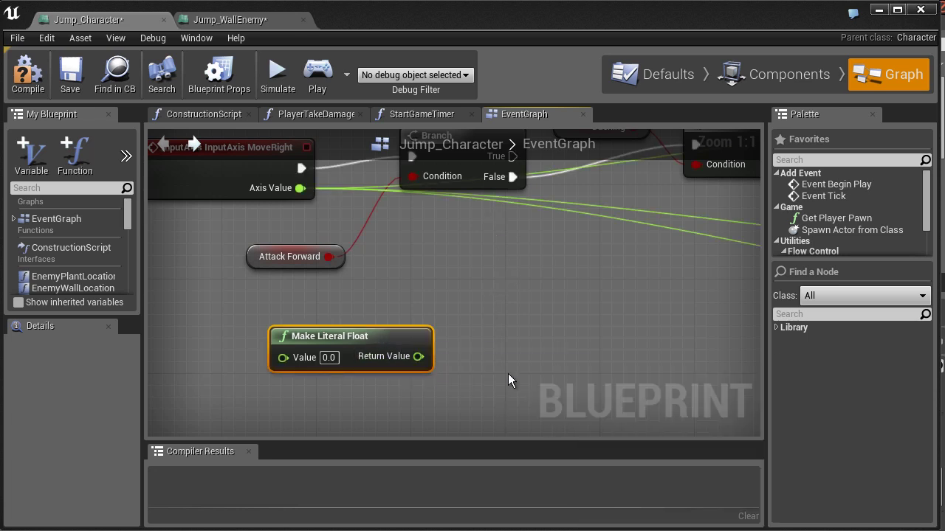
pyautogui.moveTo(418, 357)
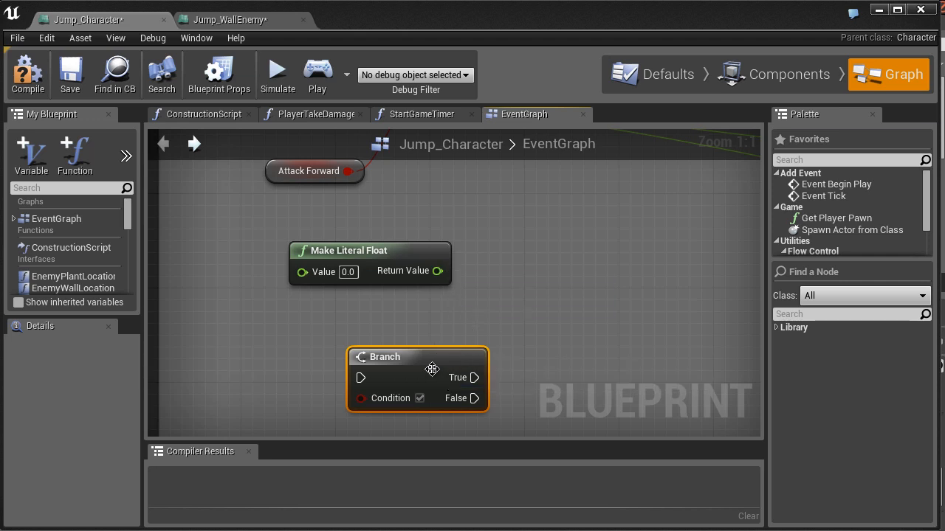
# Box-select and delete the trial Make Literal Float and Branch nodes.
pyautogui.moveTo(432, 369); pyautogui.dragTo(395, 333)
pyautogui.write('bra')
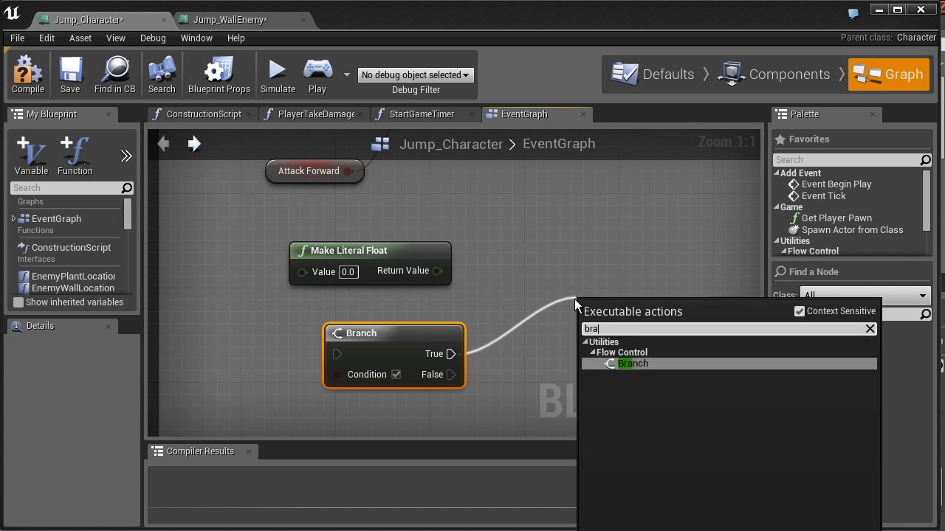
pyautogui.moveTo(564, 253)
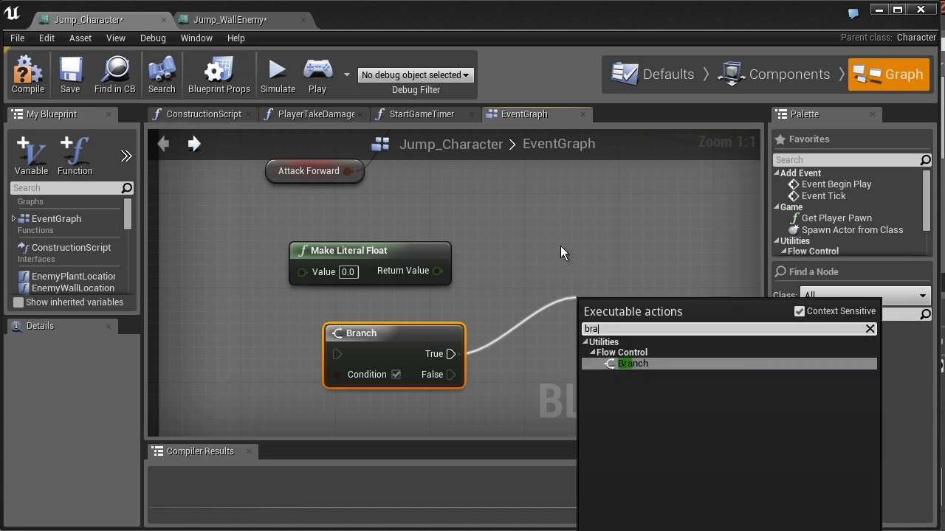
pyautogui.click(633, 363)
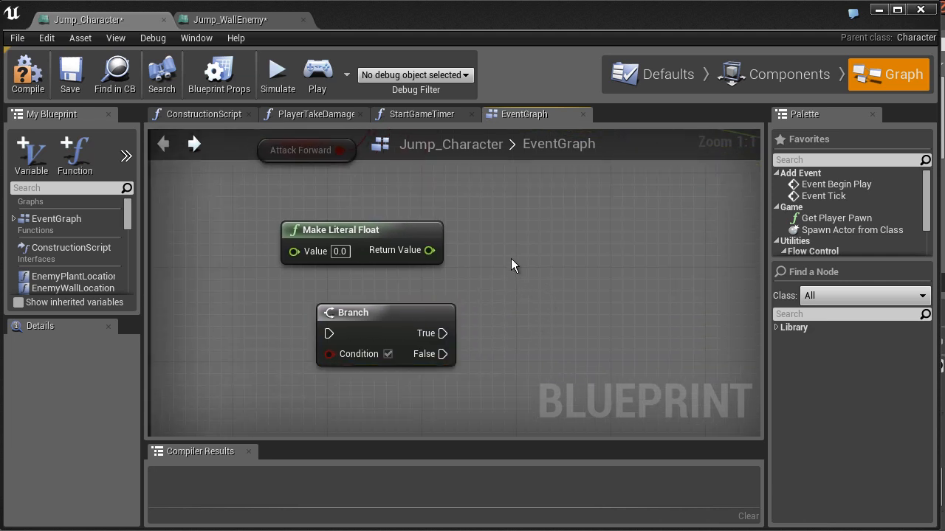
pyautogui.moveTo(361, 209); pyautogui.dragTo(483, 391)
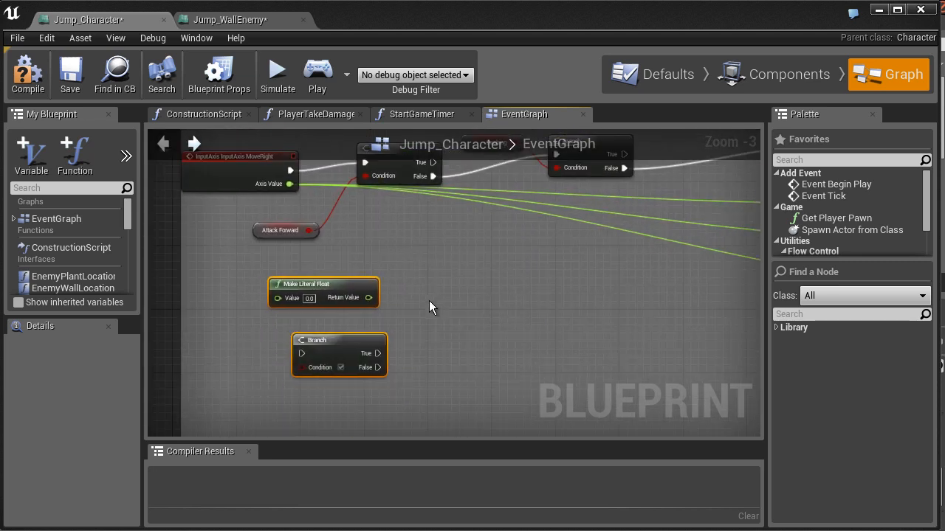
pyautogui.click(70, 70)
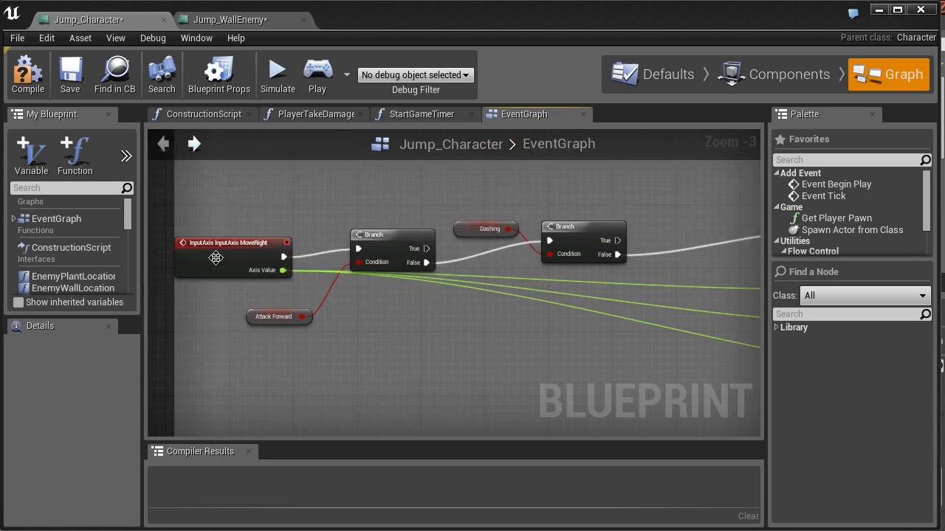
pyautogui.scroll(-3)
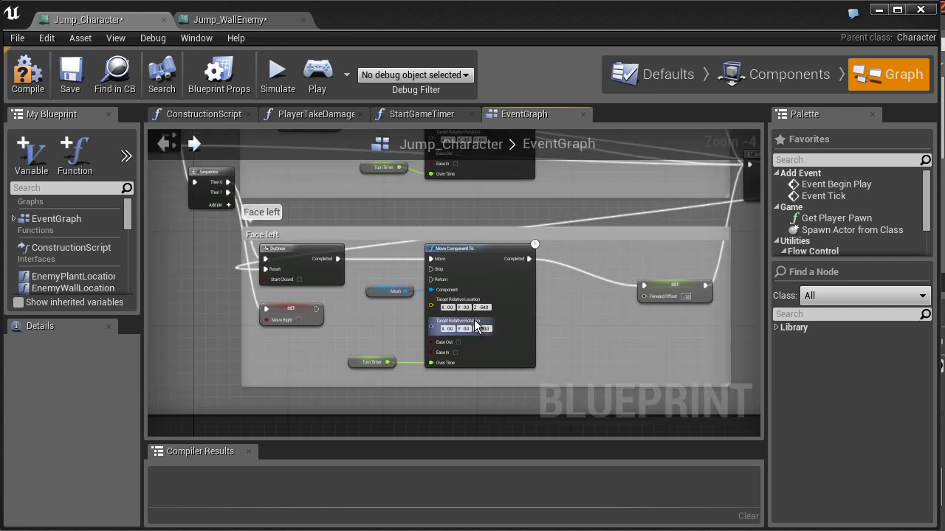
pyautogui.scroll(-3)
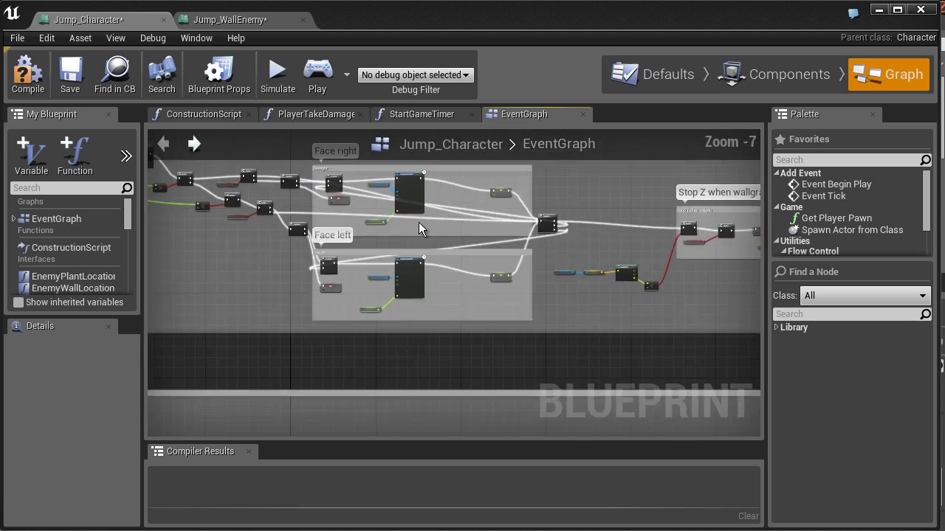
pyautogui.scroll(-3)
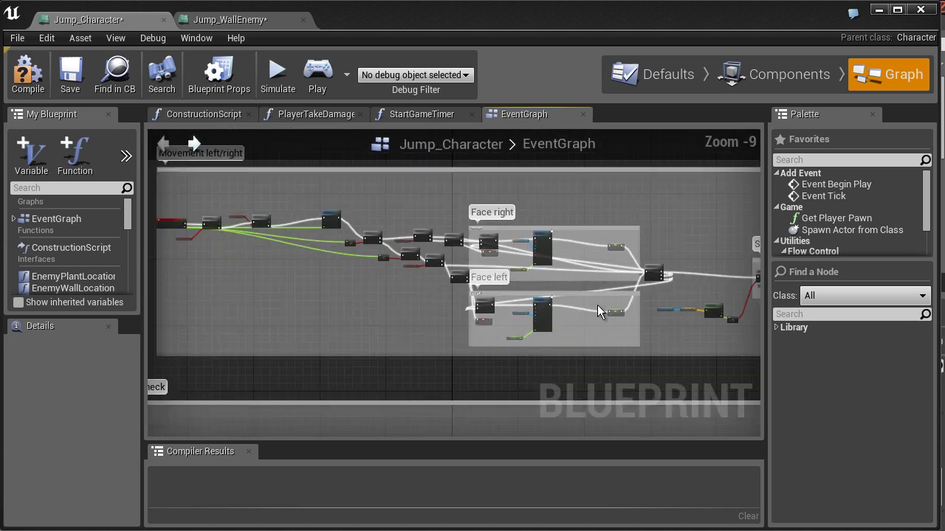
pyautogui.scroll(-3)
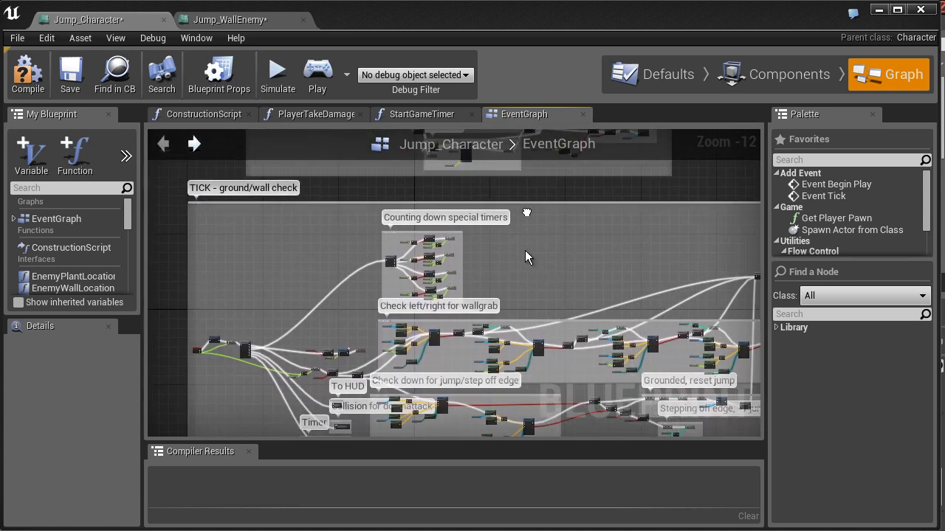
pyautogui.moveTo(528, 257); pyautogui.dragTo(522, 195)
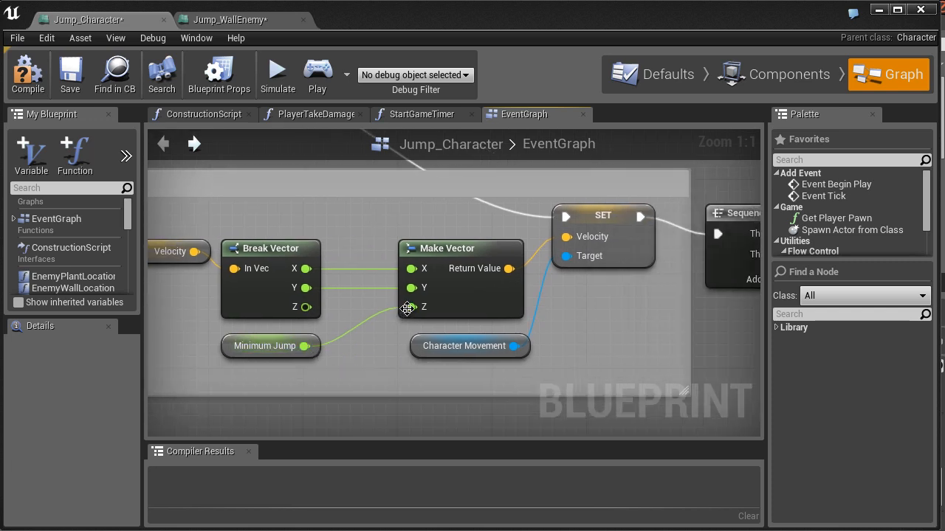
pyautogui.moveTo(411, 269)
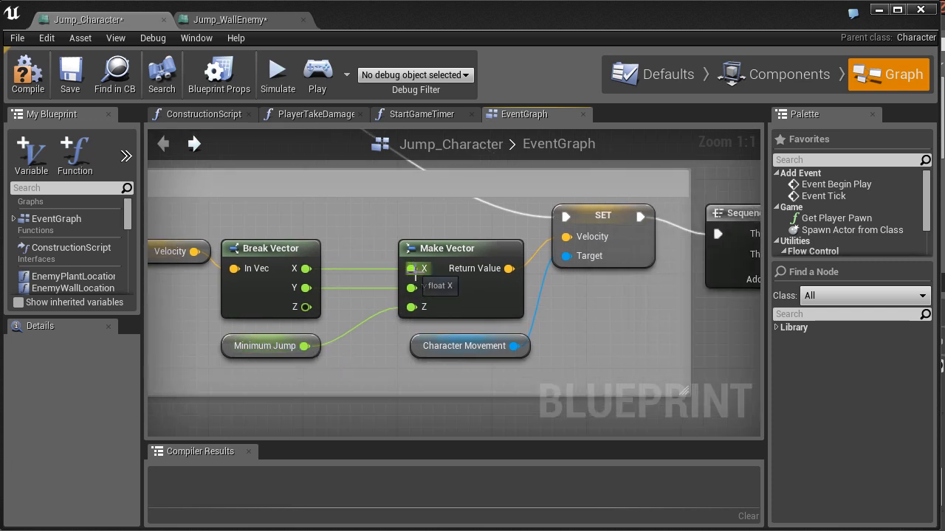
pyautogui.moveTo(460, 253)
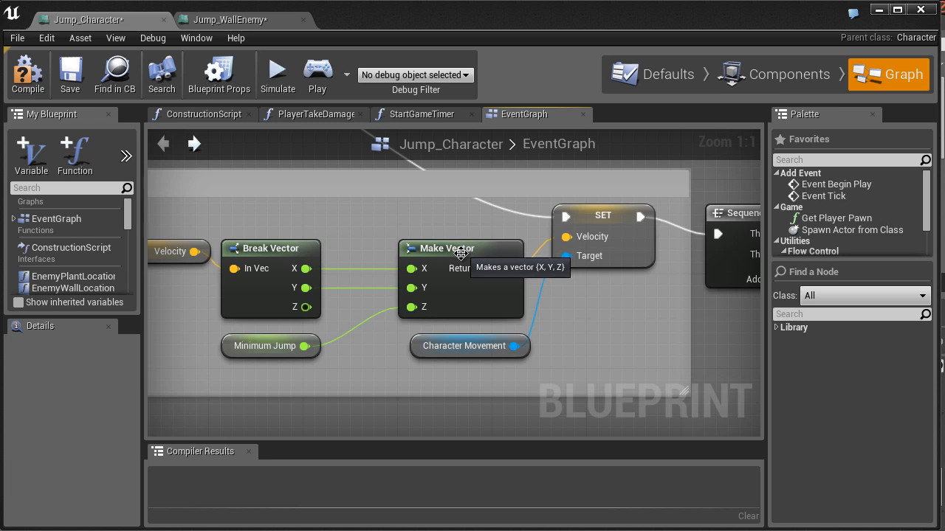
pyautogui.moveTo(436, 242)
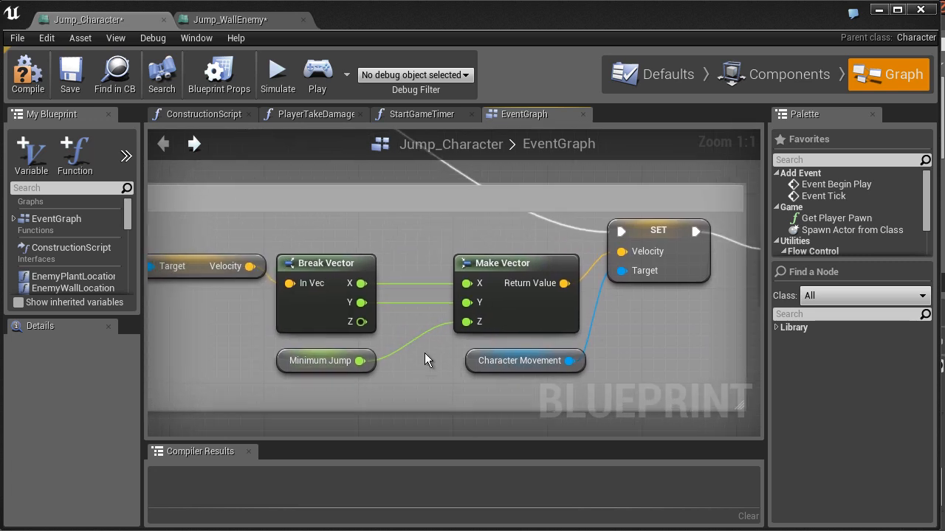
pyautogui.moveTo(361, 283)
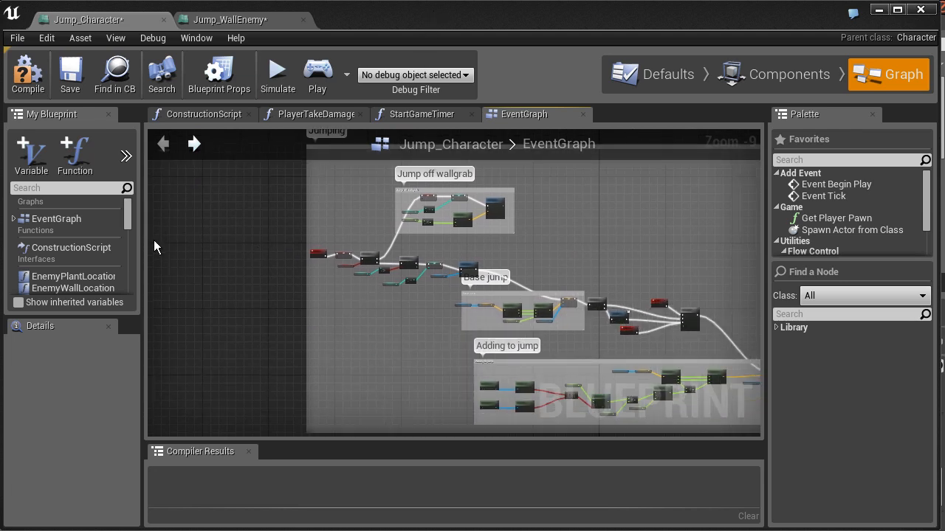
pyautogui.moveTo(138, 196)
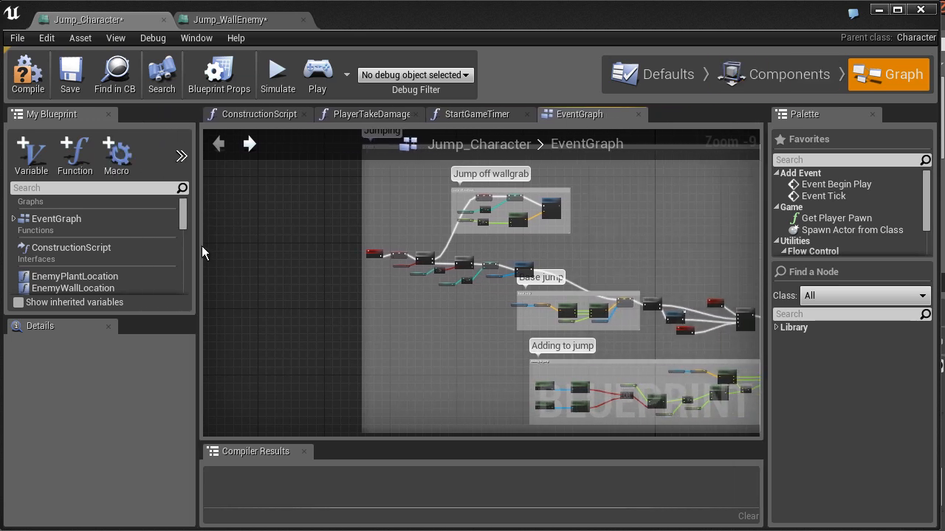
pyautogui.moveTo(186, 214)
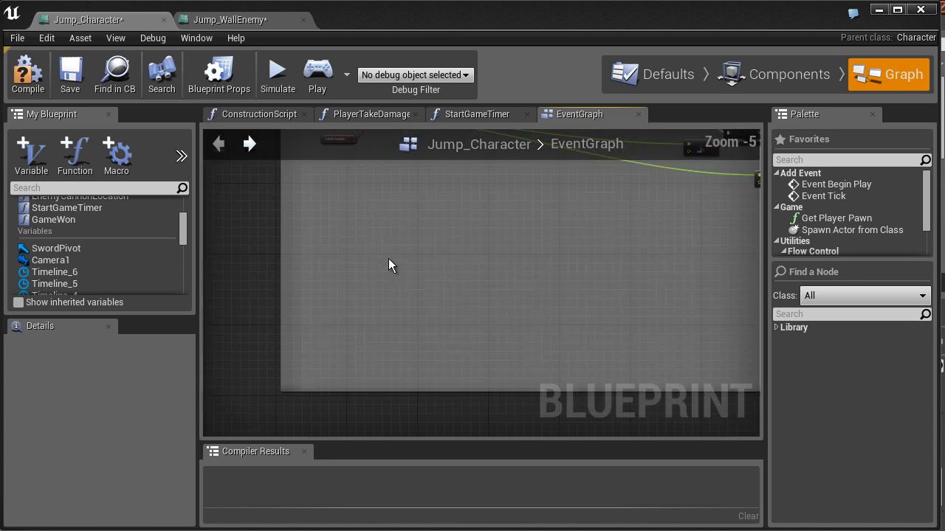
# Right-click an empty spot in Jump_Character's EventGraph to list its blueprint actions.
pyautogui.rightClick(391, 265)
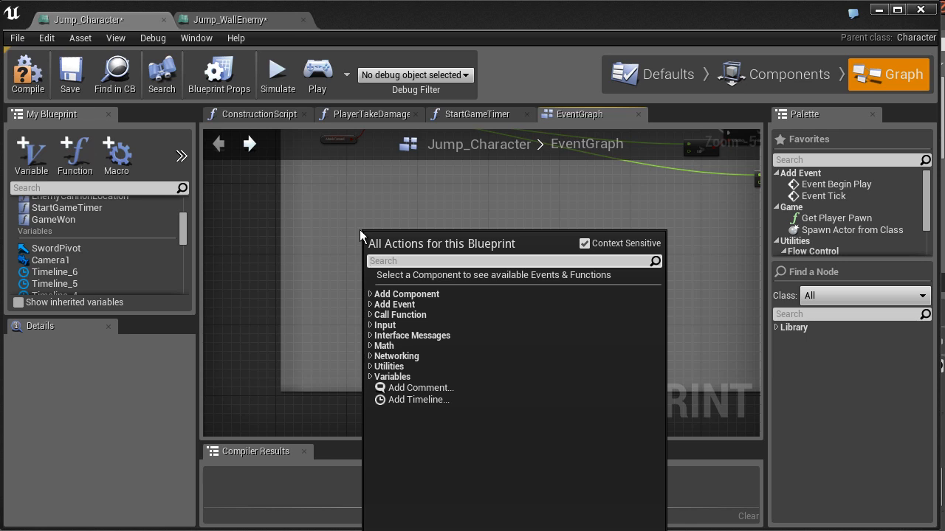
# Search actions for 'mak' and pick the Make Literal Int result.
pyautogui.write('make literal int')
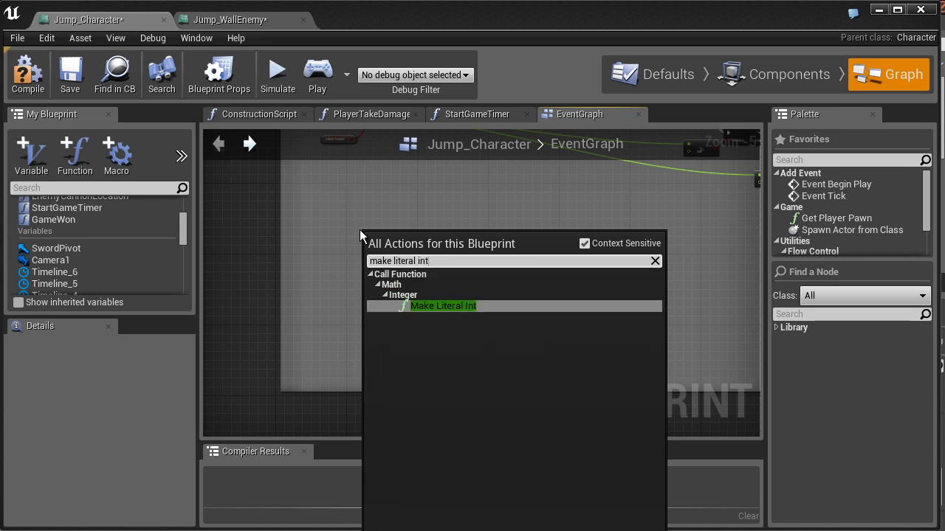
pyautogui.click(442, 305)
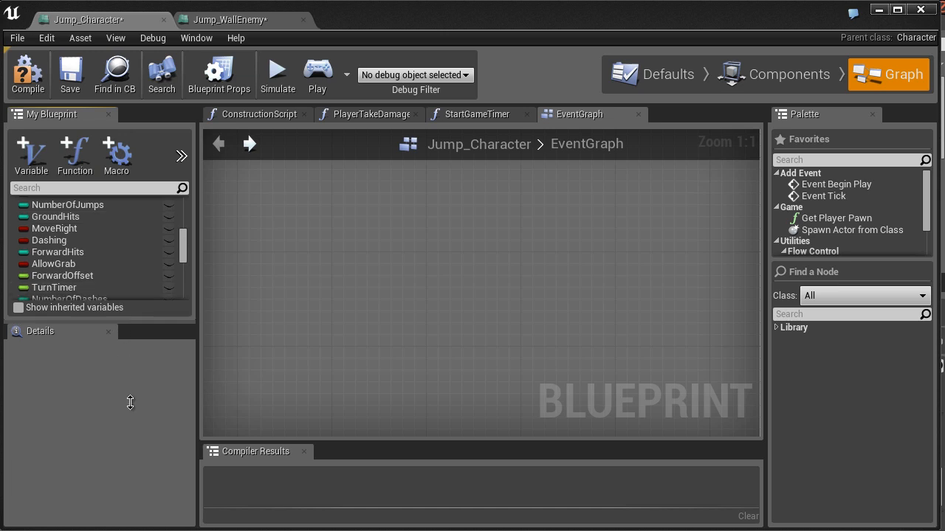
# Scroll through Jump_Character's Variables list and select DeltaTime to inspect it.
pyautogui.scroll(-3)
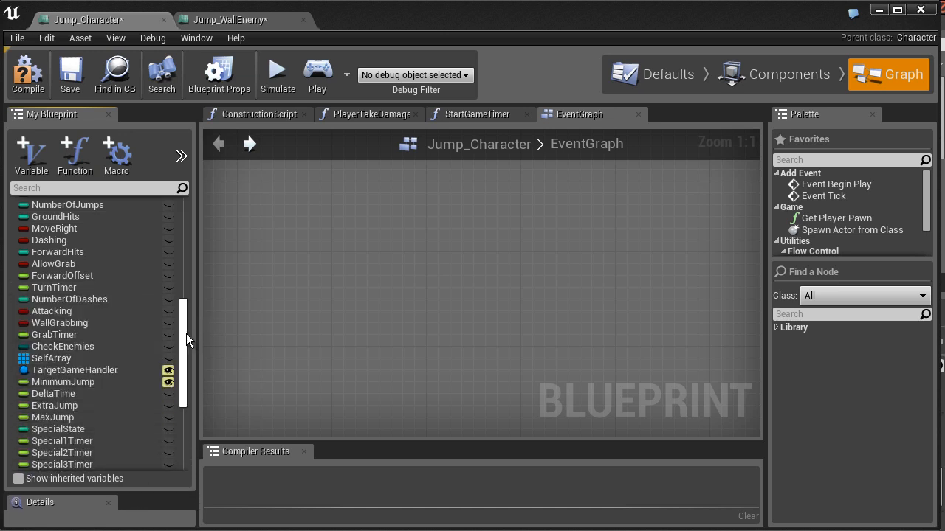
pyautogui.scroll(-3)
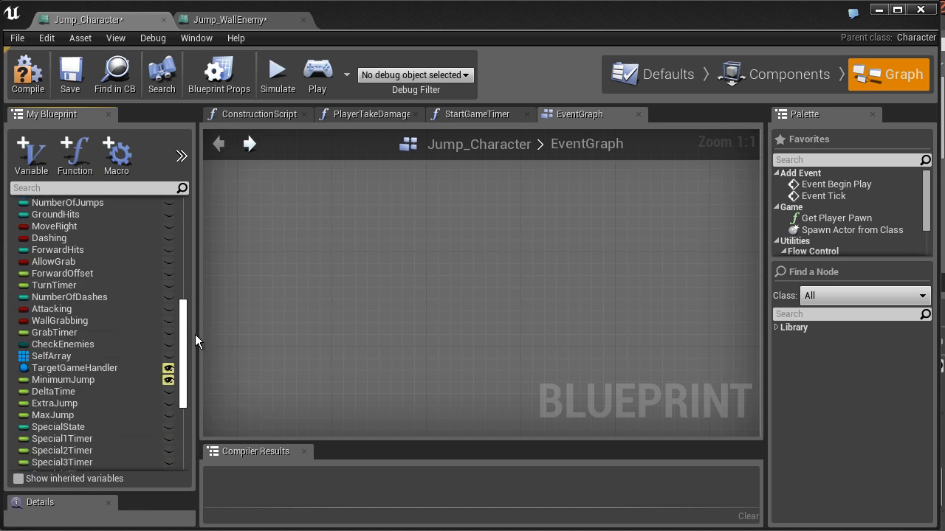
pyautogui.scroll(-3)
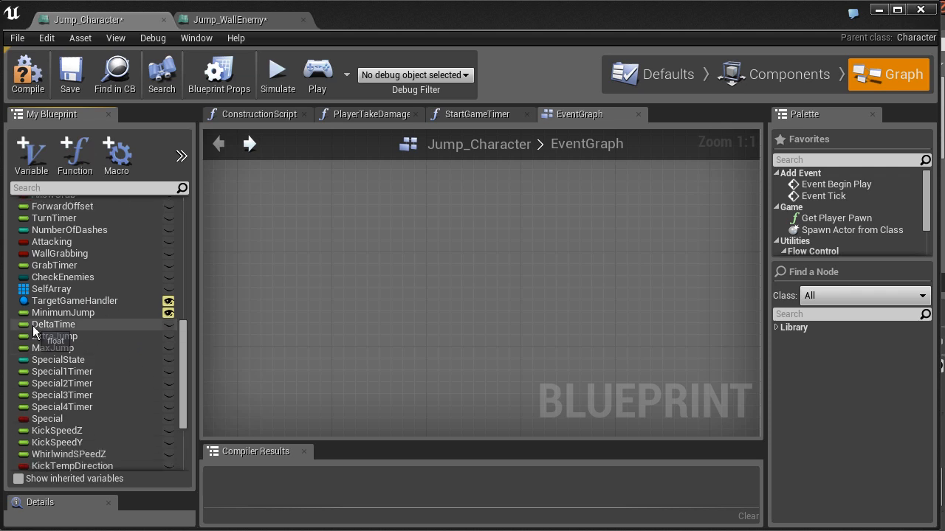
pyautogui.click(53, 324)
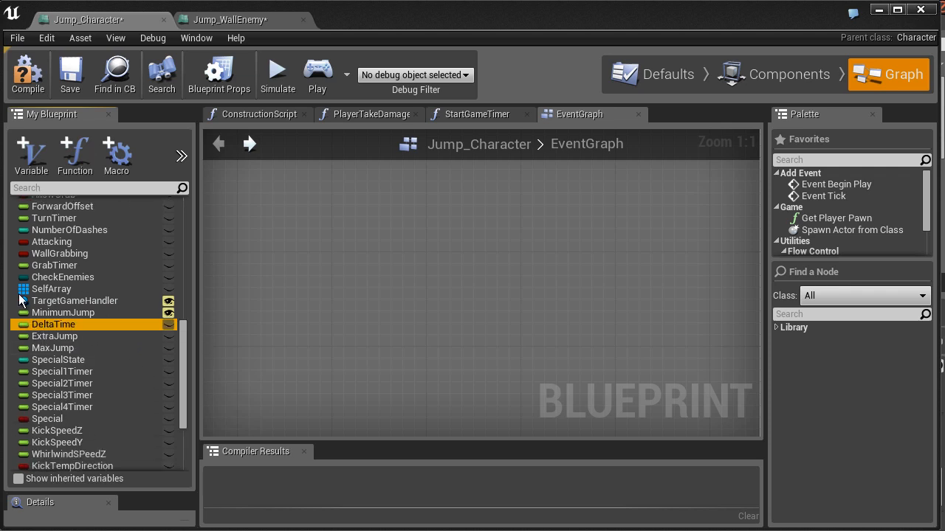
pyautogui.moveTo(36, 301)
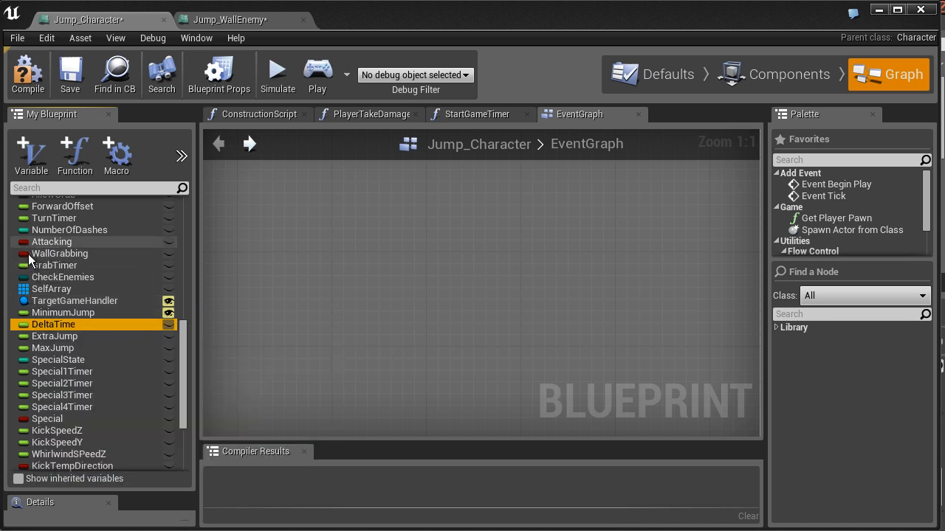
pyautogui.moveTo(37, 236)
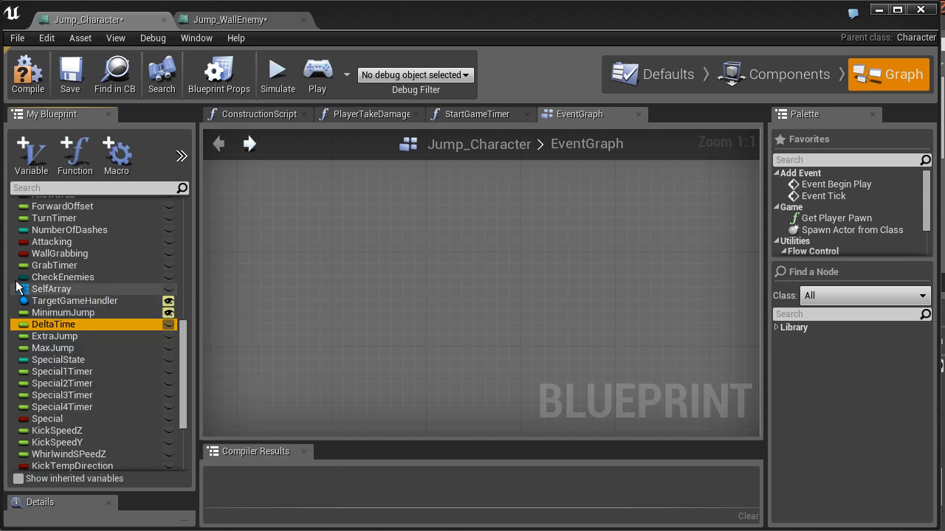
pyautogui.moveTo(28, 299)
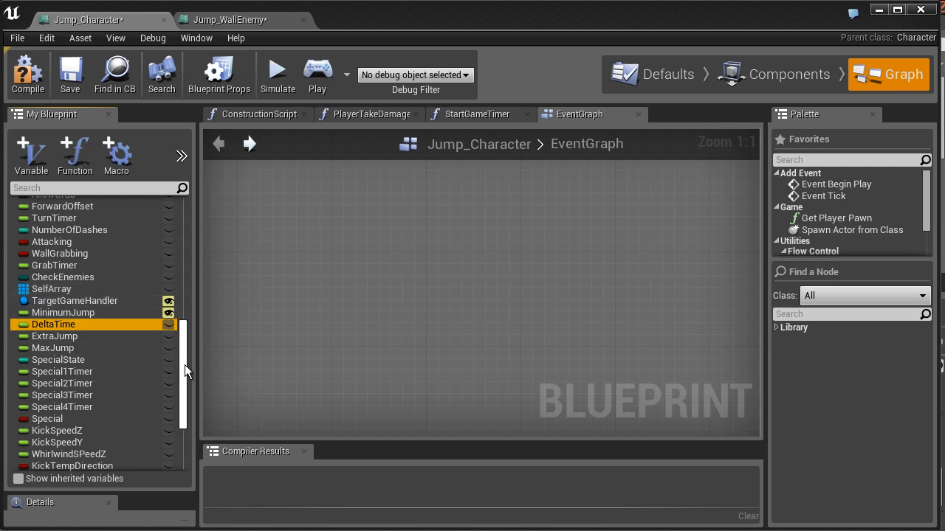
pyautogui.scroll(-3)
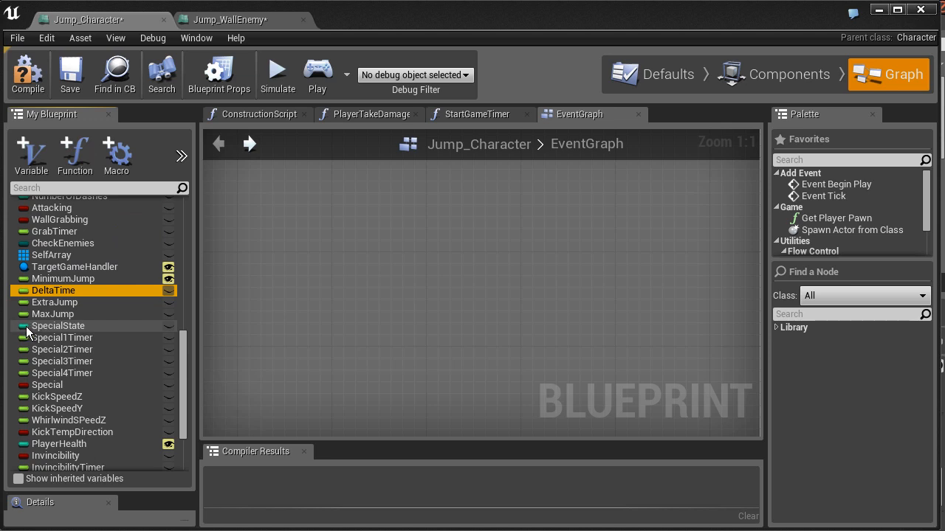
pyautogui.moveTo(22, 367)
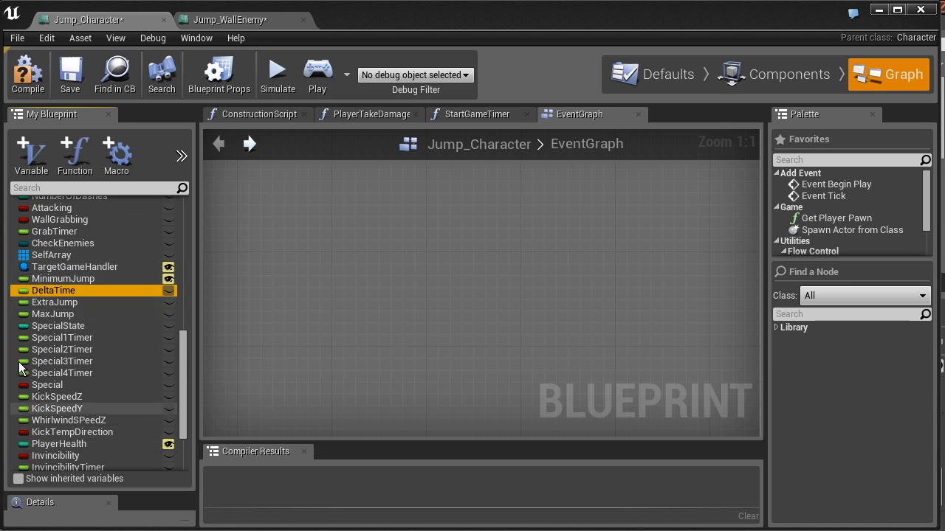
pyautogui.scroll(-3)
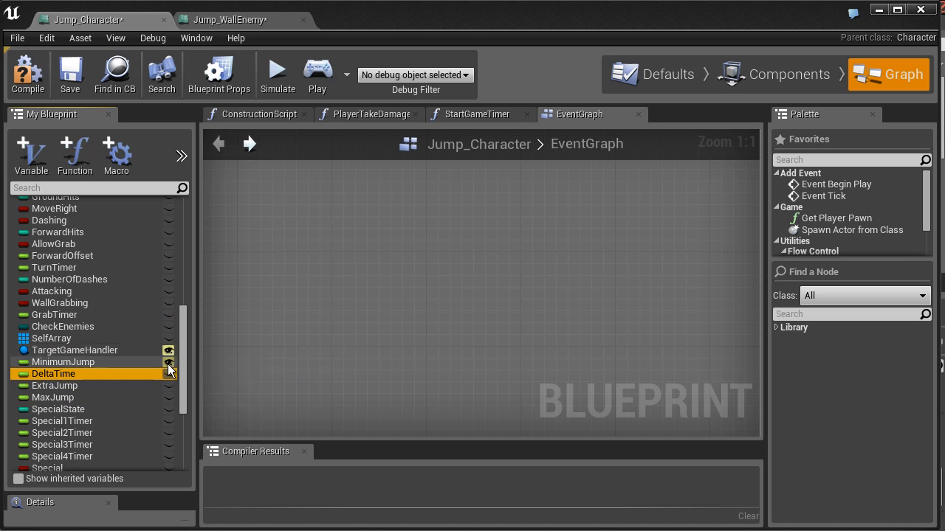
# Check whether TargetGameHandler is public, then view Jump_Character's blueprint defaults.
pyautogui.click(74, 350)
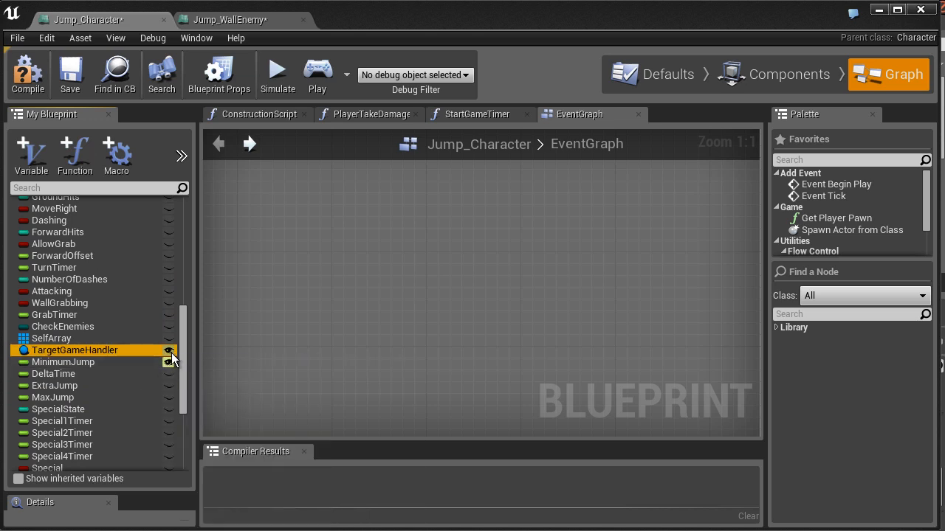
pyautogui.moveTo(169, 354)
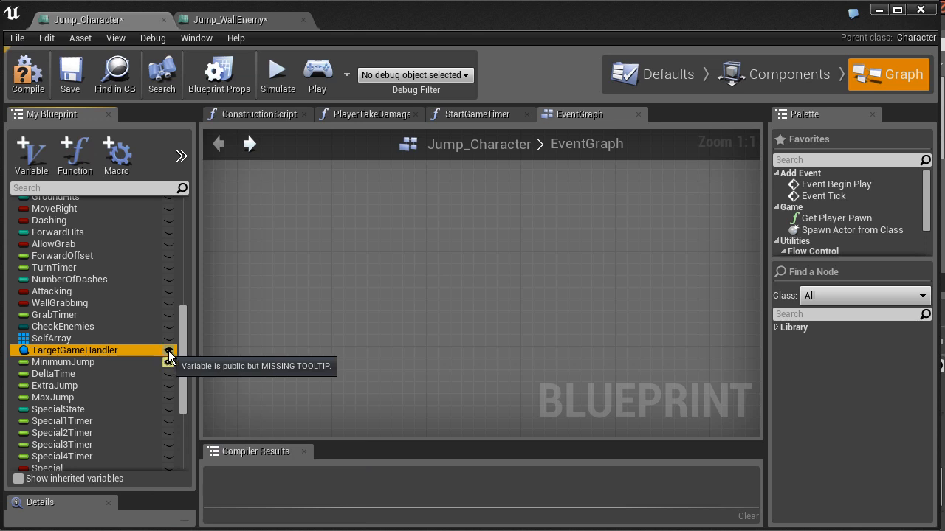
pyautogui.moveTo(119, 351)
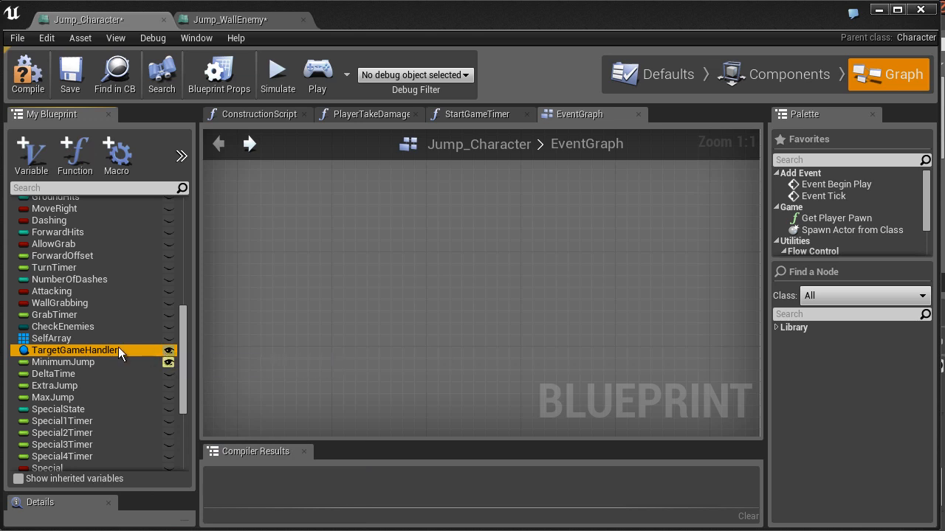
pyautogui.moveTo(94, 354)
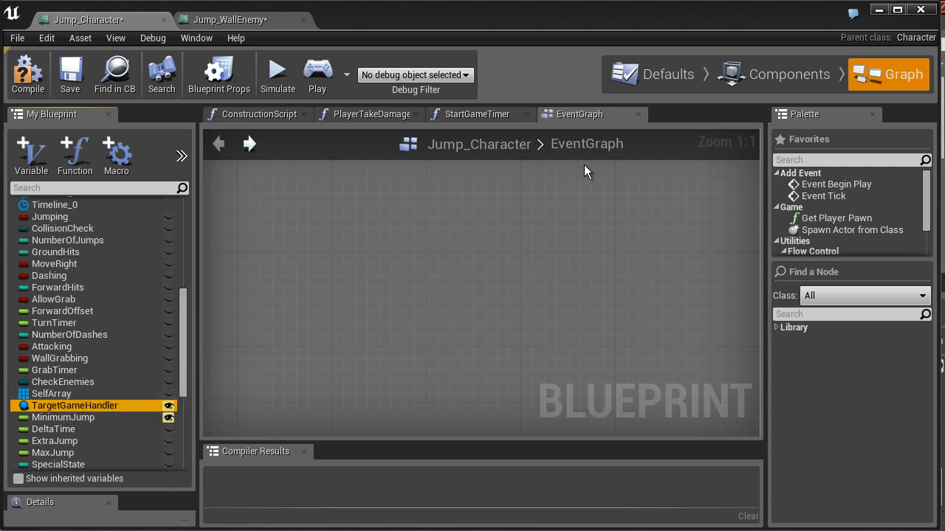
pyautogui.moveTo(107, 414)
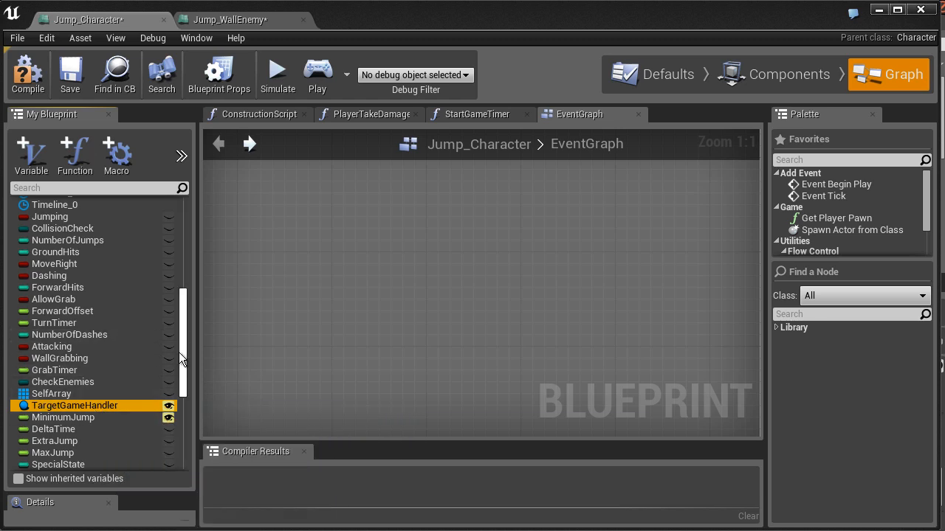
pyautogui.scroll(-3)
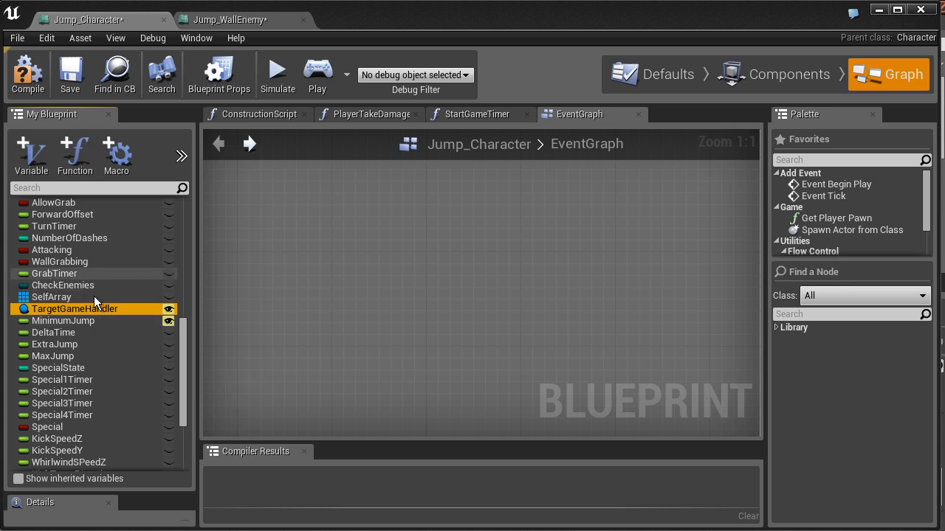
pyautogui.click(654, 74)
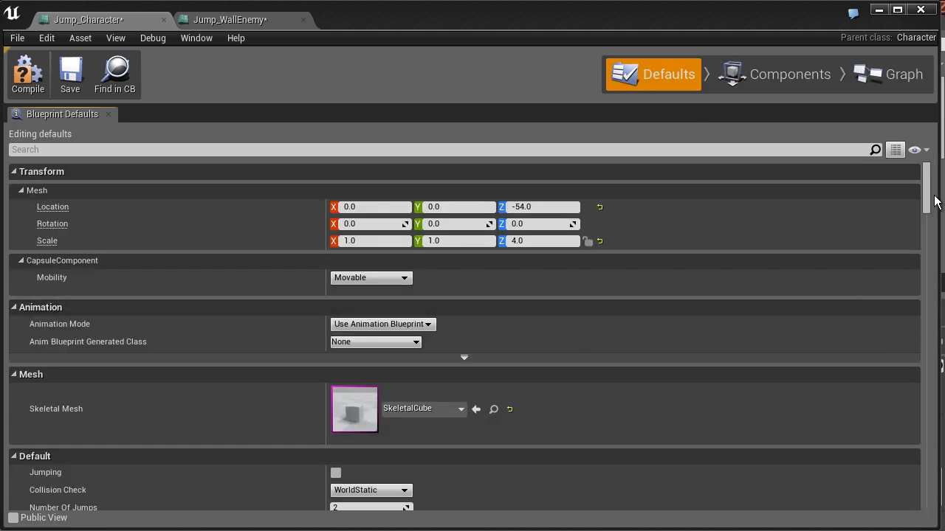
# View Jump_WallEnemy's defaults, including Move Speed 120.0, then return to its EventGraph.
pyautogui.scroll(-3)
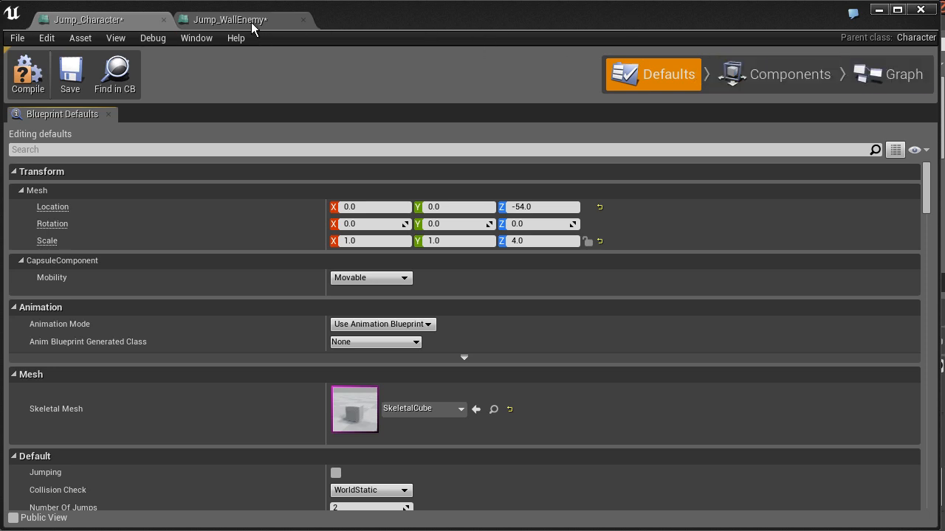
pyautogui.click(902, 74)
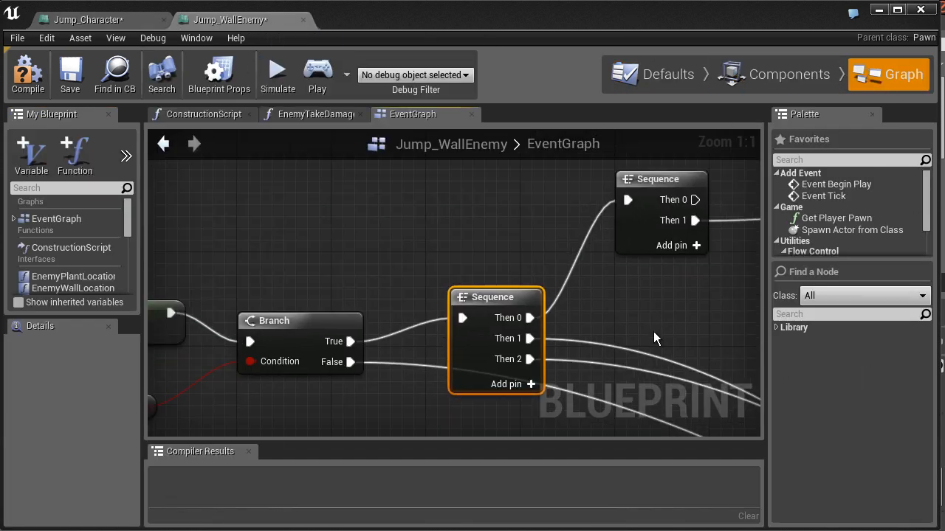
pyautogui.click(654, 74)
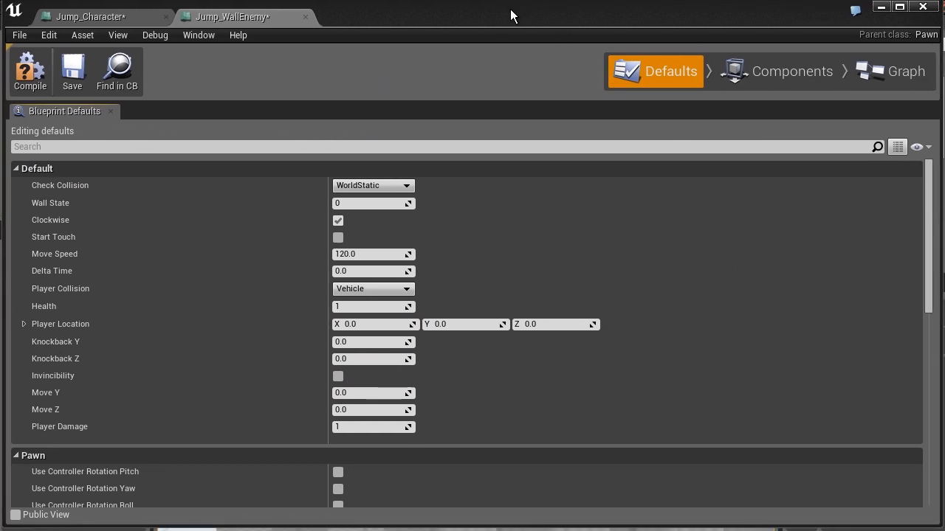
pyautogui.click(904, 70)
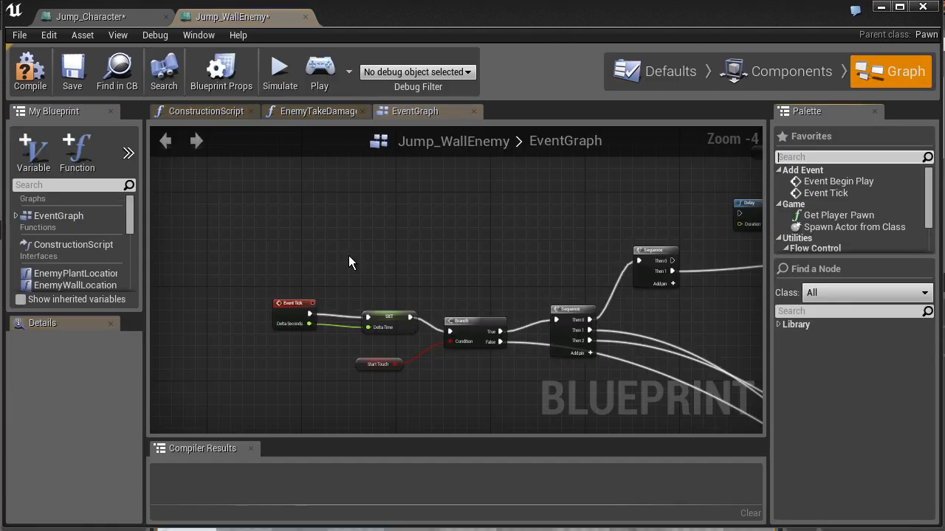
pyautogui.moveTo(109, 318)
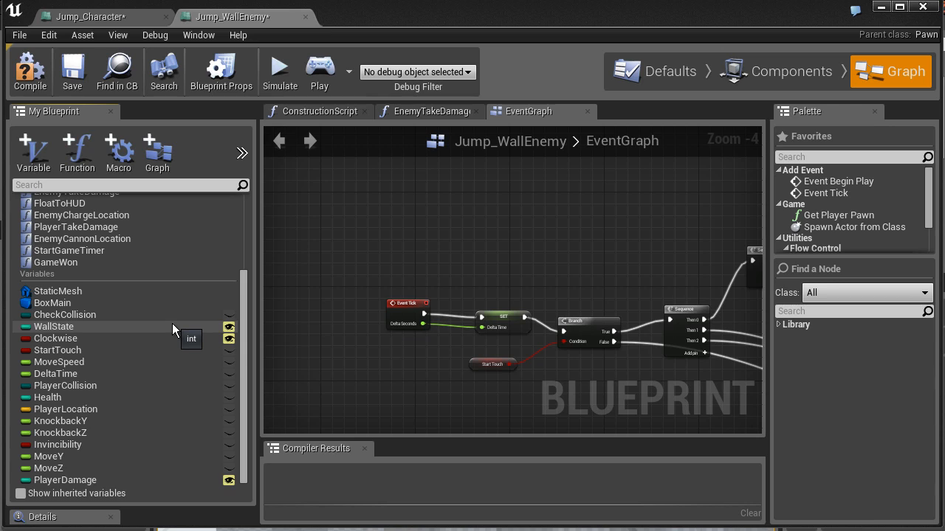
pyautogui.moveTo(171, 333)
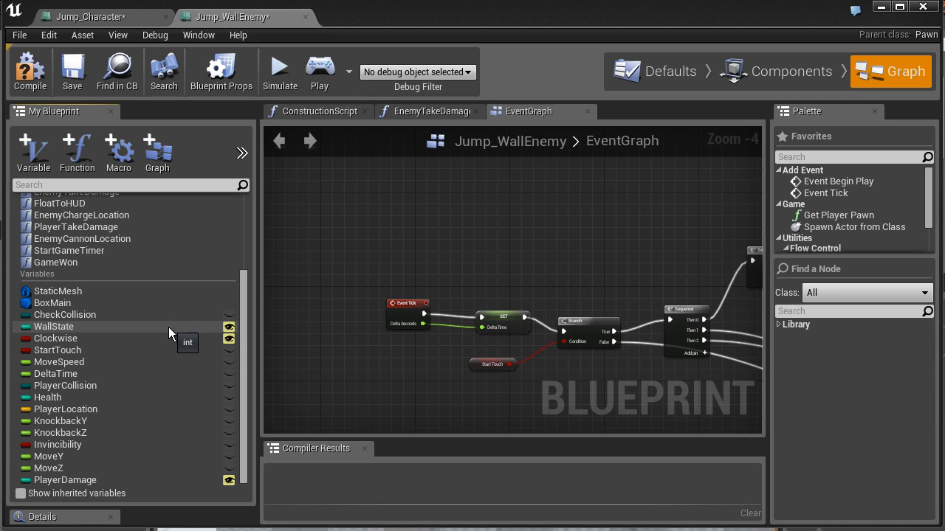
pyautogui.moveTo(152, 328)
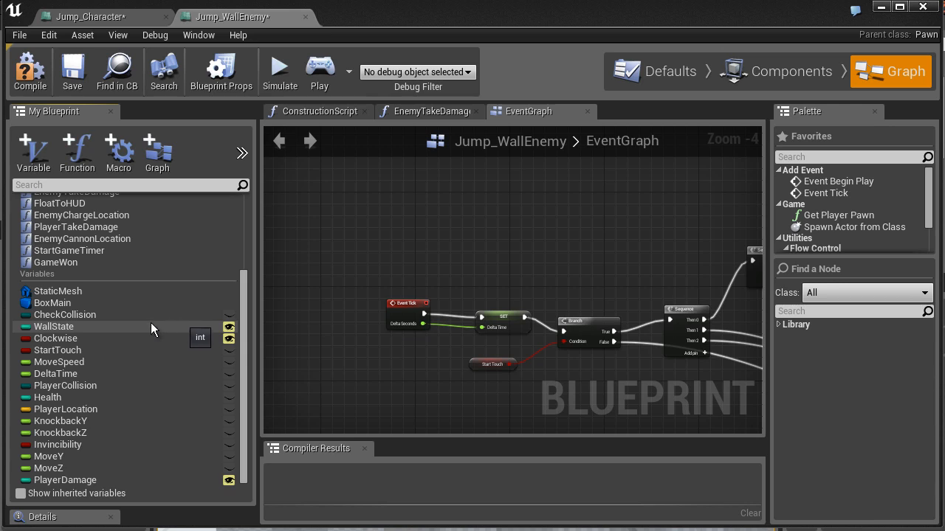
pyautogui.moveTo(81, 350)
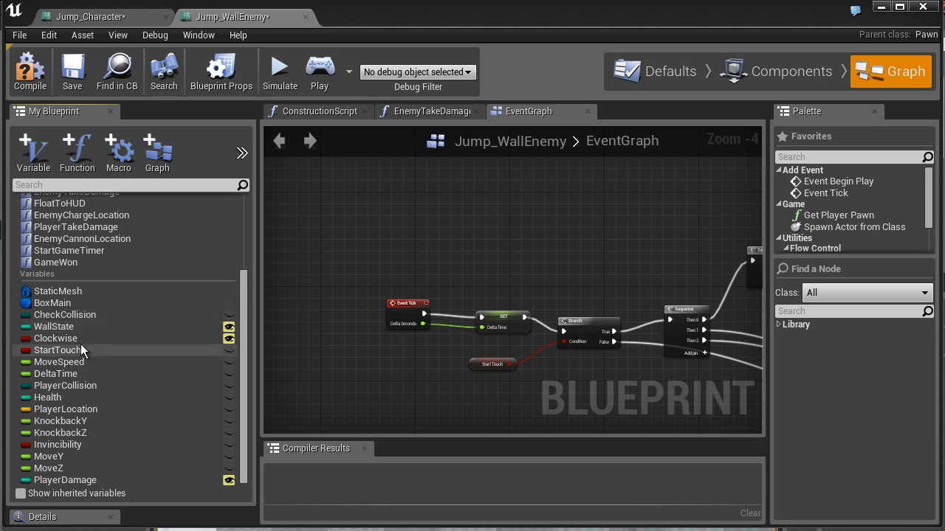
pyautogui.moveTo(78, 338)
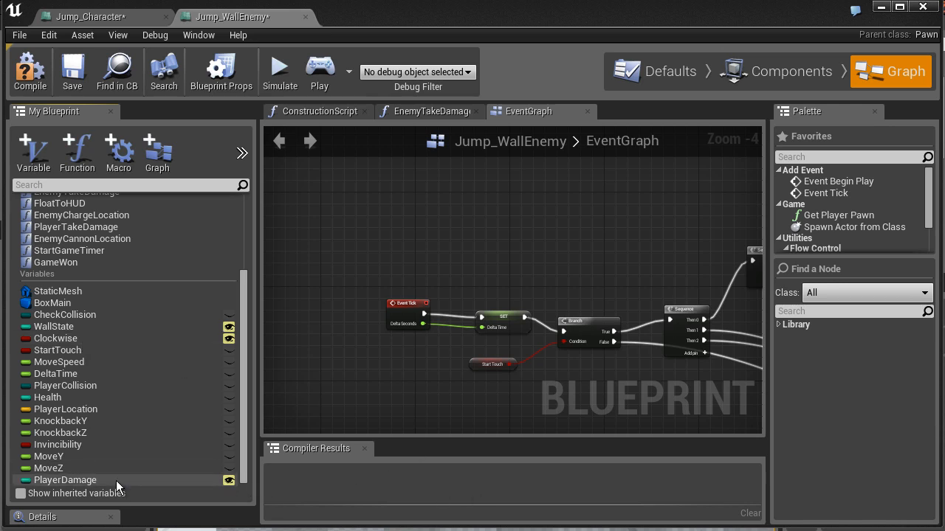
pyautogui.moveTo(314, 379)
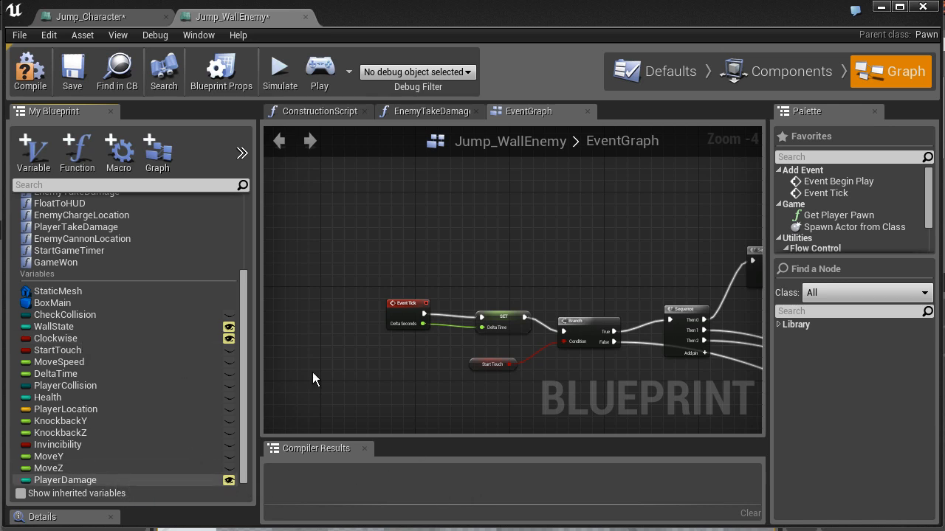
pyautogui.moveTo(805, 14)
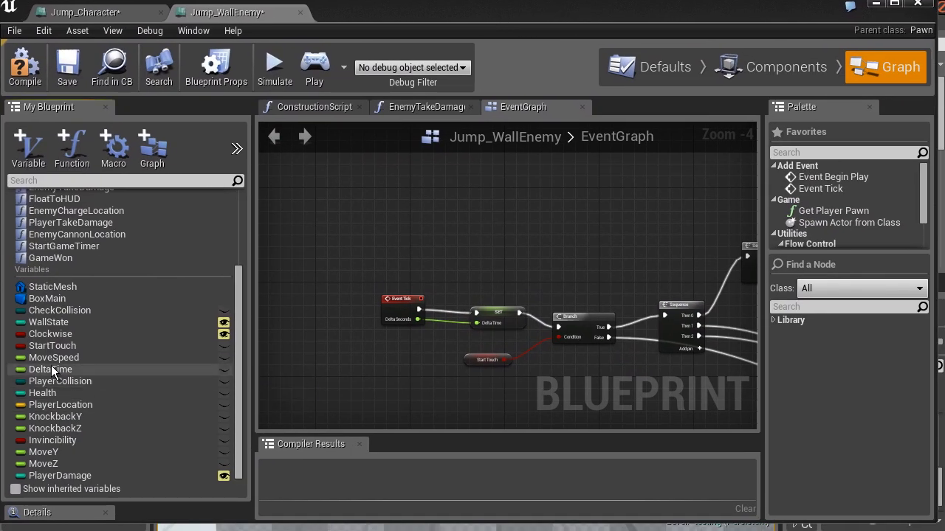
# Make the MoveSpeed variable instance-editable and compile Jump_WallEnemy.
pyautogui.click(53, 358)
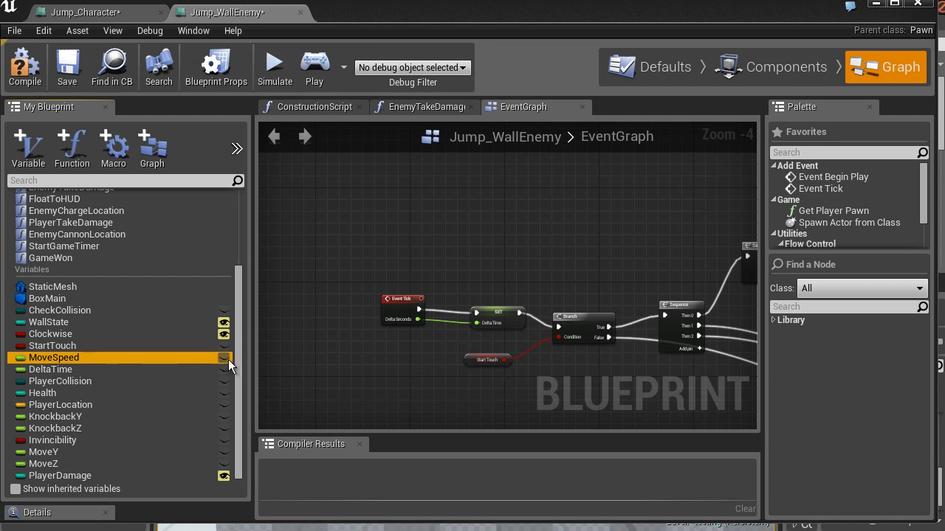
pyautogui.click(224, 357)
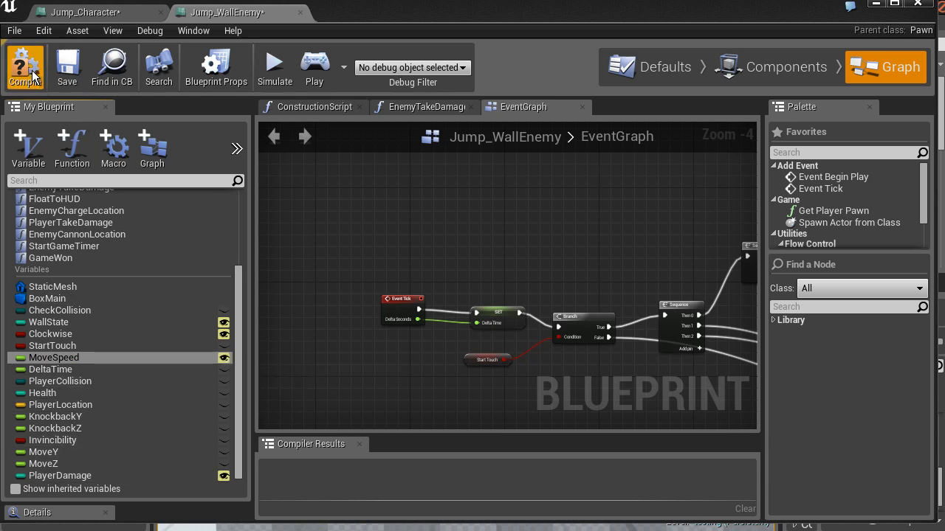
pyautogui.click(25, 65)
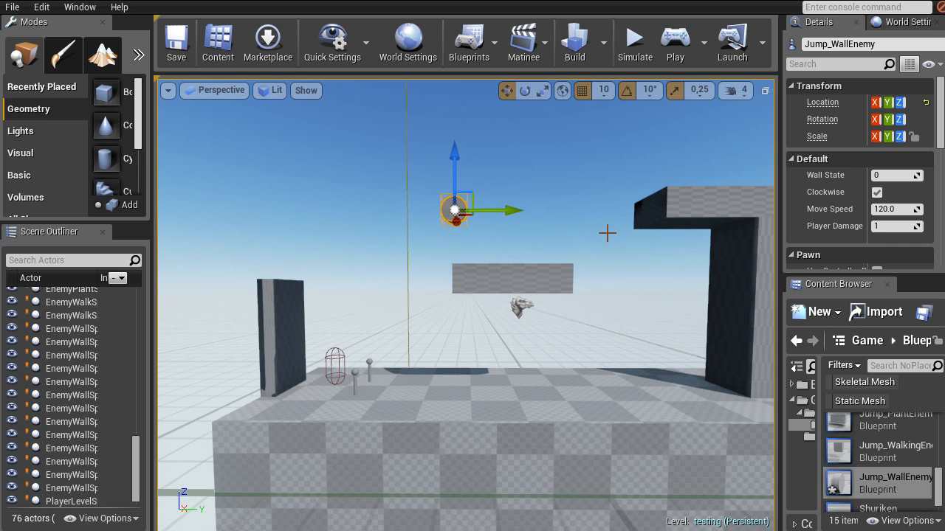
pyautogui.moveTo(546, 188)
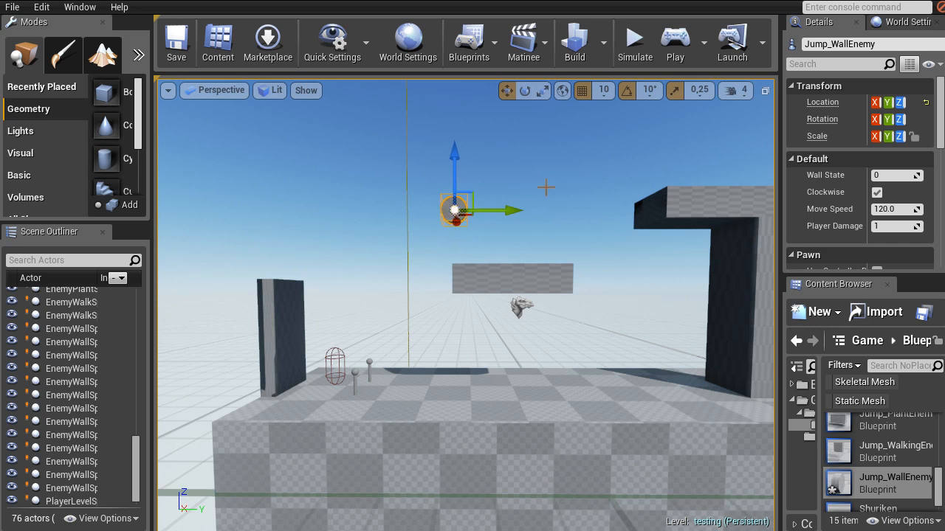
pyautogui.moveTo(426, 152)
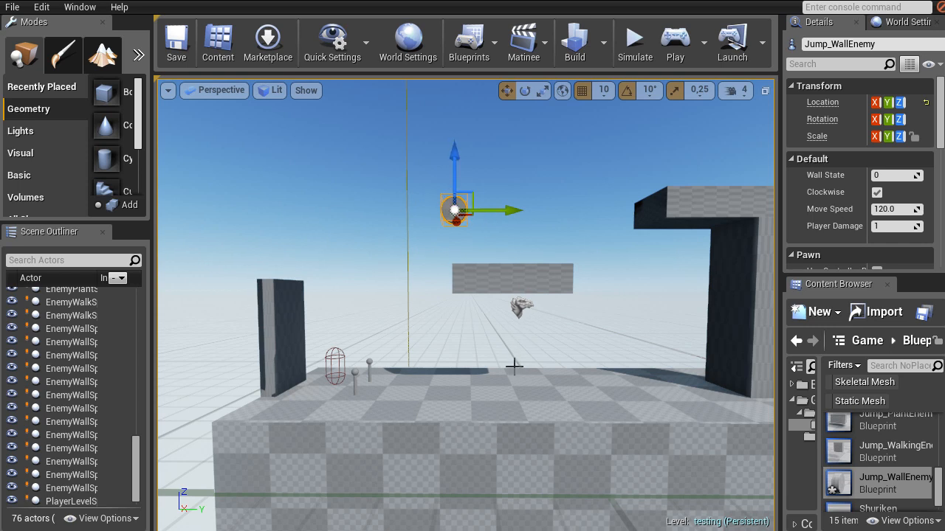
pyautogui.moveTo(544, 361)
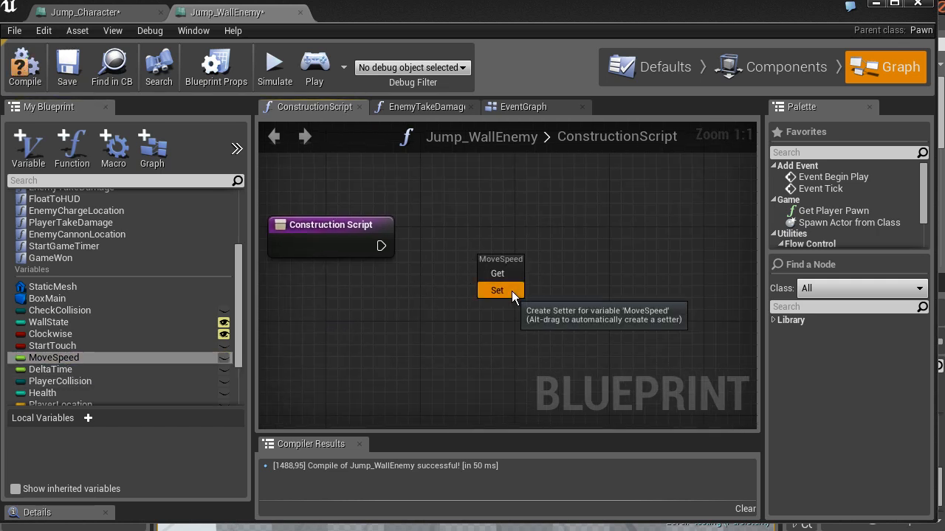
# Add a Set MoveSpeed node fed by a Random Float in Range node (Min 100, Max 200).
pyautogui.click(497, 290)
pyautogui.write('rando')
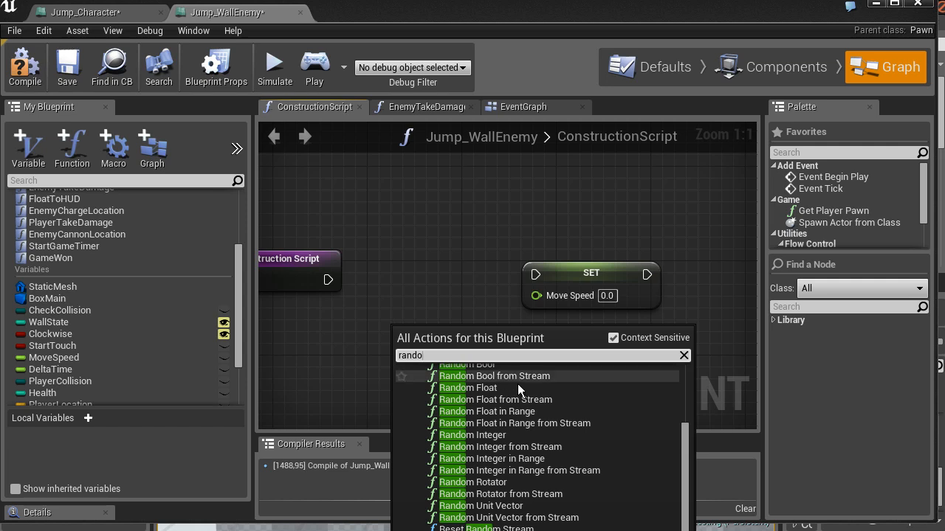
pyautogui.click(501, 411)
pyautogui.write('200')
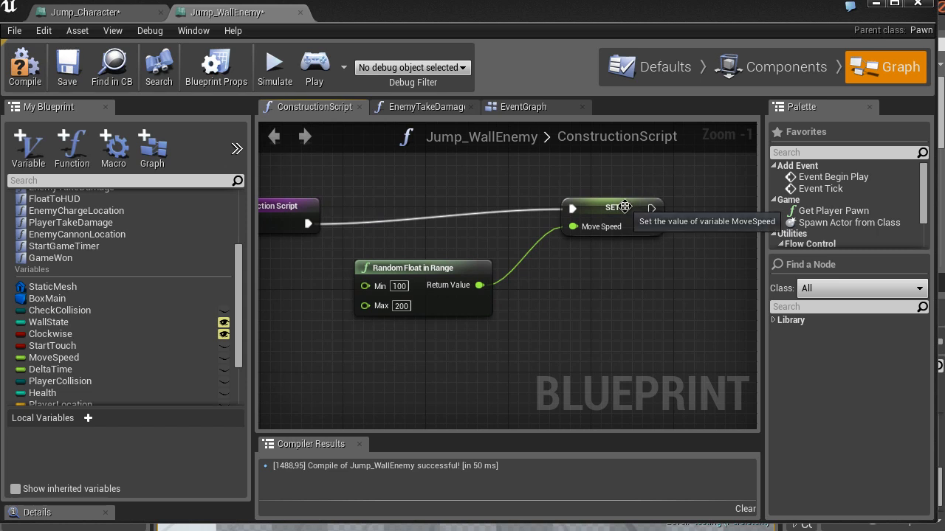
pyautogui.scroll(-3)
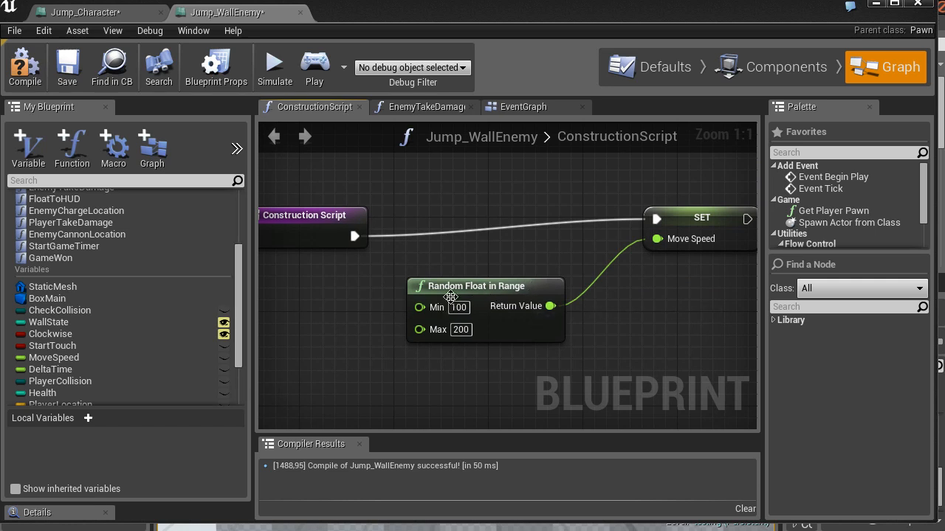
pyautogui.moveTo(465, 325)
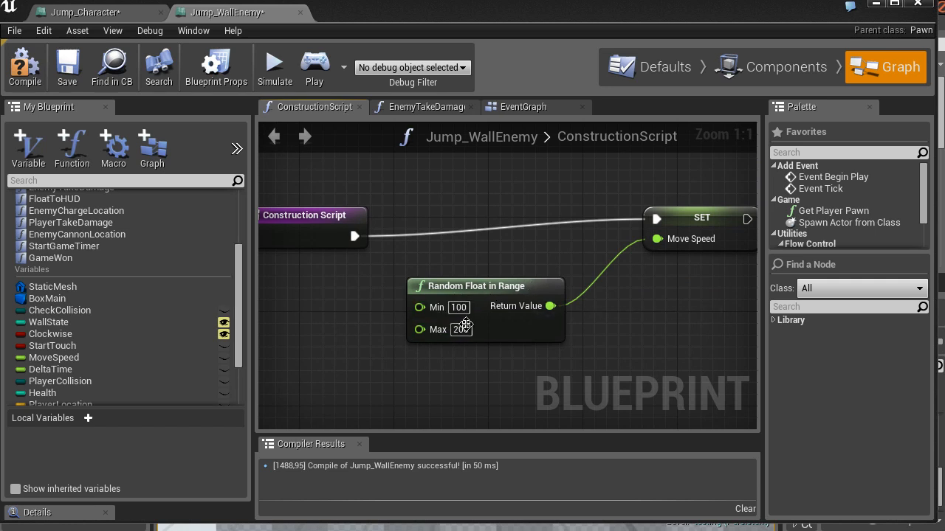
pyautogui.moveTo(465, 324); pyautogui.dragTo(310, 280)
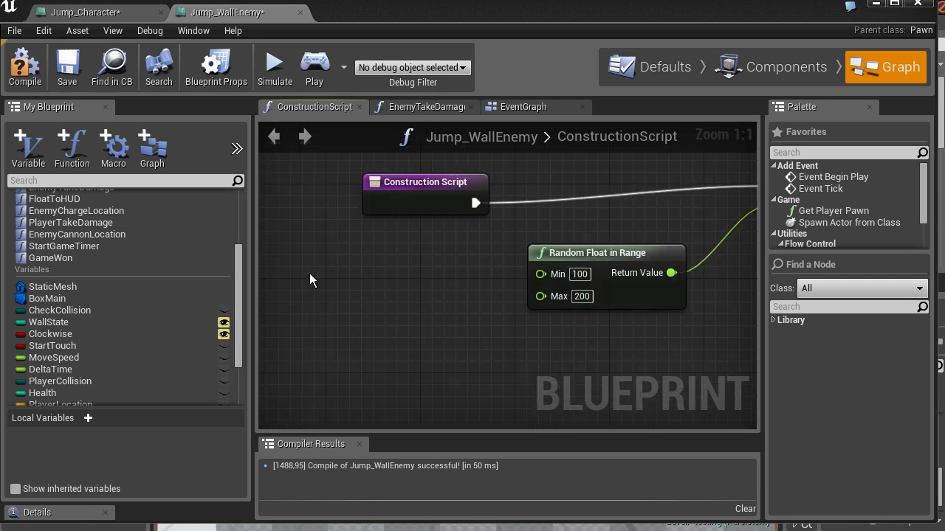
pyautogui.scroll(-3)
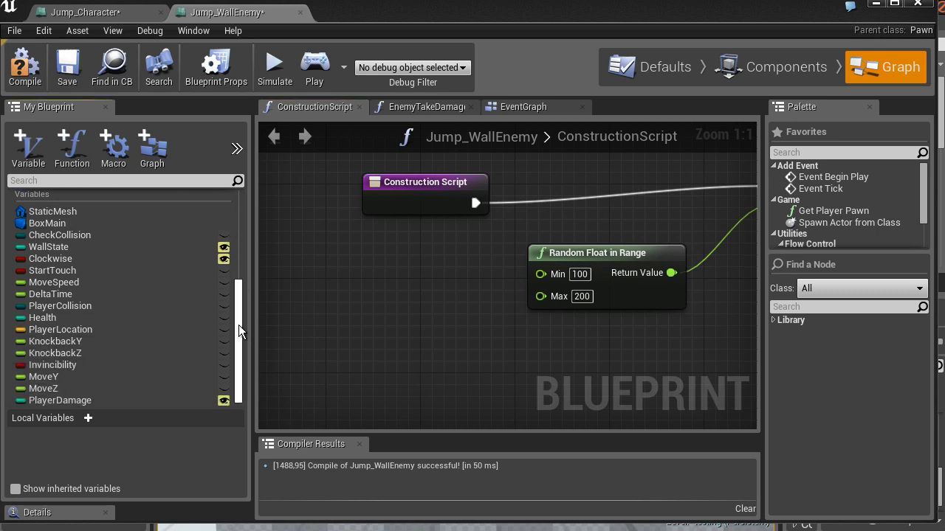
pyautogui.moveTo(29, 144)
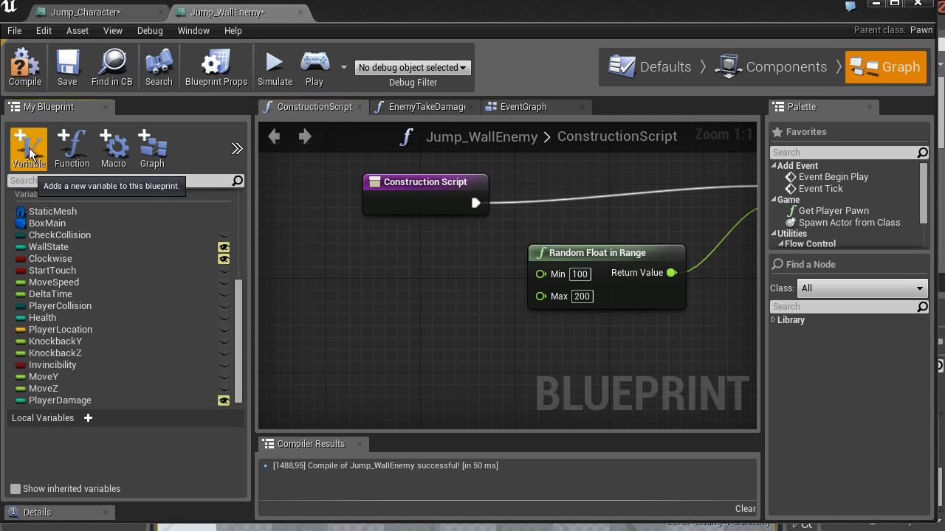
pyautogui.moveTo(127, 514)
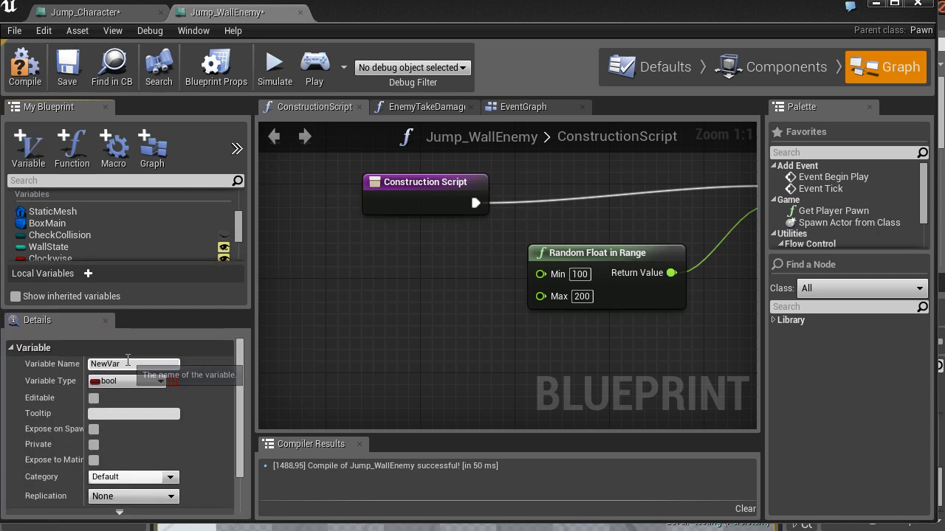
# Create float variables named MinMoveSpeed and MaxMoveSpeed.
pyautogui.doubleClick(106, 364)
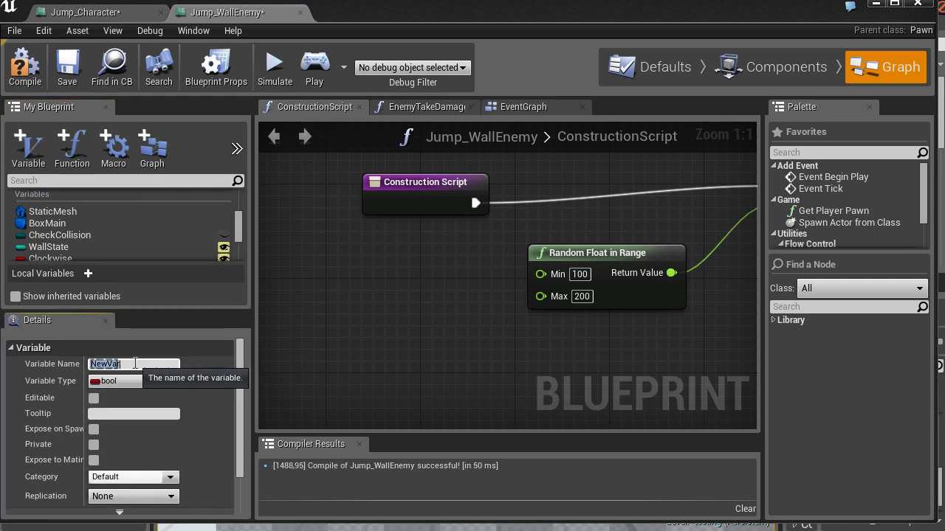
pyautogui.click(125, 381)
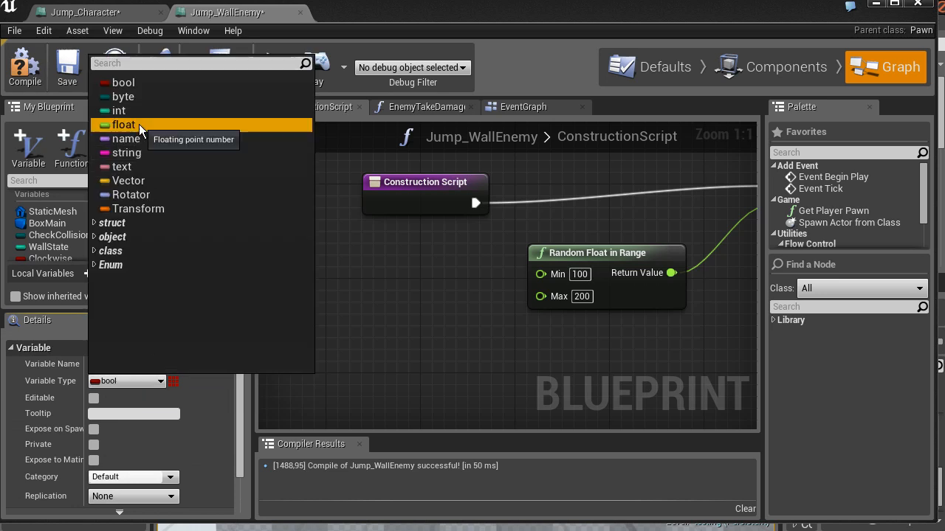
pyautogui.click(124, 125)
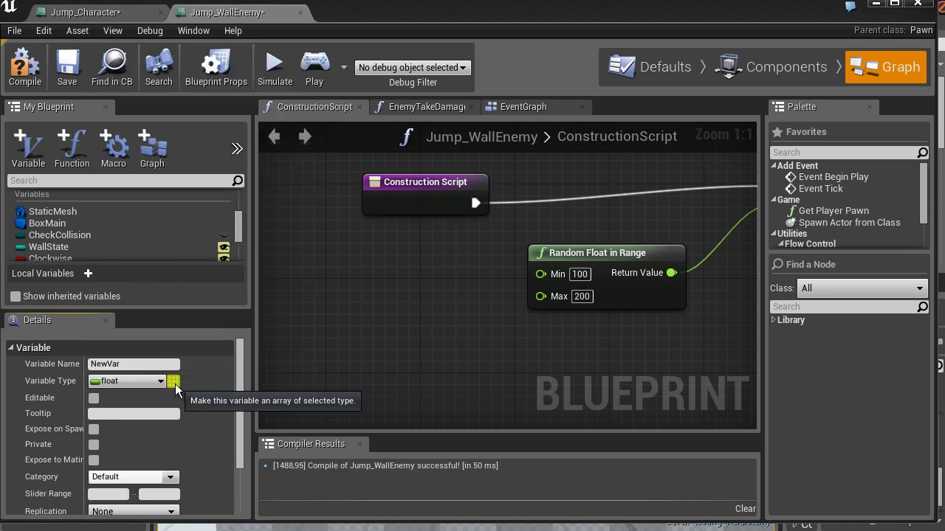
pyautogui.moveTo(172, 385)
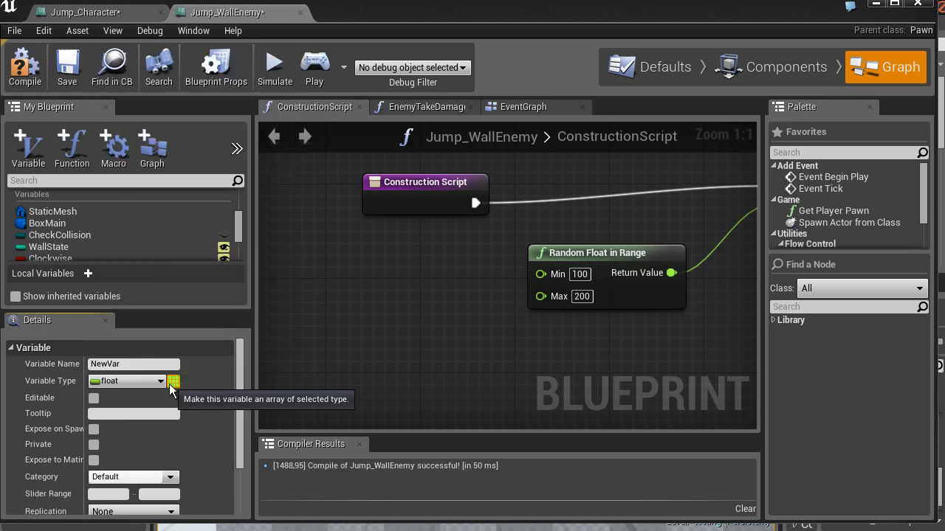
pyautogui.moveTo(182, 384)
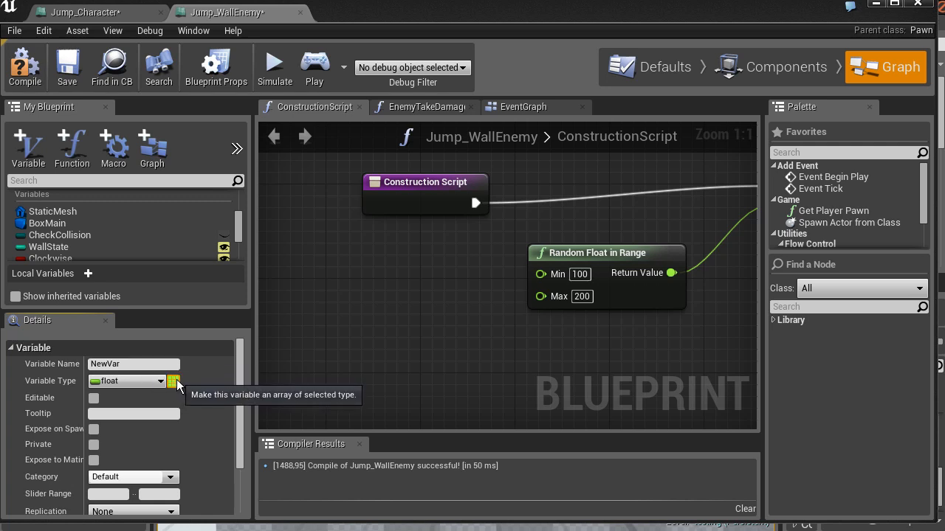
pyautogui.doubleClick(111, 364)
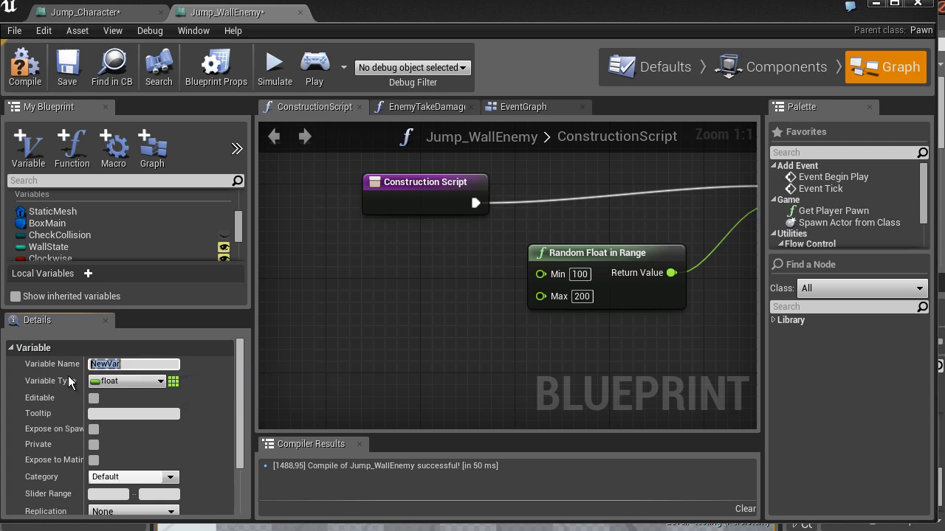
pyautogui.write('MinMoveSpeed')
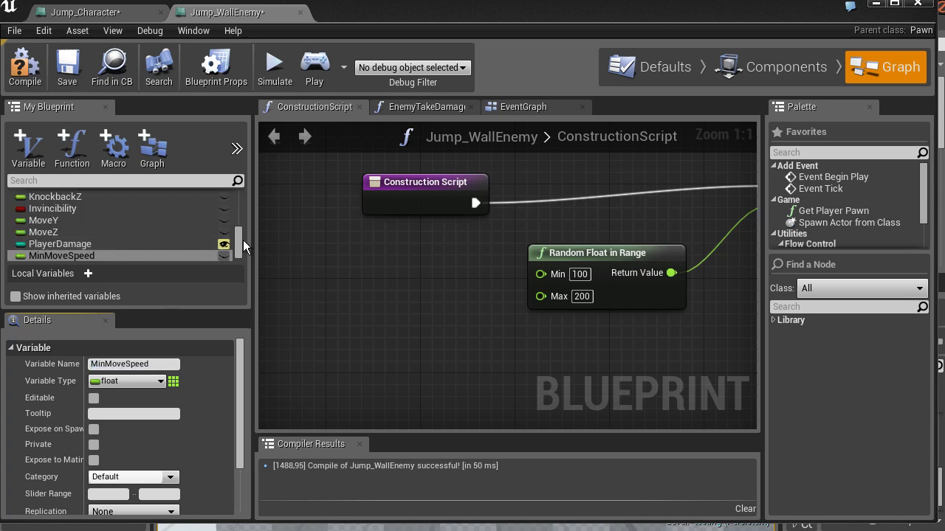
pyautogui.click(61, 255)
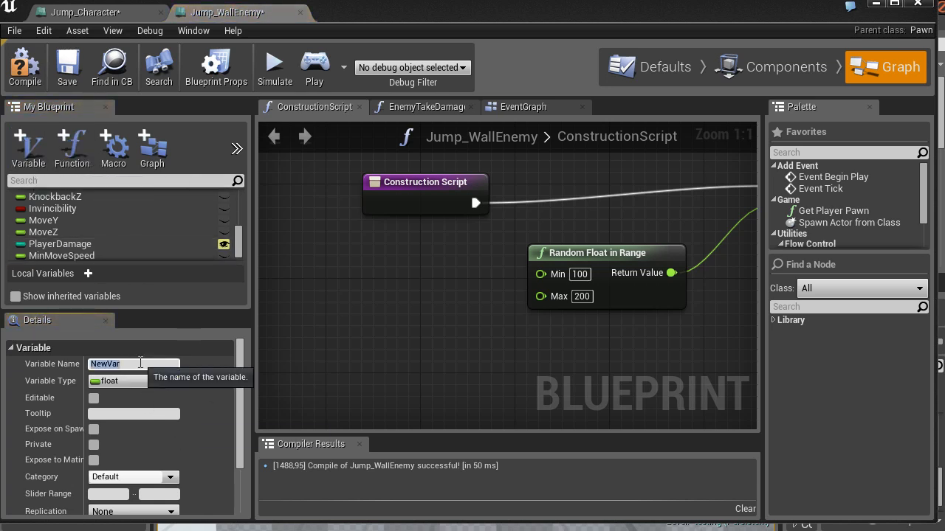
pyautogui.write('MaxMoveSpeed')
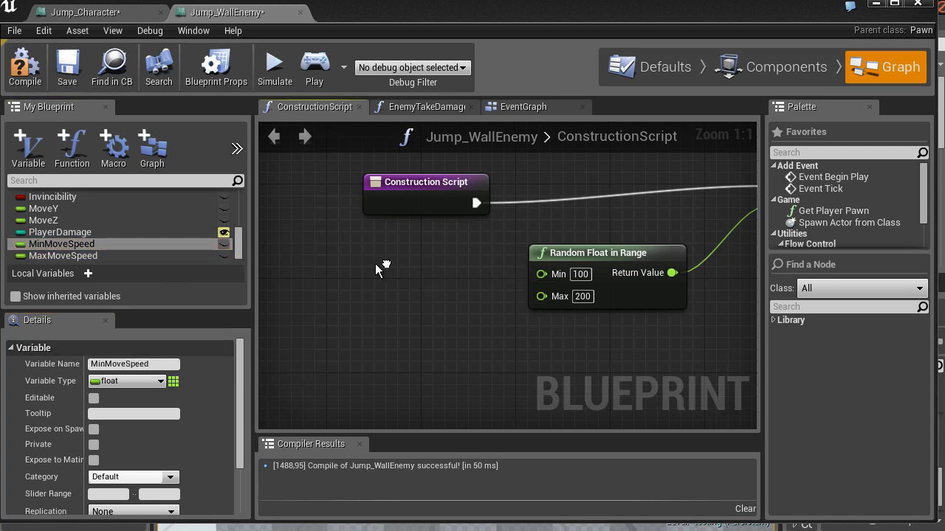
# Wire MinMoveSpeed to the Min pin and a MaxMoveSpeed getter to the Max pin.
pyautogui.moveTo(62, 244); pyautogui.dragTo(62, 244)
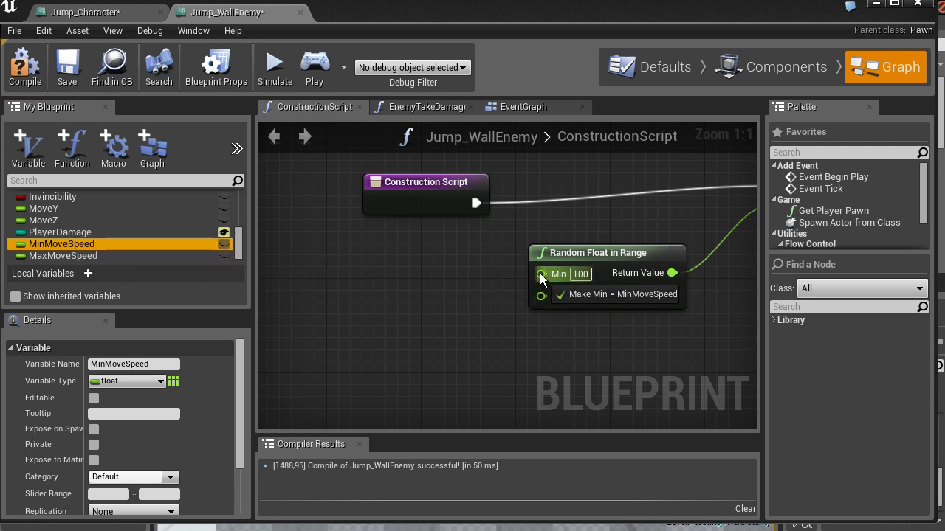
pyautogui.click(64, 256)
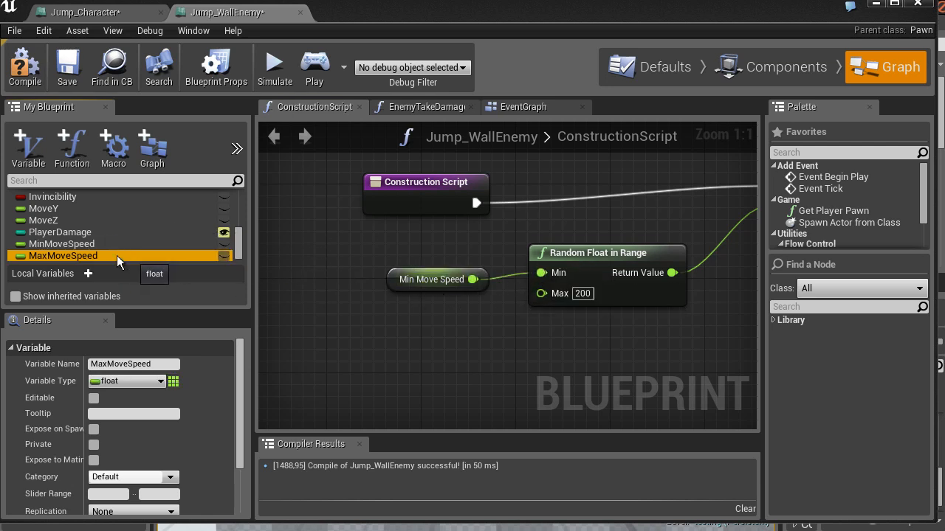
pyautogui.moveTo(63, 255); pyautogui.dragTo(446, 339)
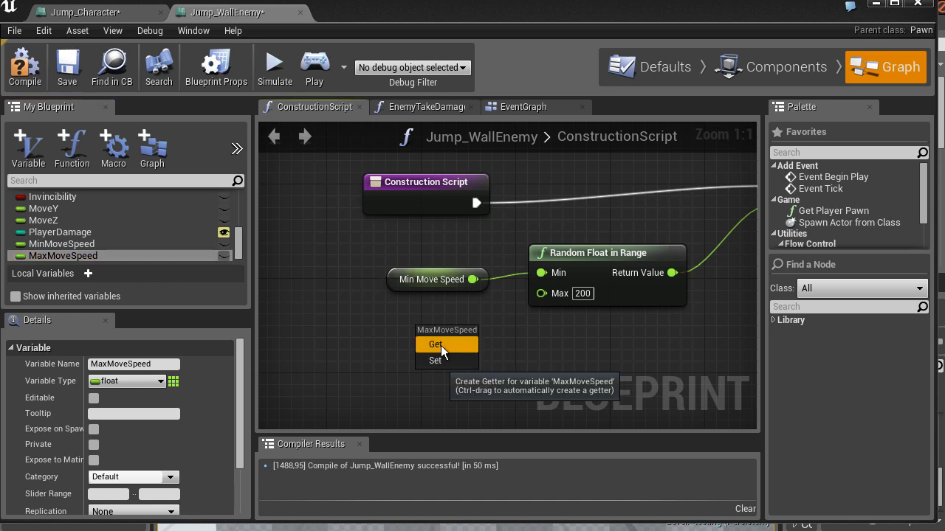
pyautogui.click(436, 344)
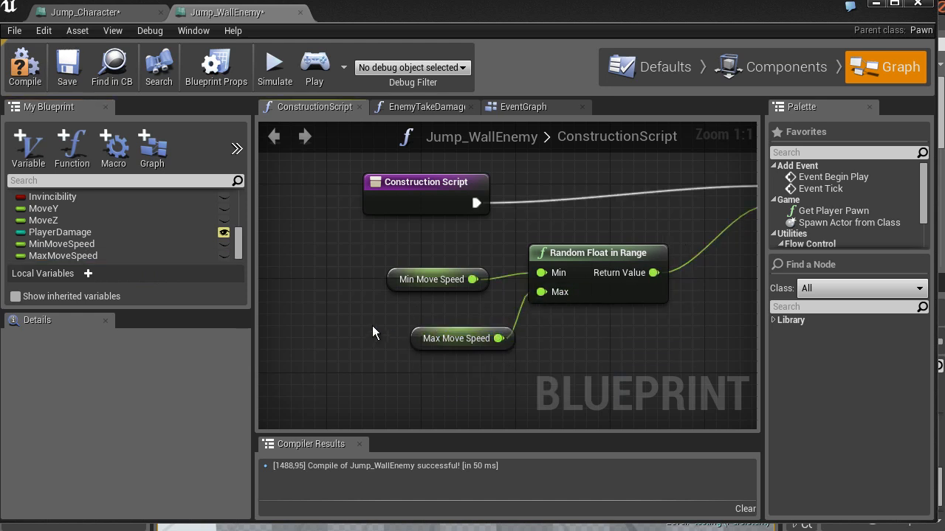
pyautogui.click(64, 255)
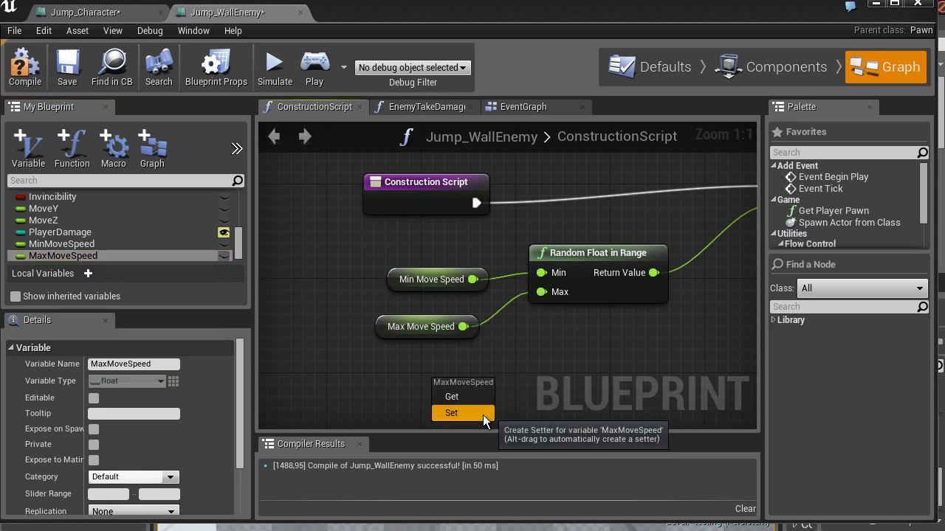
pyautogui.click(452, 413)
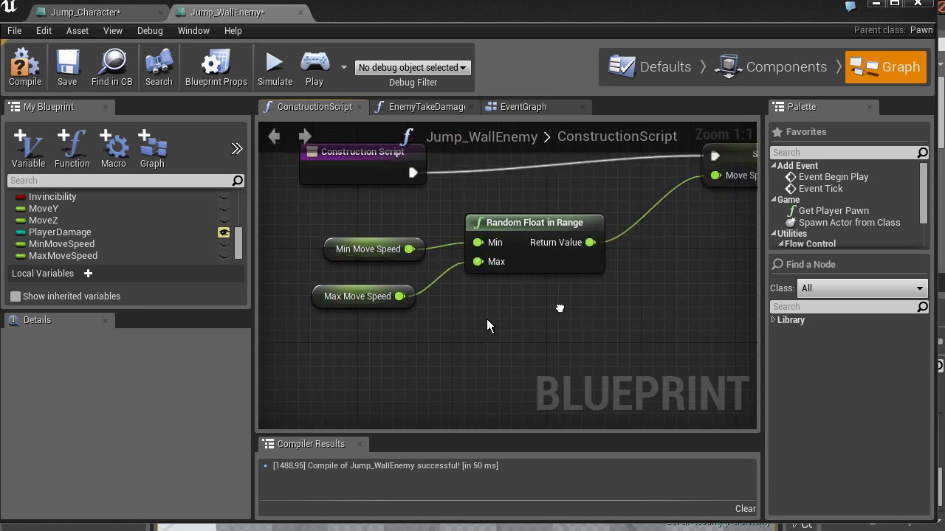
# Set MinMoveSpeed's default to 100.0 and check MaxMoveSpeed's default is 200.0.
pyautogui.click(373, 248)
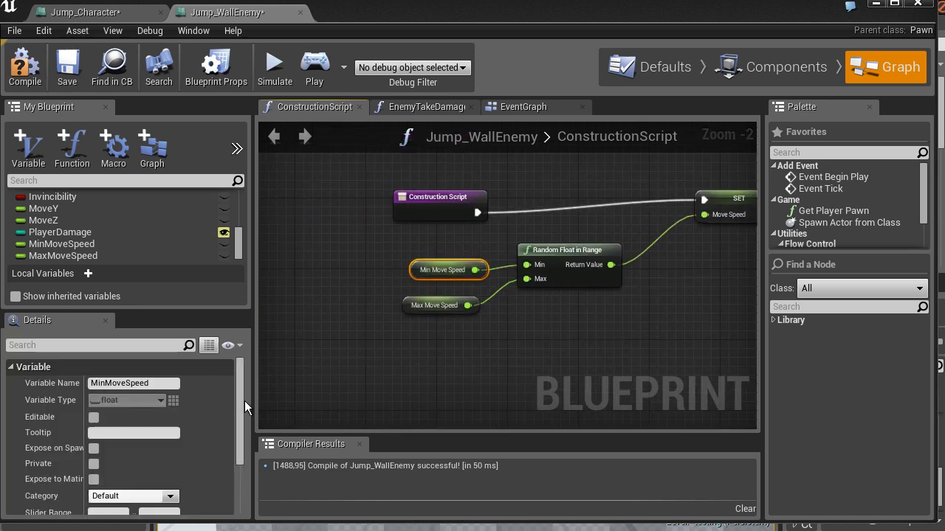
pyautogui.scroll(-3)
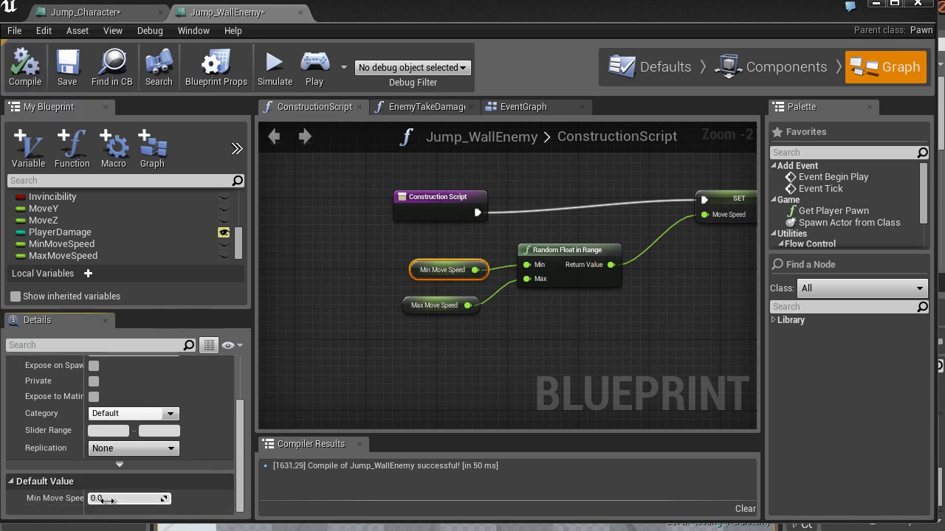
pyautogui.write('100.0')
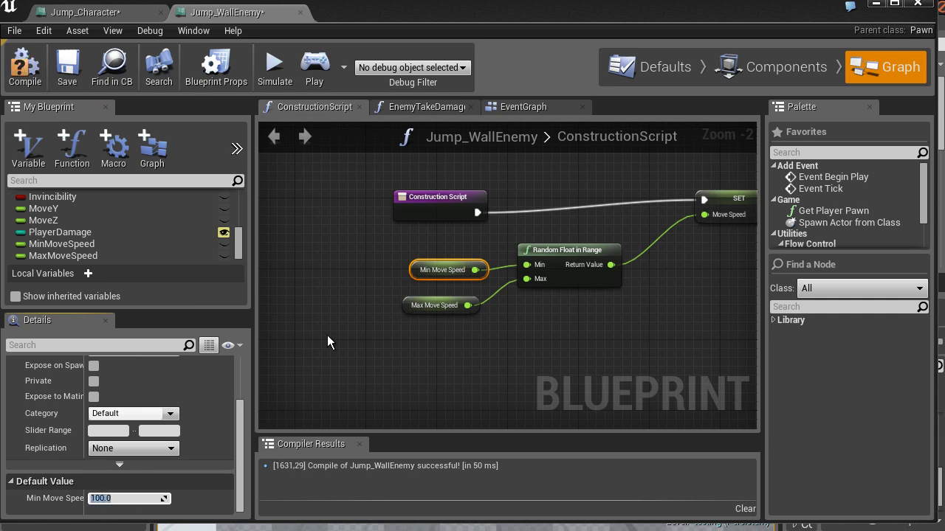
pyautogui.click(435, 305)
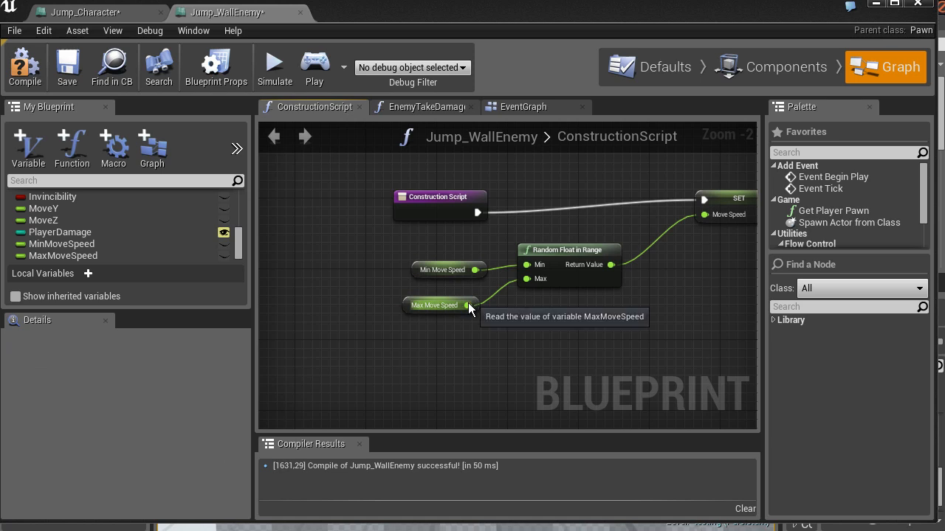
pyautogui.moveTo(470, 305)
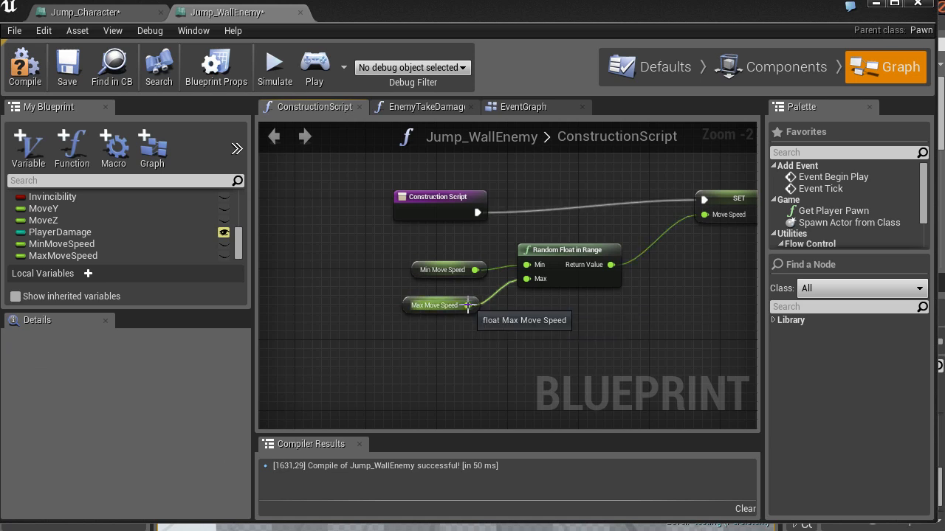
pyautogui.click(435, 305)
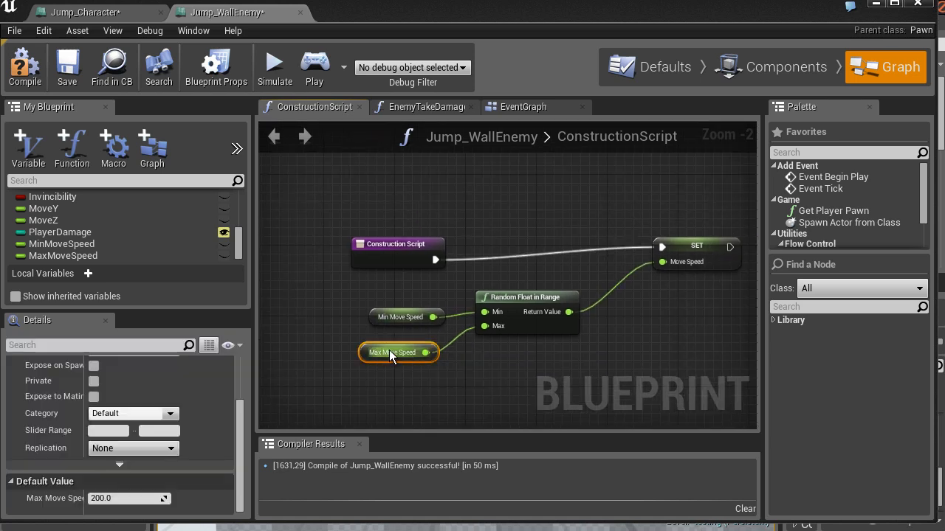
pyautogui.moveTo(415, 363)
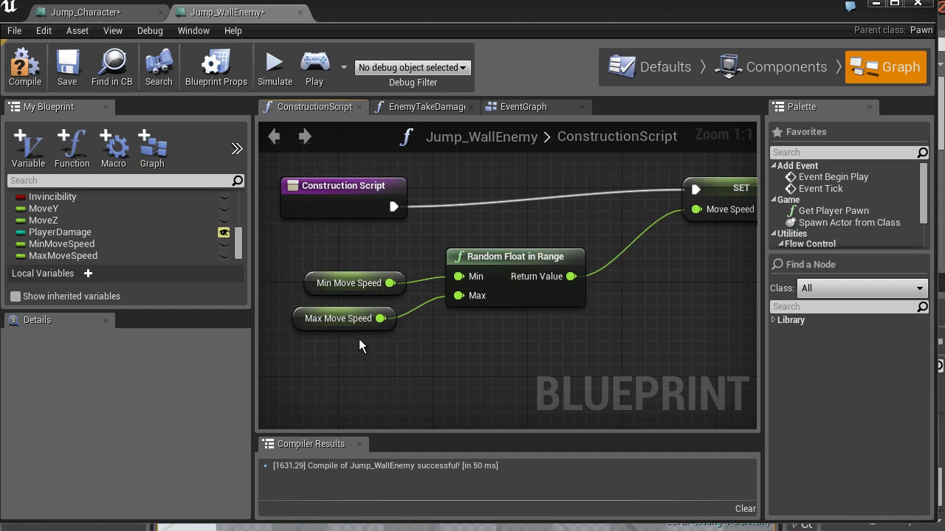
pyautogui.moveTo(699, 97)
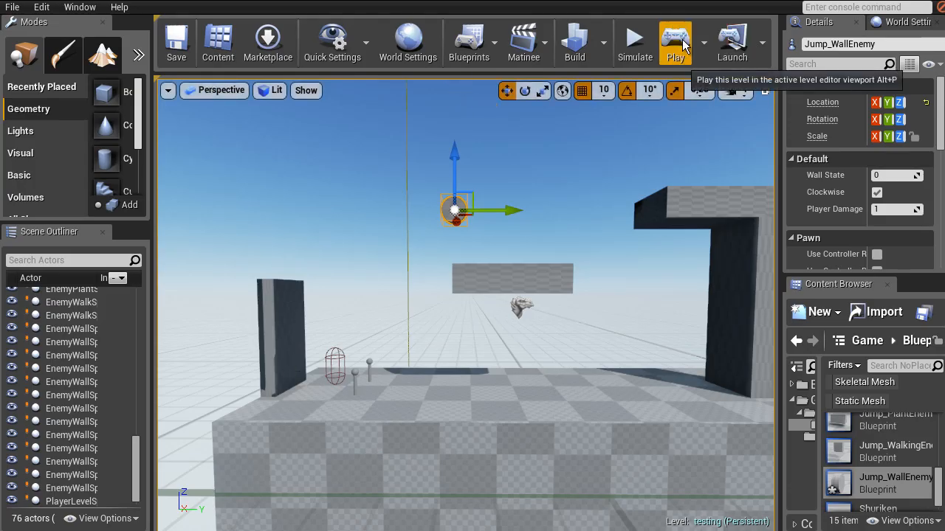
pyautogui.moveTo(678, 113)
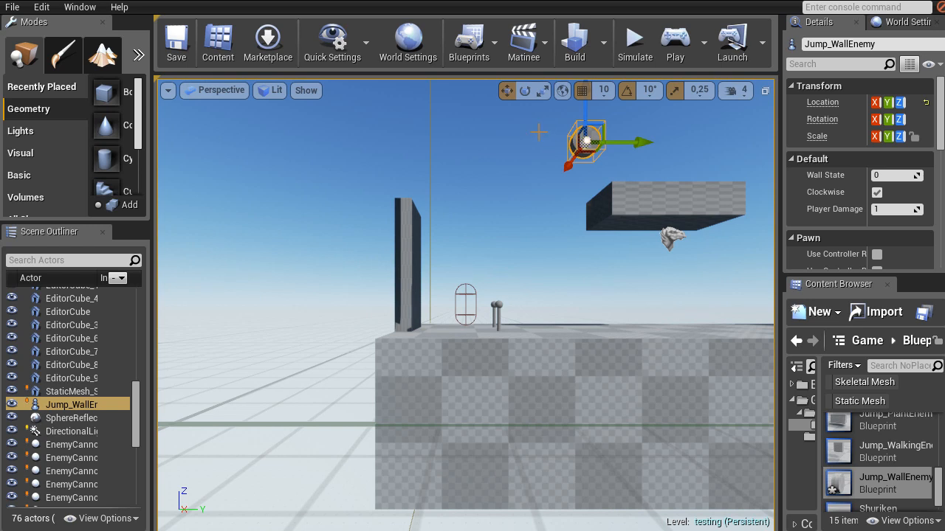
# Look around the level viewport while the simulation runs.
pyautogui.rightClick(539, 180)
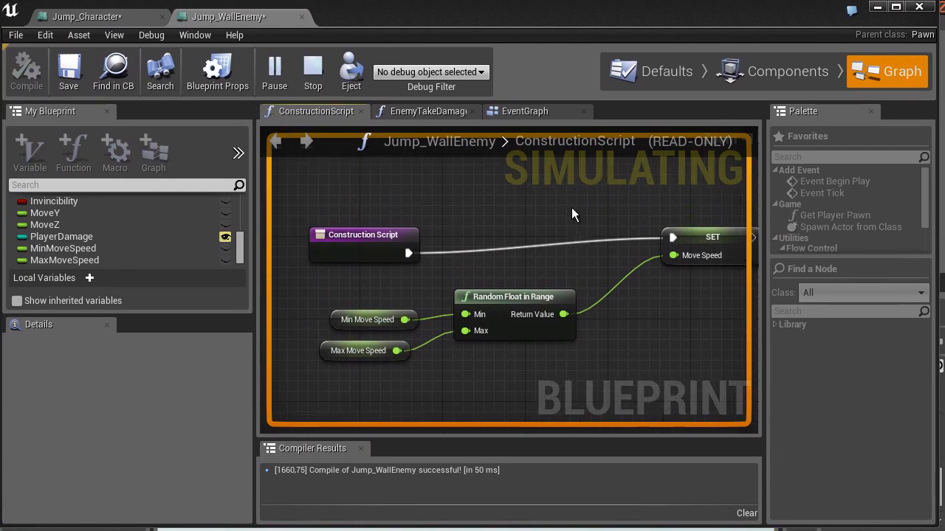
# Show the Event Graph and set the debug filter to Jump_WallEnemy_C35.
pyautogui.click(525, 111)
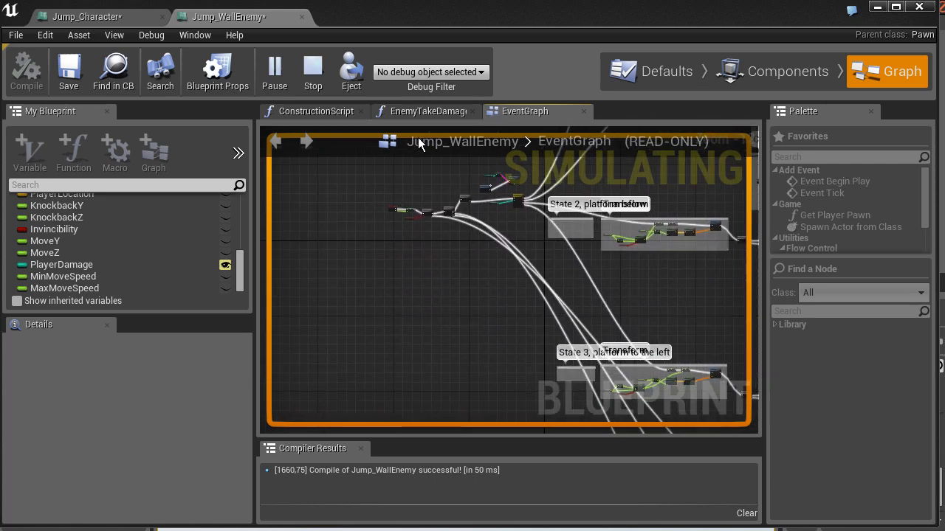
pyautogui.click(430, 71)
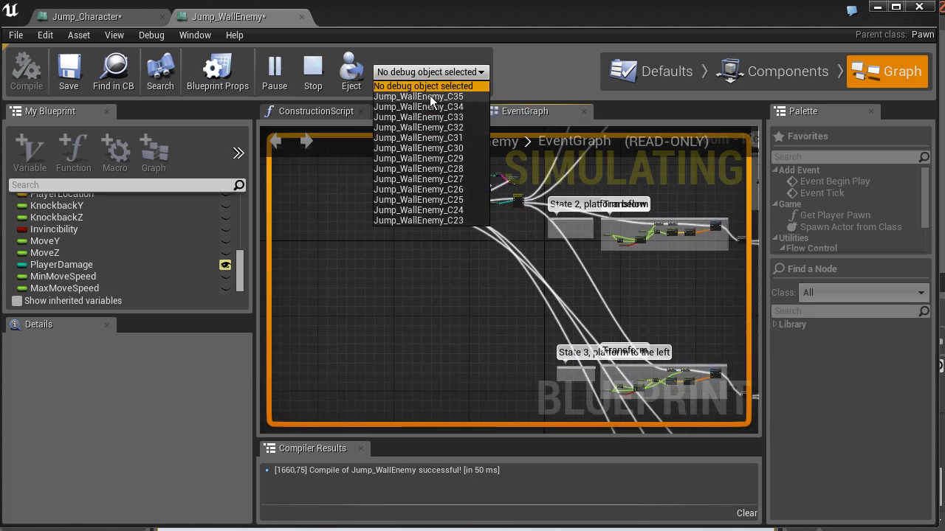
pyautogui.click(419, 96)
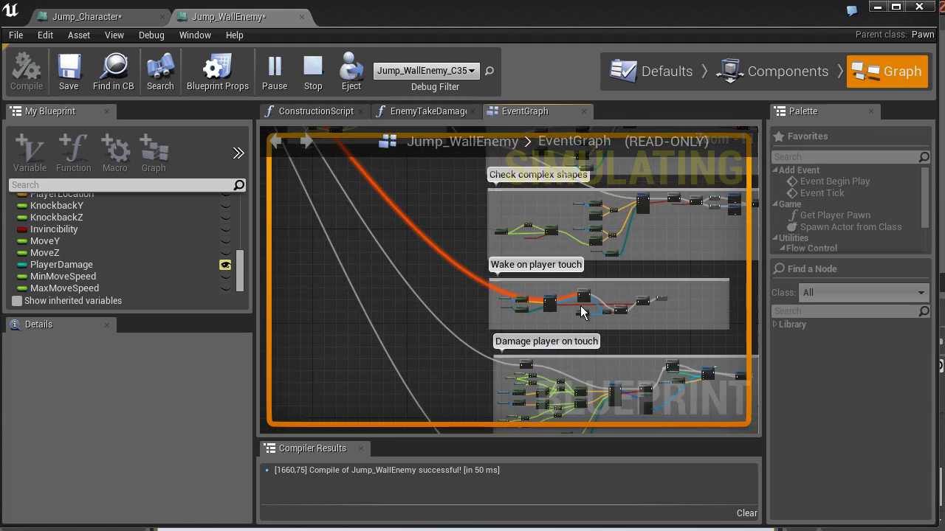
pyautogui.moveTo(484, 247)
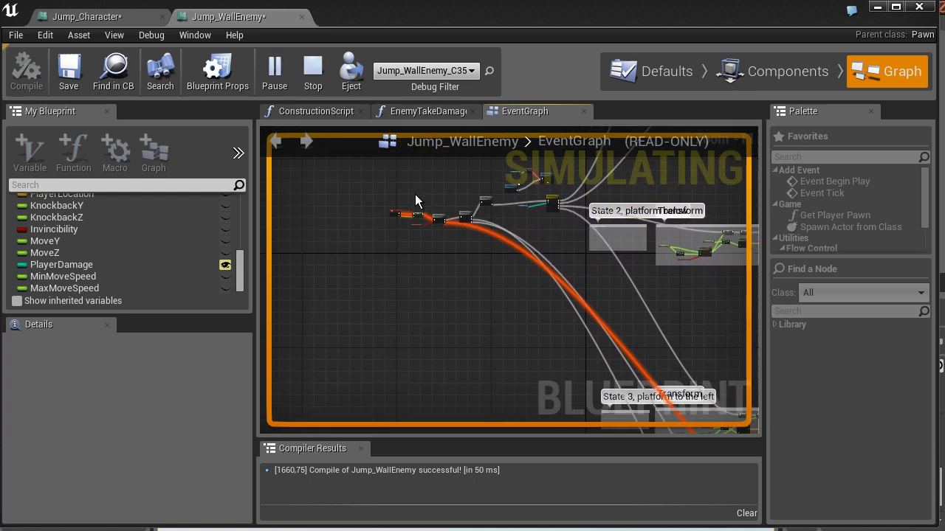
pyautogui.moveTo(496, 252)
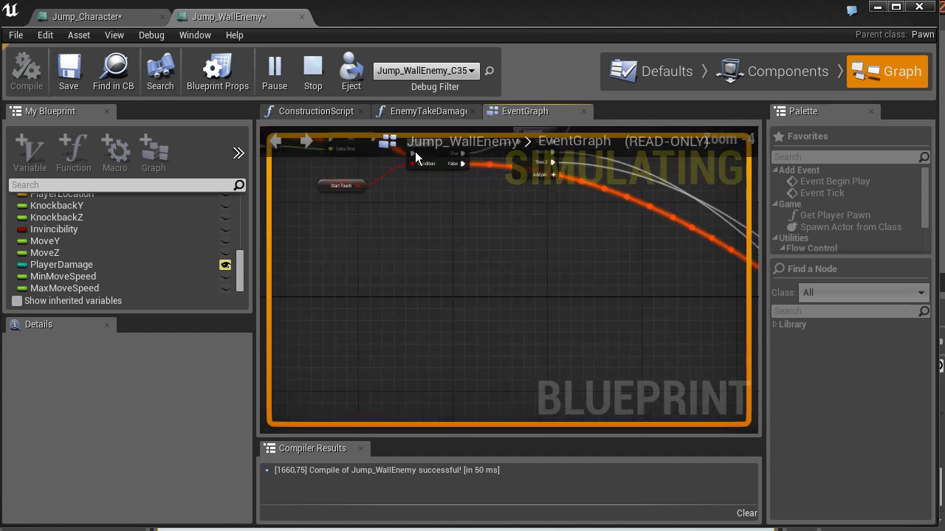
pyautogui.moveTo(453, 71)
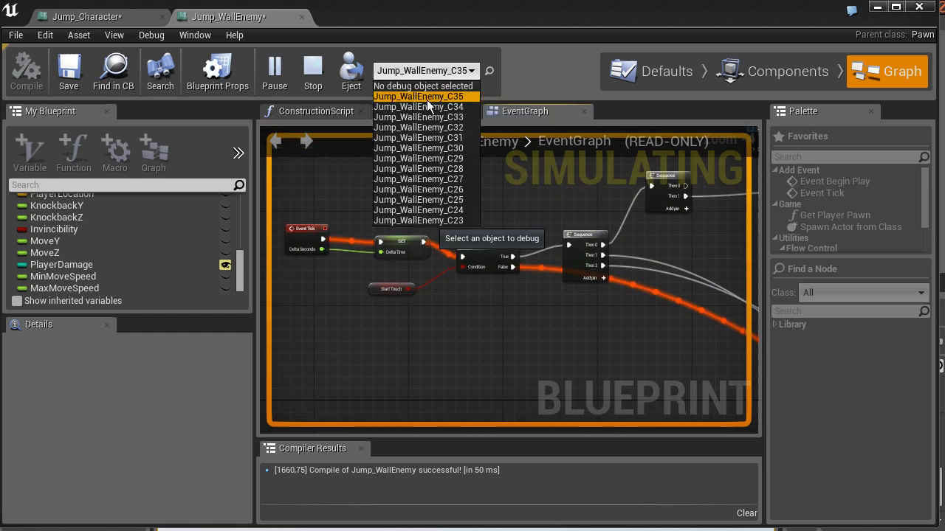
# Switch the debug filter to other wall enemy instances, including Jump_WallEnemy_C27.
pyautogui.click(417, 106)
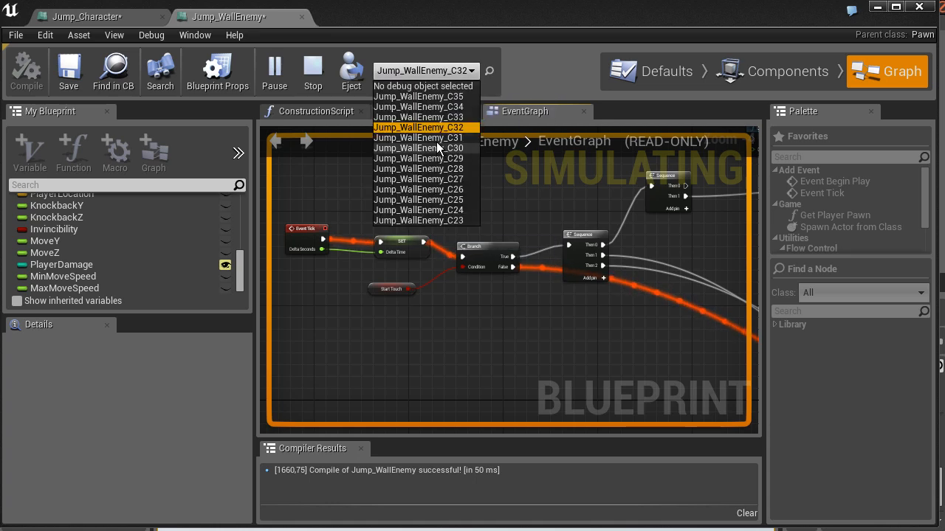
pyautogui.click(418, 147)
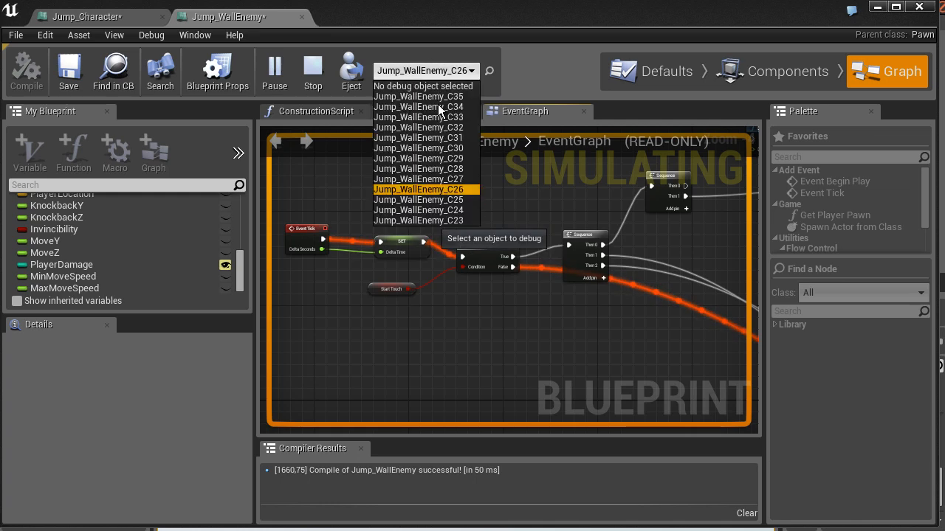
pyautogui.click(418, 178)
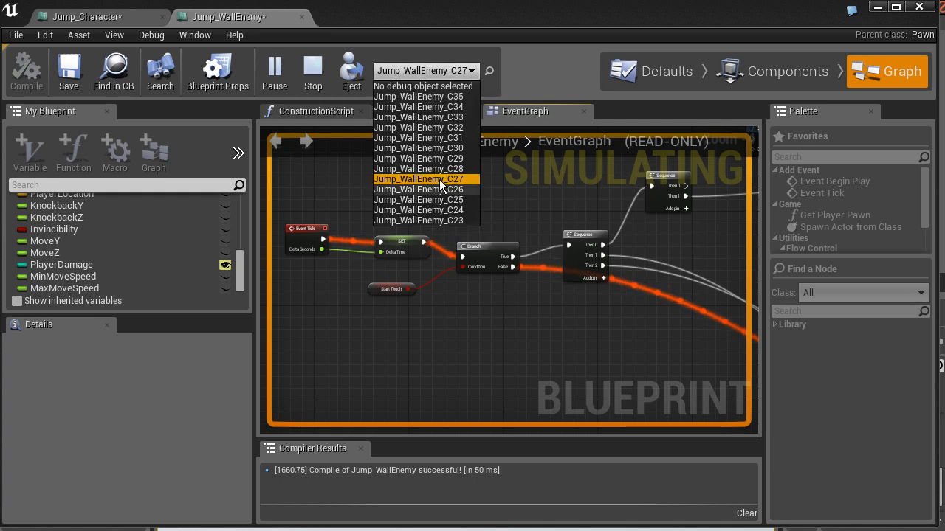
pyautogui.click(418, 169)
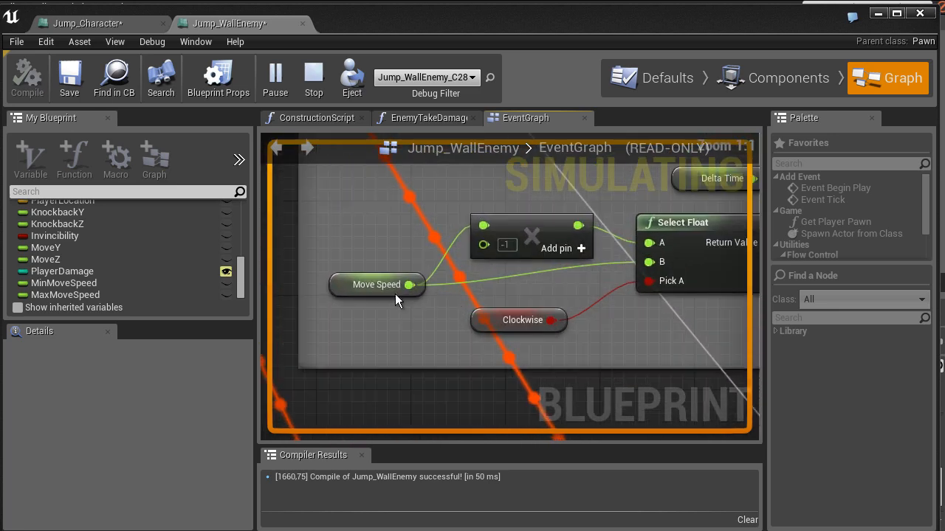
pyautogui.moveTo(413, 285)
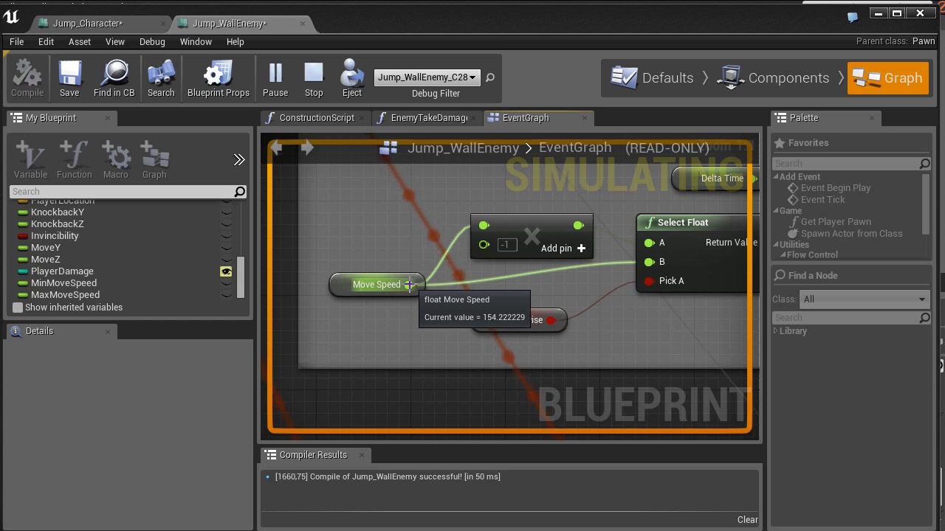
pyautogui.moveTo(331, 68)
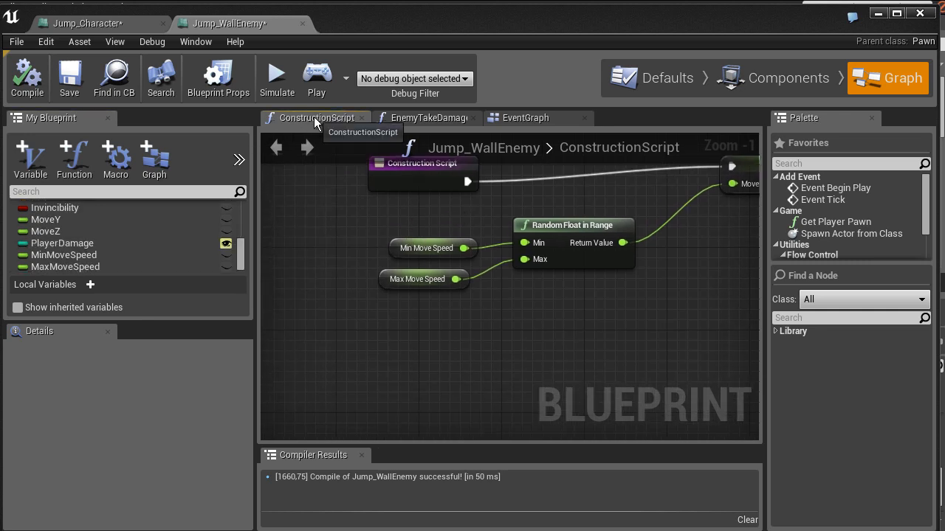
# Review Jump_WallEnemy's defaults, then select Jump_Character's mesh component.
pyautogui.click(524, 117)
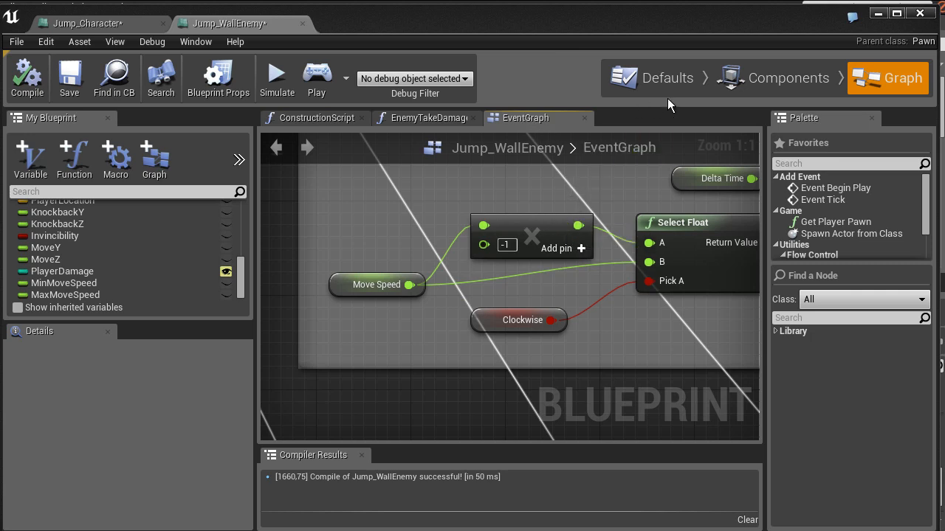
pyautogui.click(667, 78)
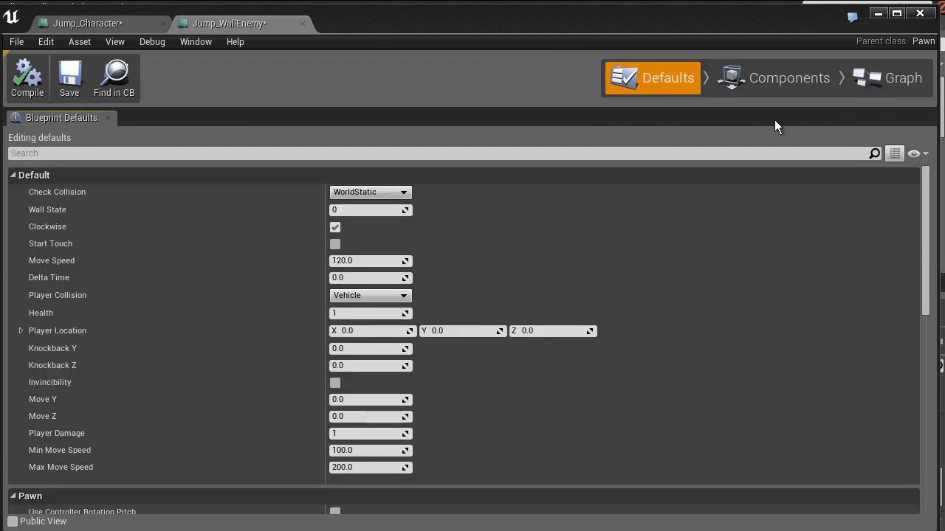
pyautogui.moveTo(505, 445)
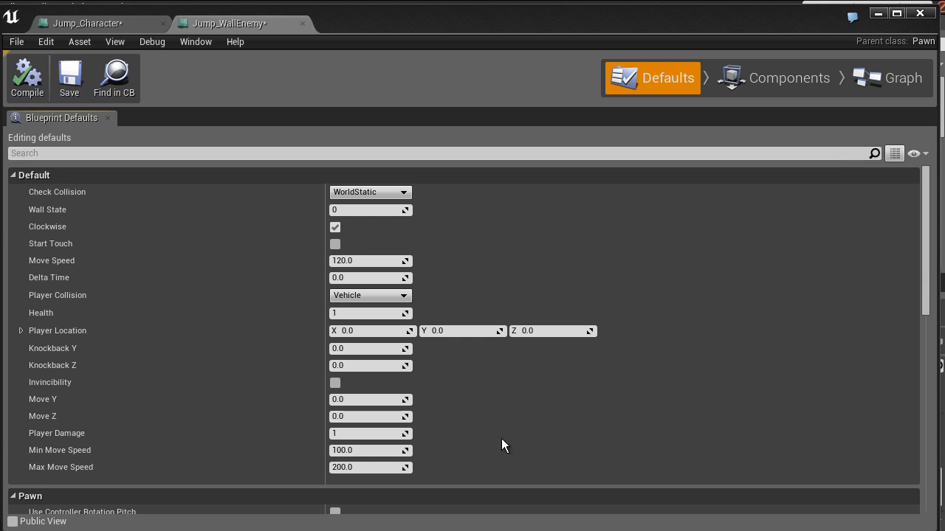
pyautogui.moveTo(859, 187)
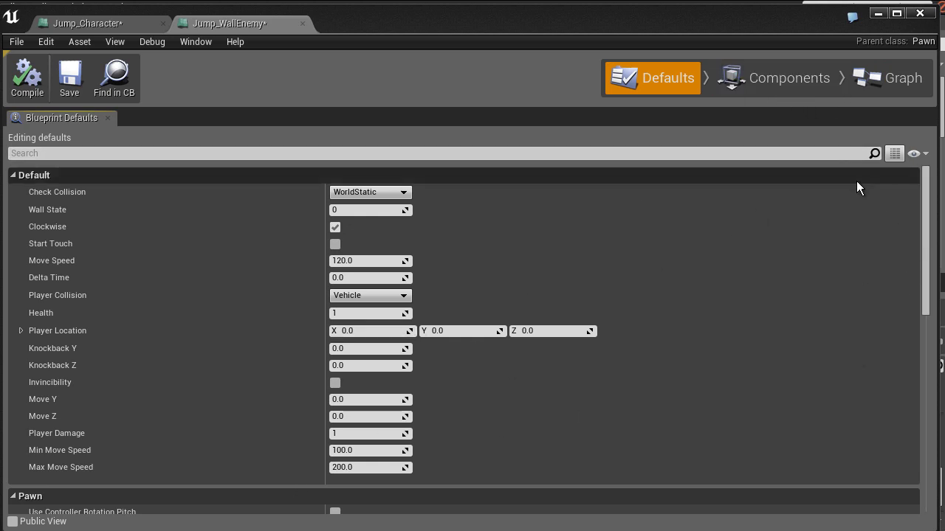
pyautogui.moveTo(577, 16)
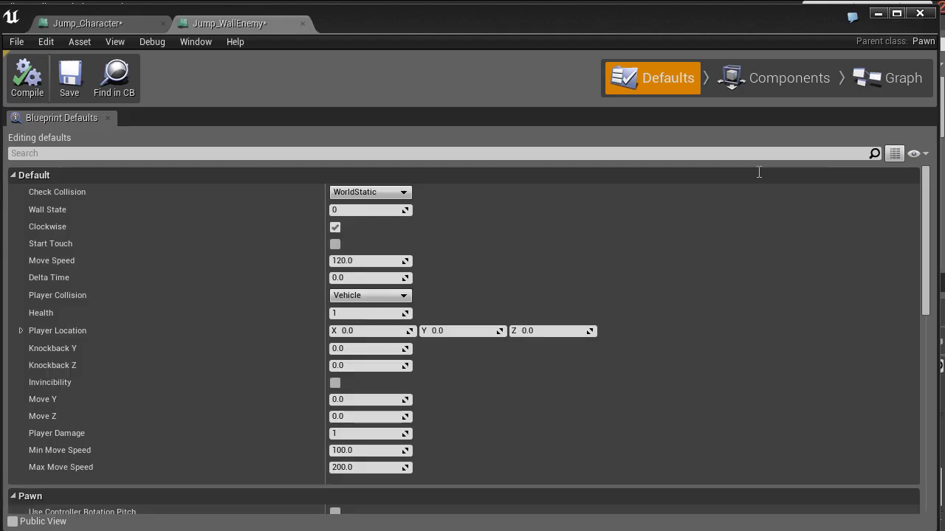
pyautogui.click(788, 78)
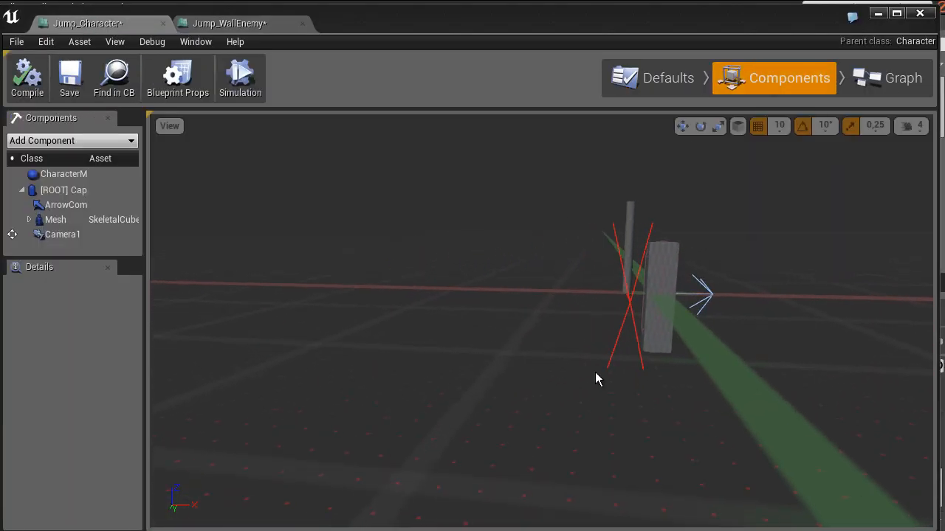
pyautogui.click(55, 219)
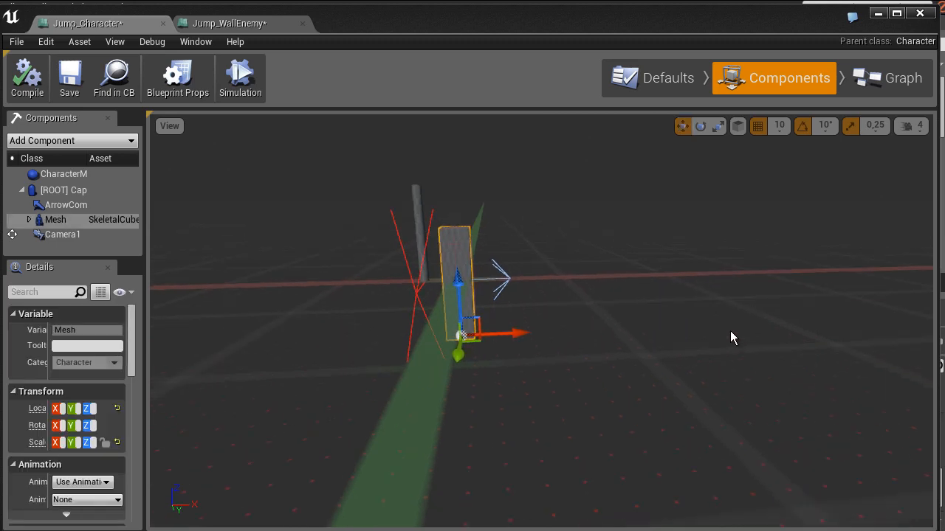